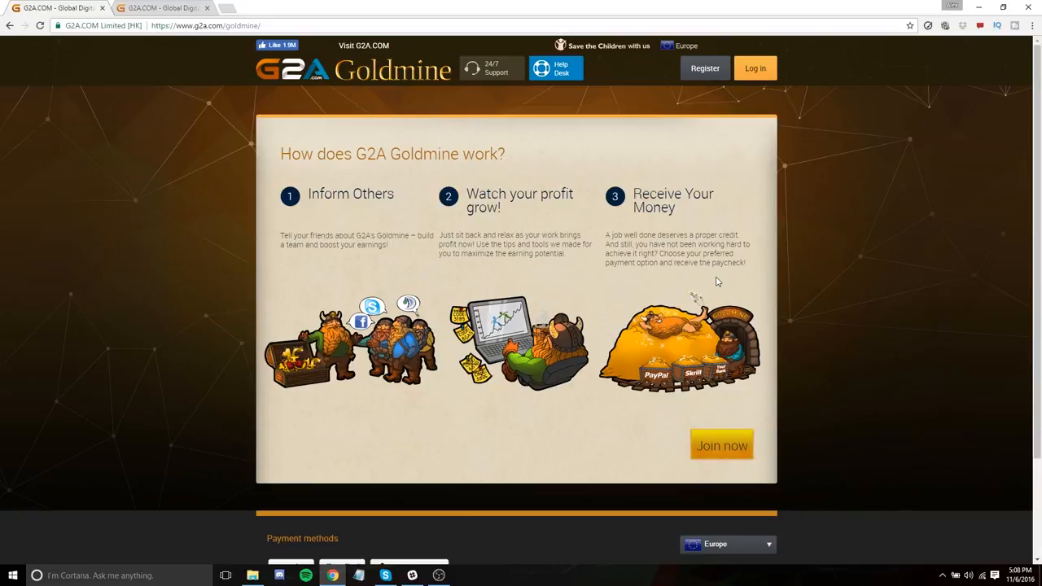
Leave Goldmine via 'Visit G2A.COM' and skim the store homepage listings
left_click(162, 7)
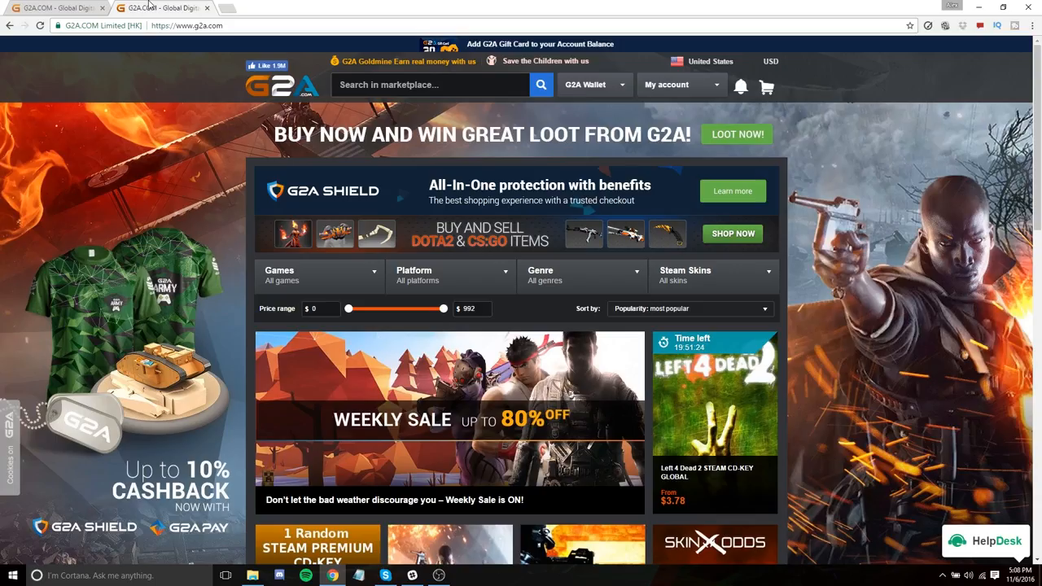
scroll("down", 3)
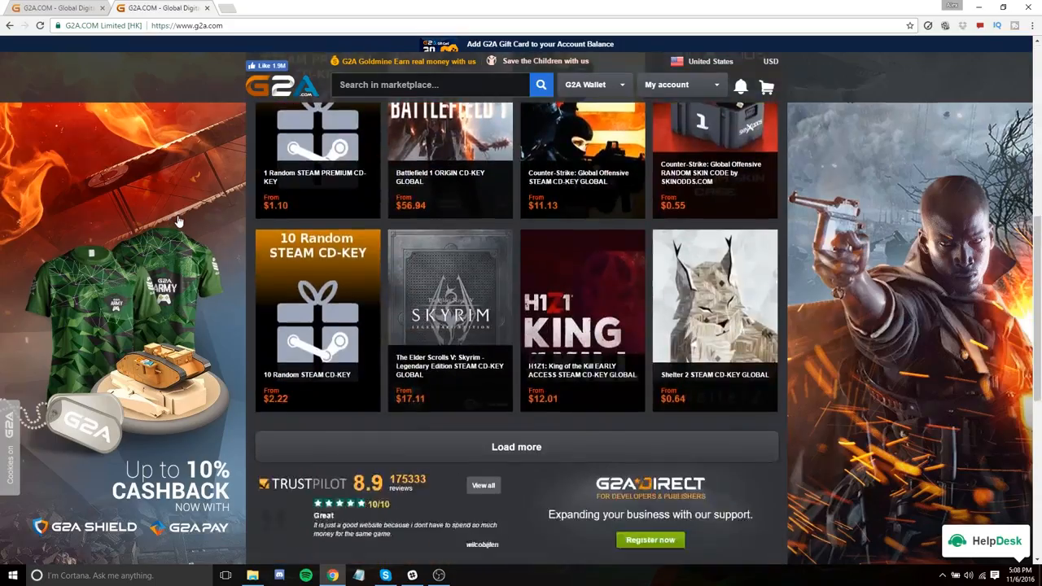
scroll("up", 3)
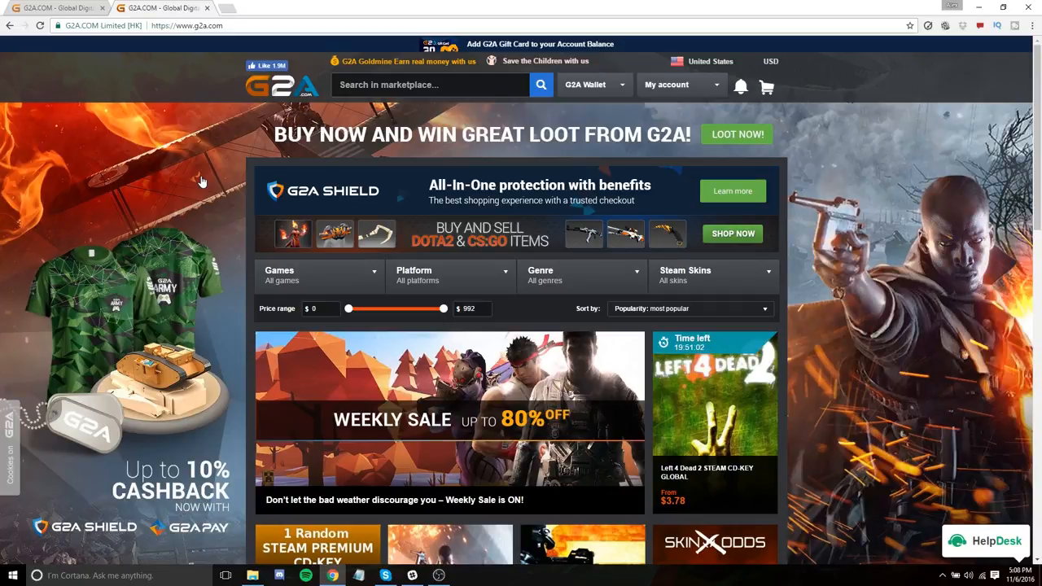
Search the marketplace for 'infini', correcting a typo in the term
scroll("down", 3)
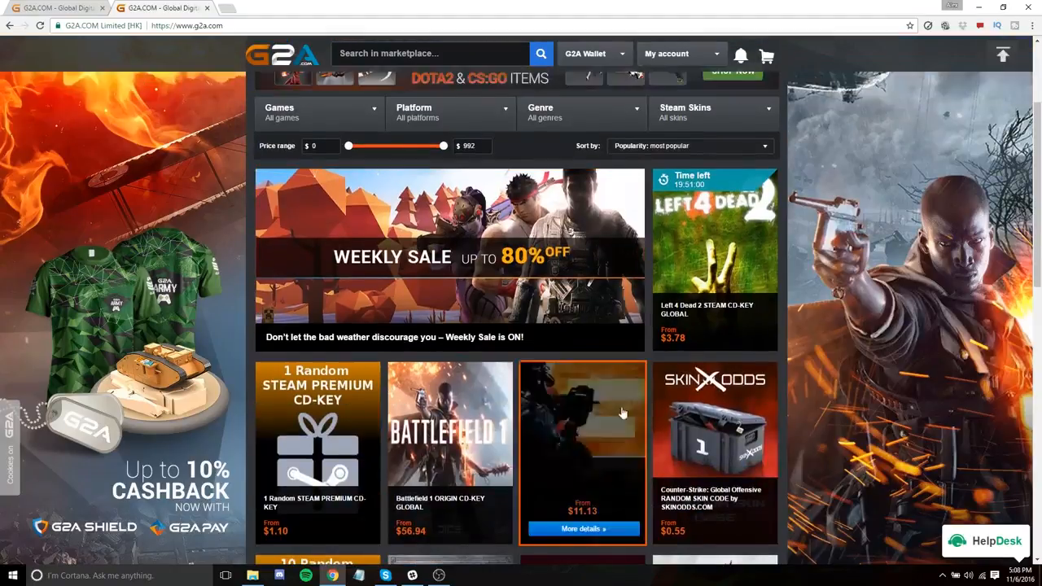
scroll("up", 3)
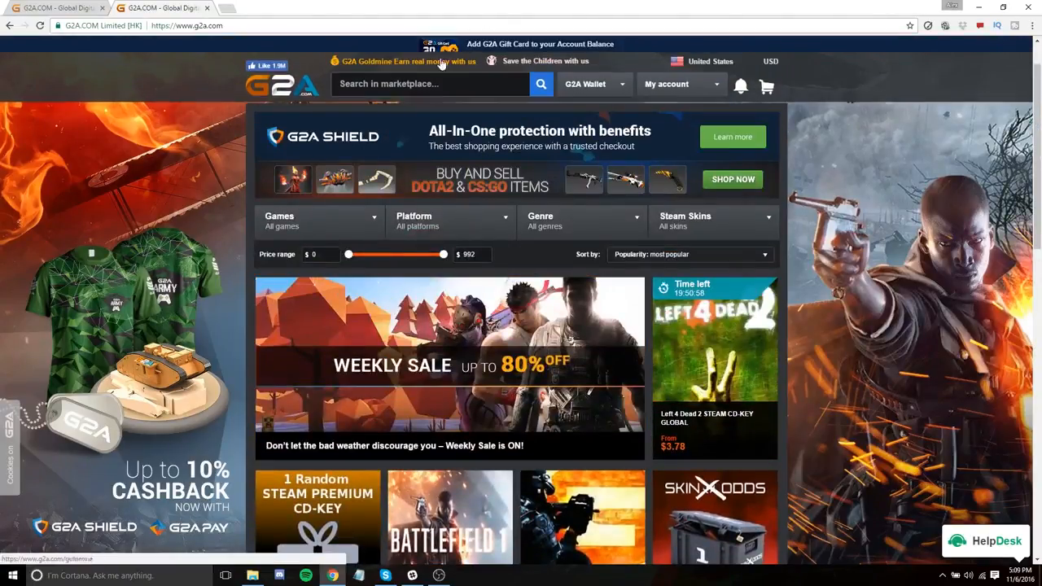
type("infite")
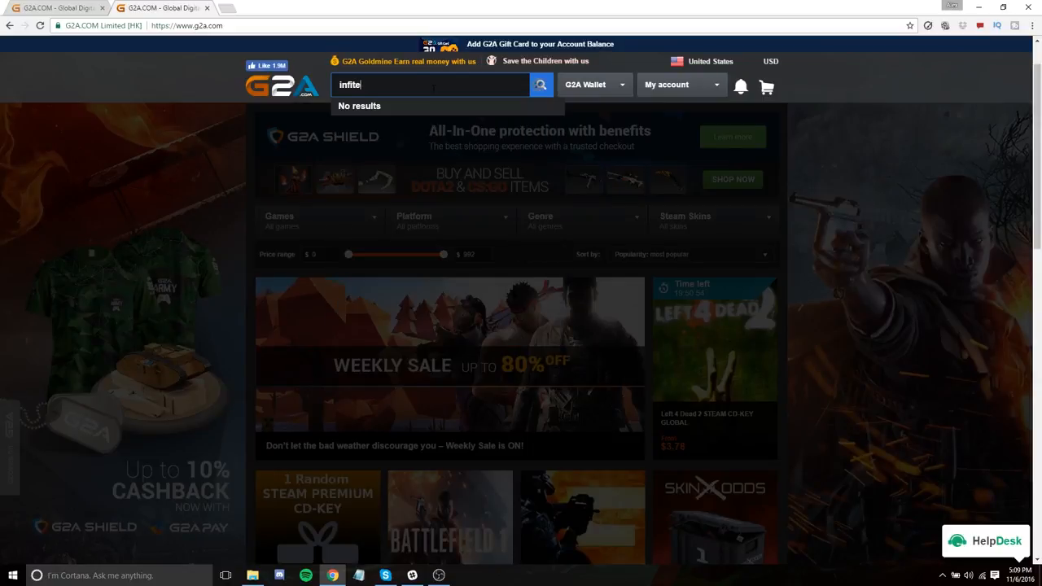
key("Backspace")
type("n")
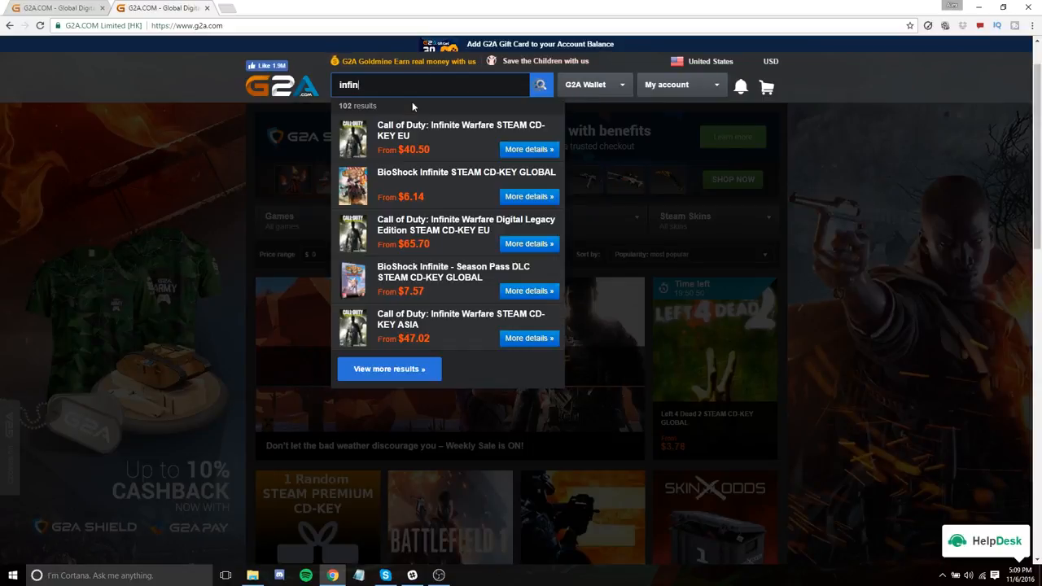
Show the Call of Duty: Infinite Warfare STEAM CD-KEY EU page and its seller offers
left_click(460, 130)
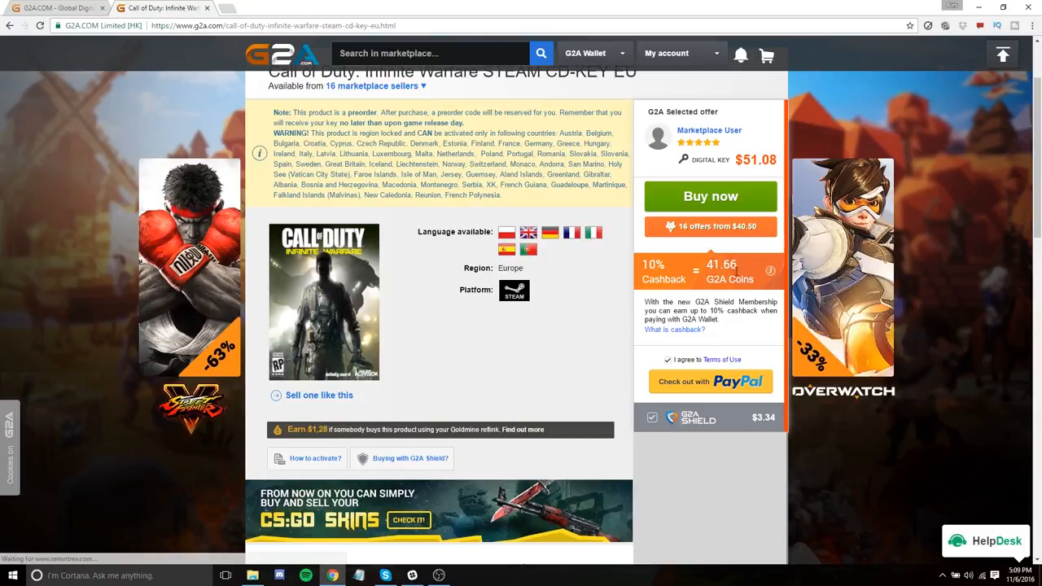
scroll("down", 3)
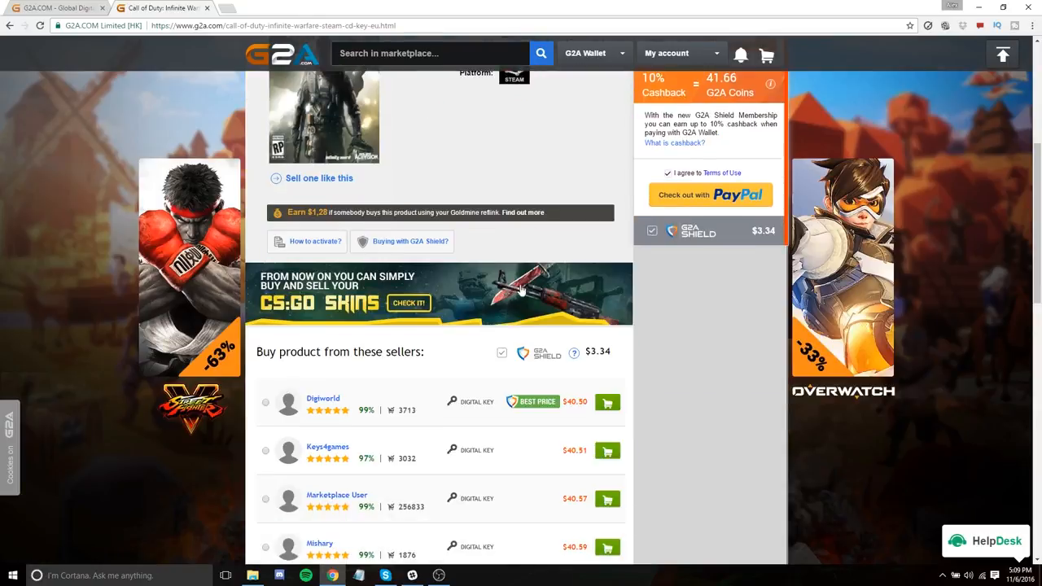
scroll("up", 3)
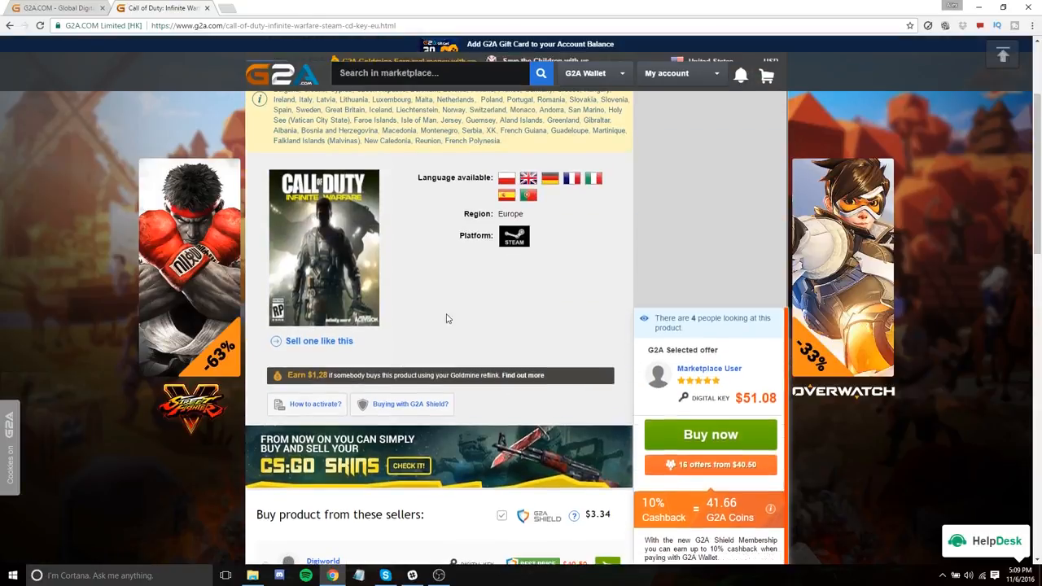
scroll("up", 3)
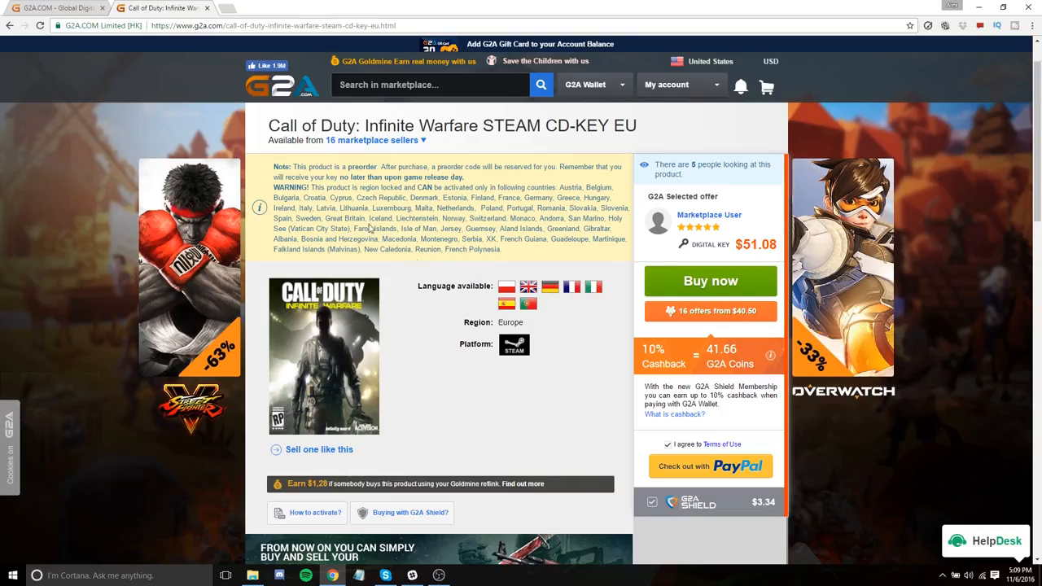
mouse_move(148, 61)
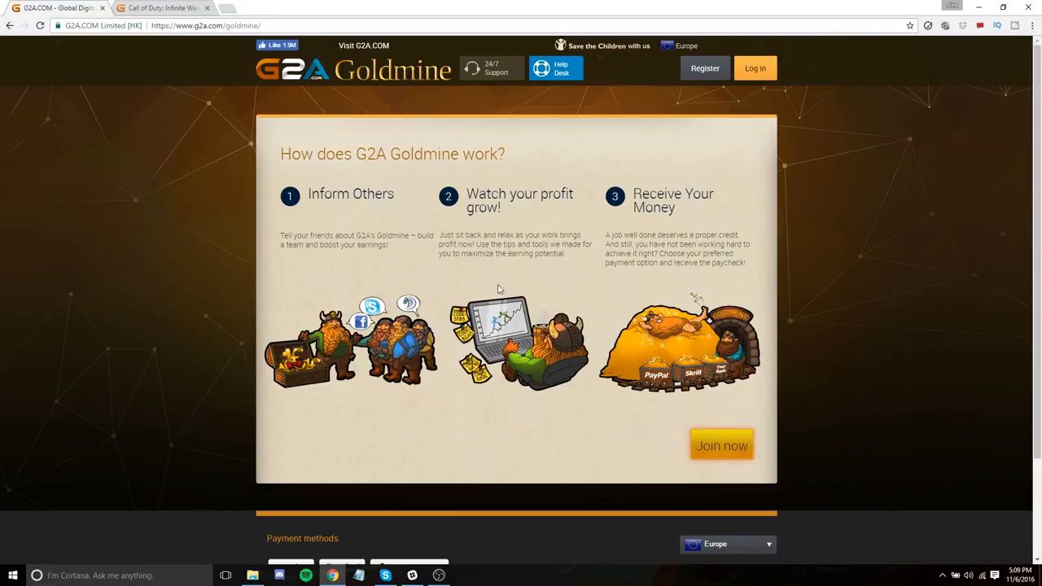
mouse_move(529, 286)
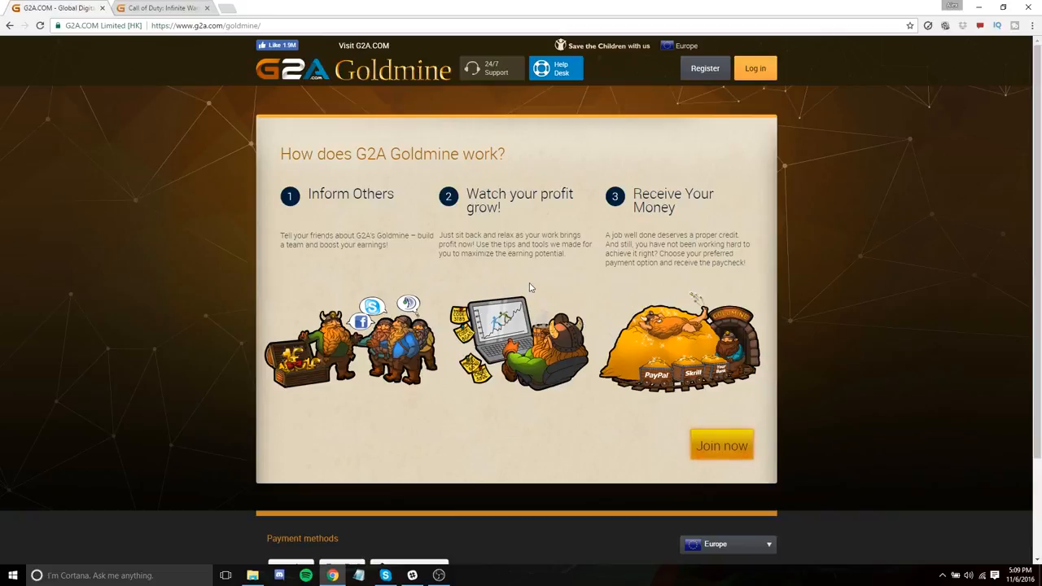
mouse_move(567, 286)
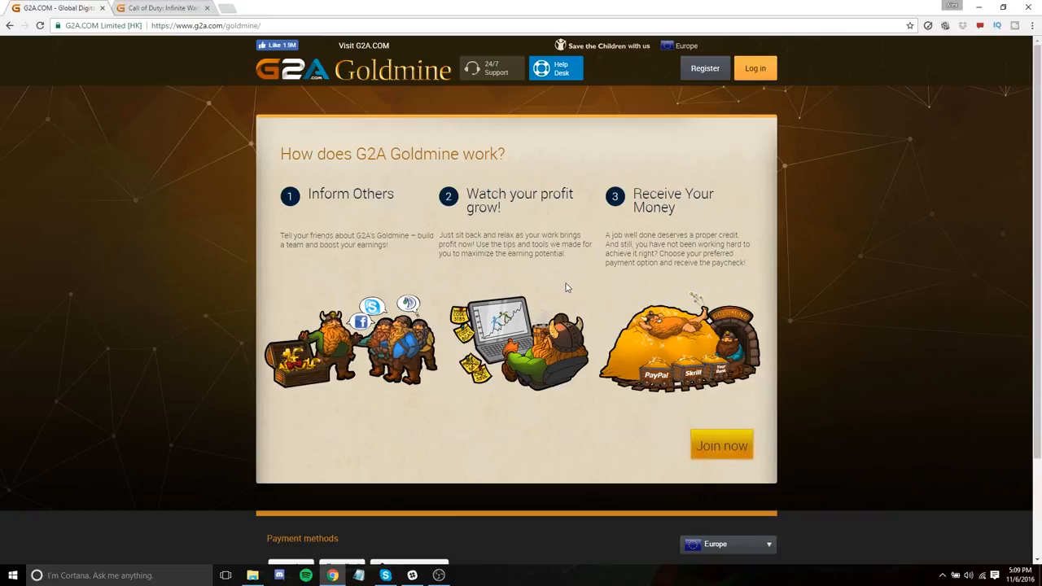
mouse_move(524, 293)
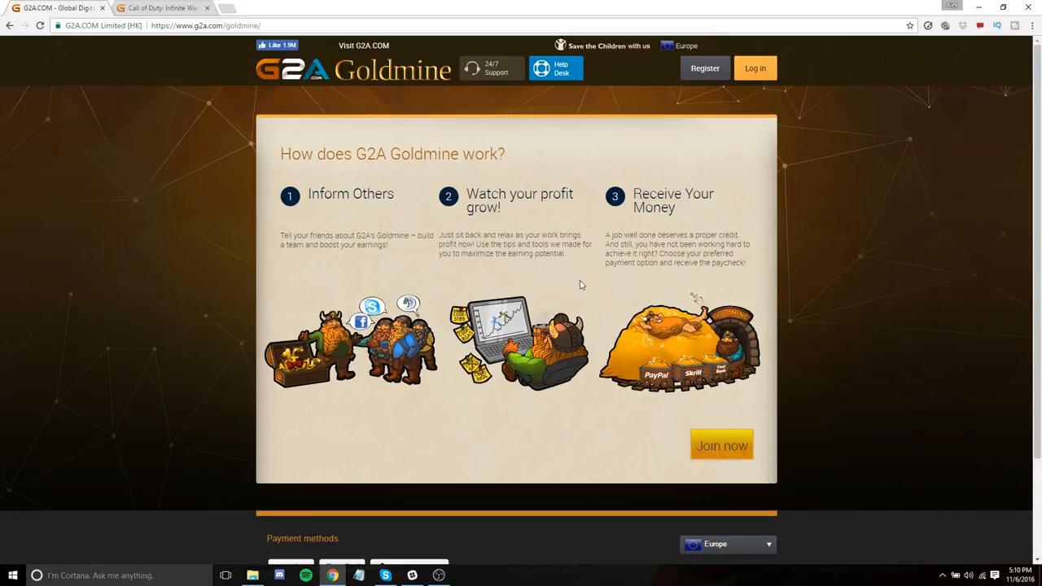
mouse_move(567, 283)
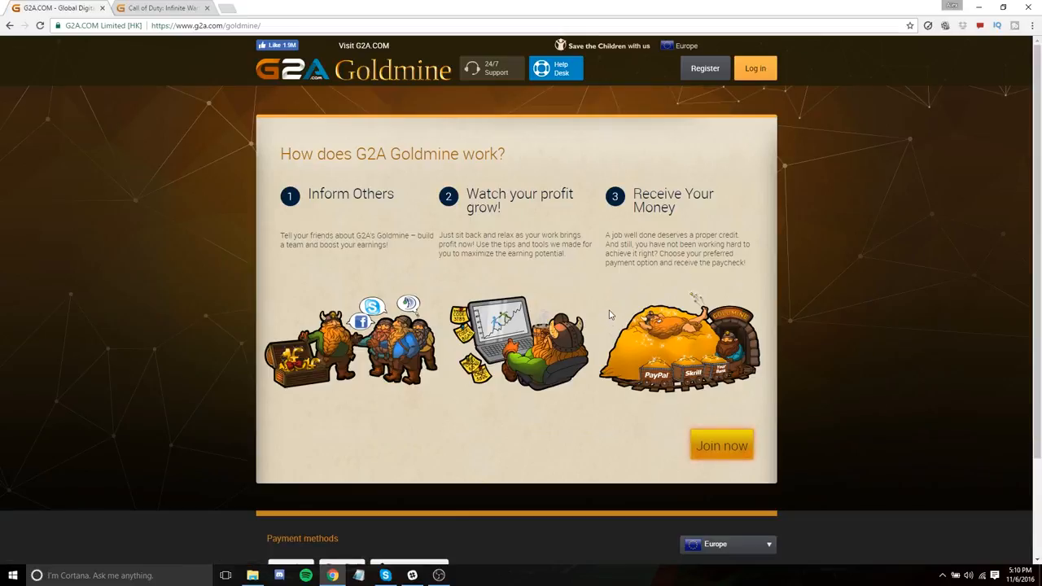
mouse_move(576, 311)
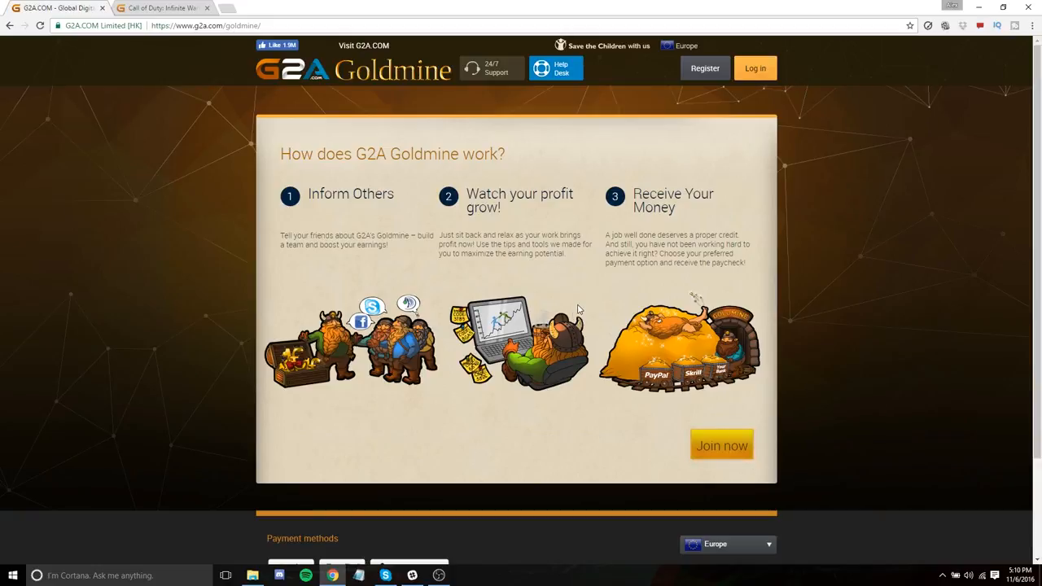
mouse_move(589, 305)
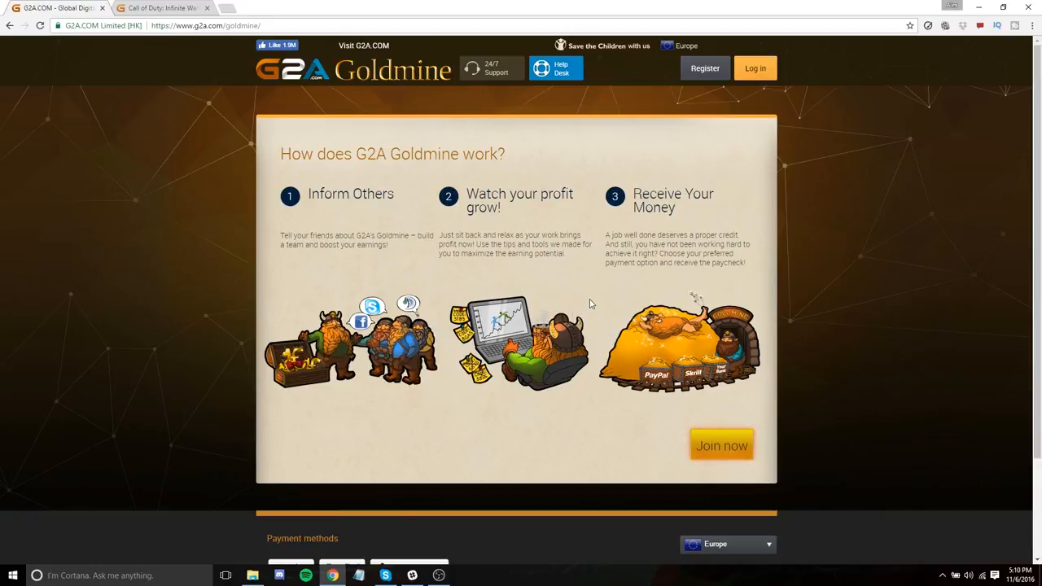
mouse_move(602, 299)
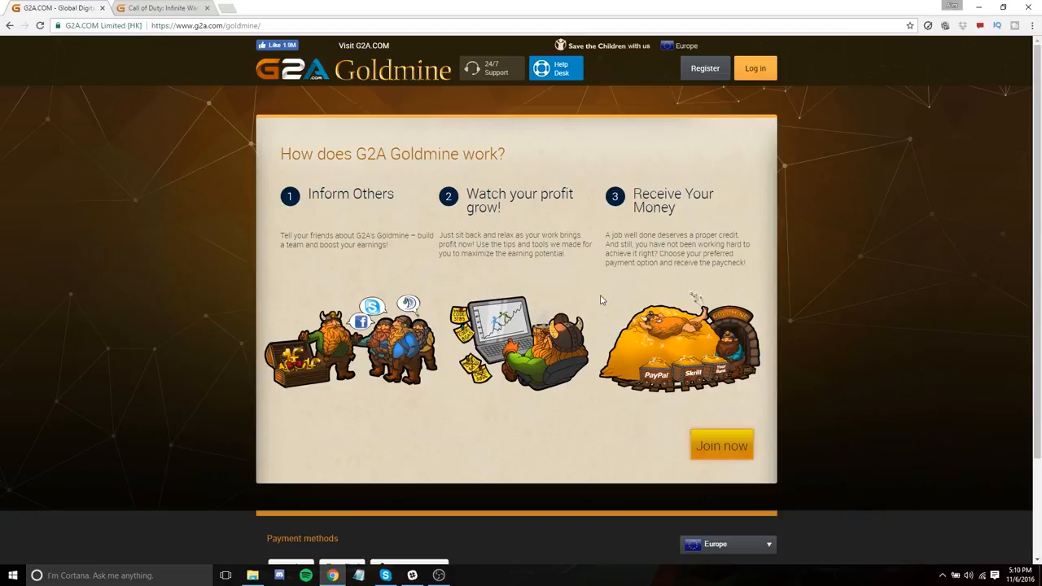
mouse_move(391, 279)
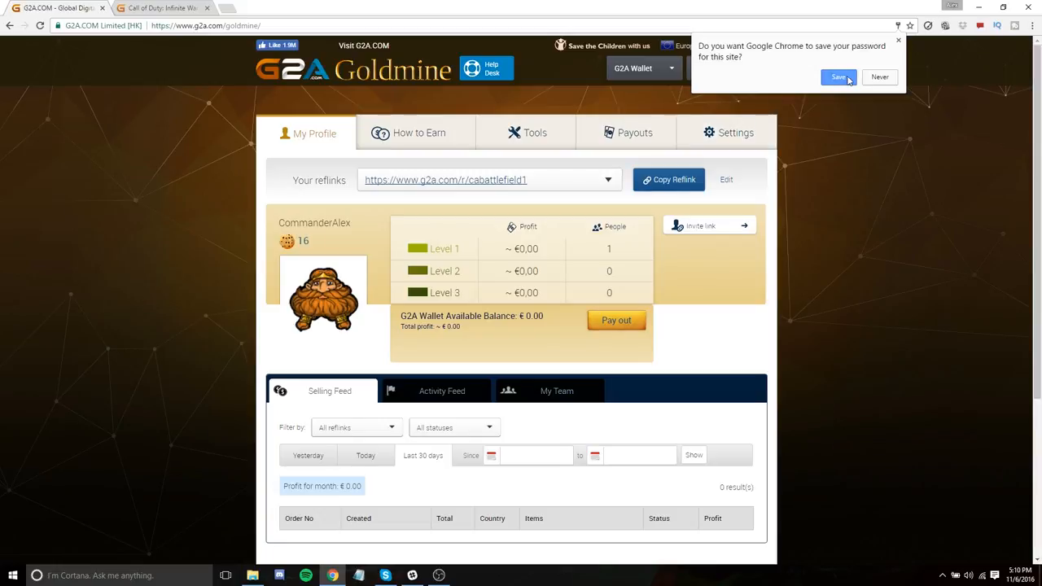
Dismiss Chrome's save-password popup and skim the My Profile selling feed and payment methods
left_click(838, 77)
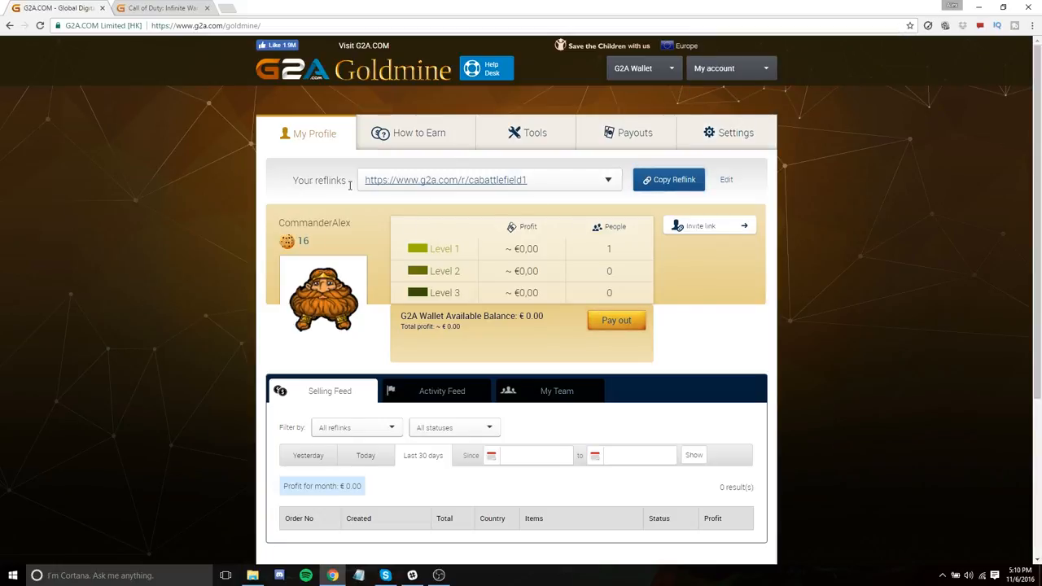
scroll("down", 3)
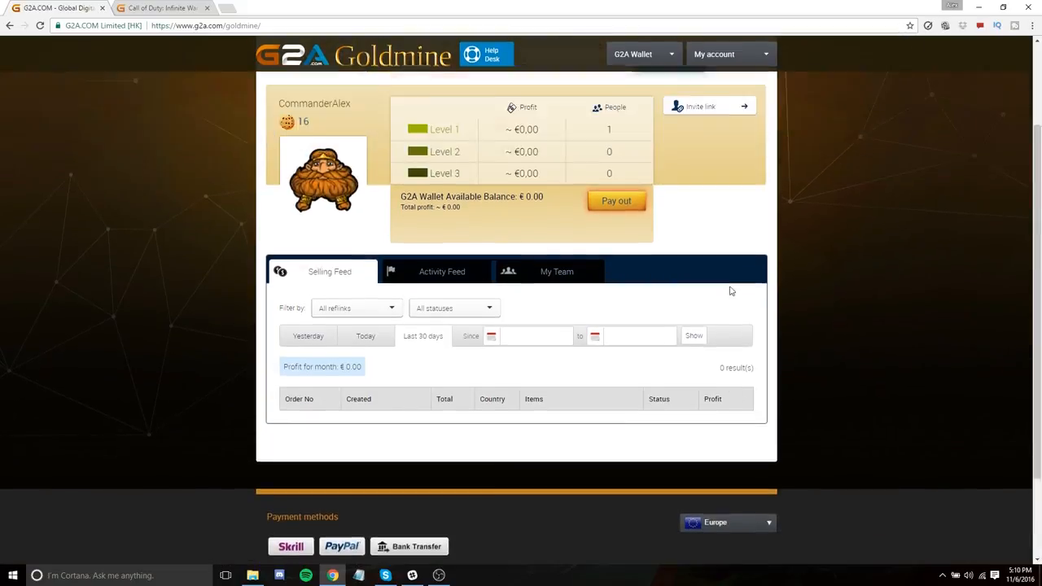
scroll("up", 3)
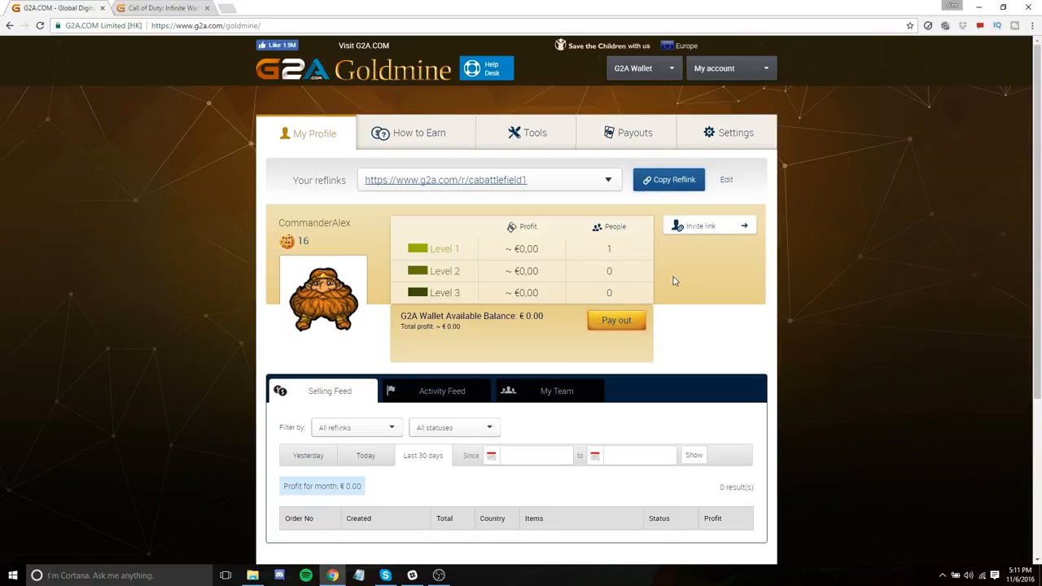
mouse_move(610, 236)
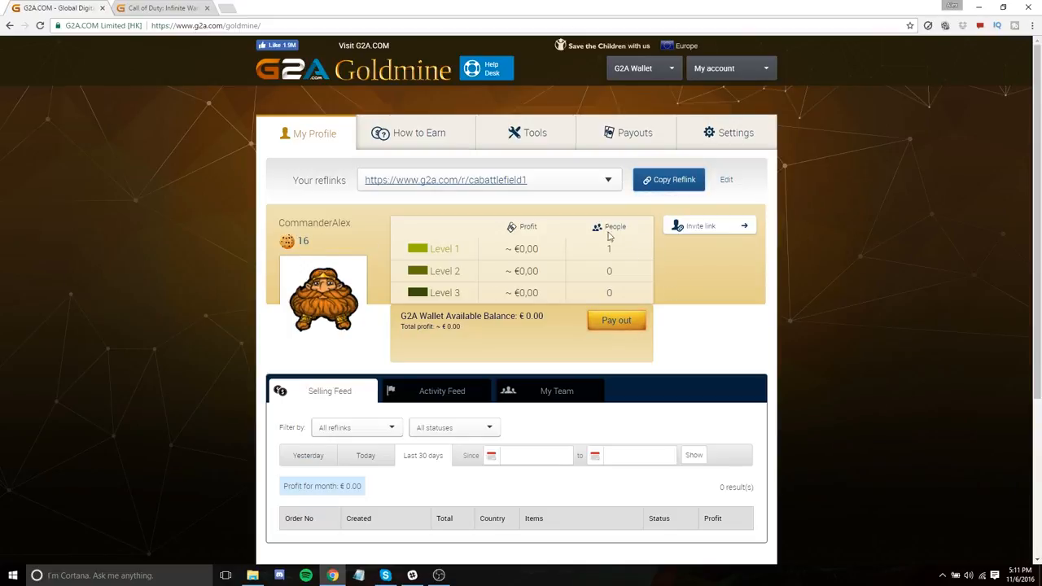
mouse_move(681, 322)
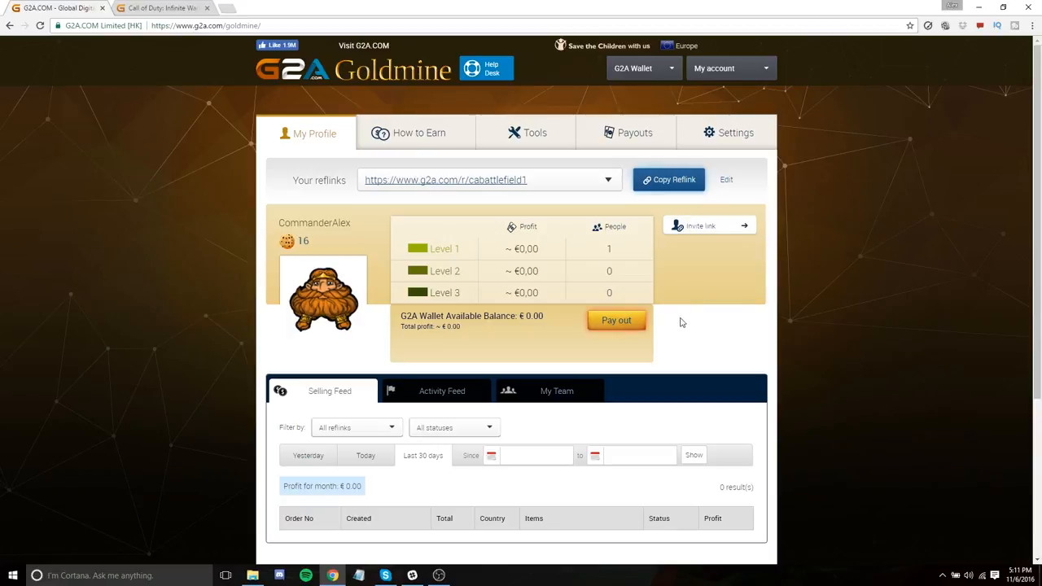
mouse_move(691, 333)
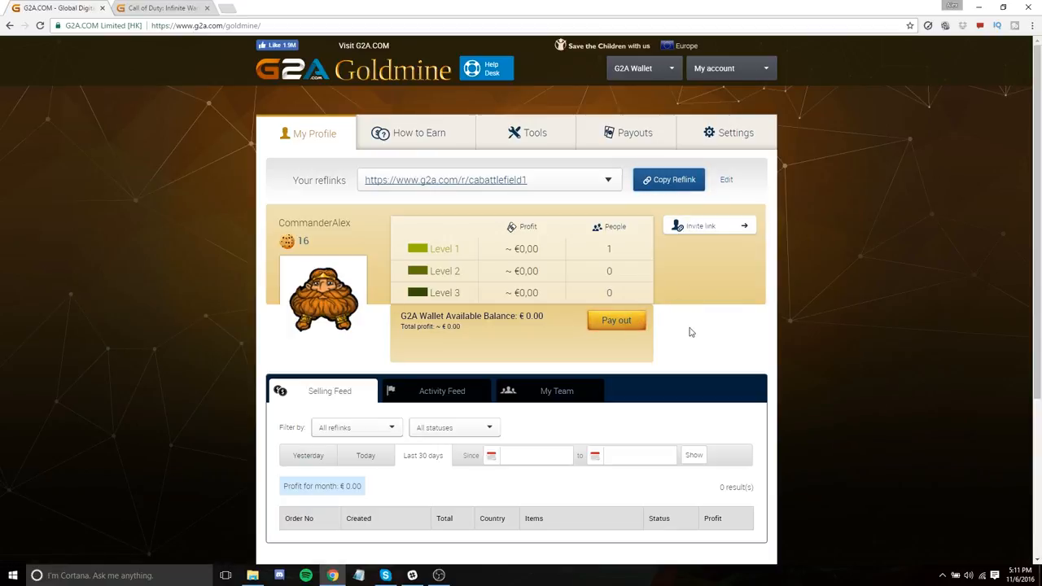
mouse_move(671, 329)
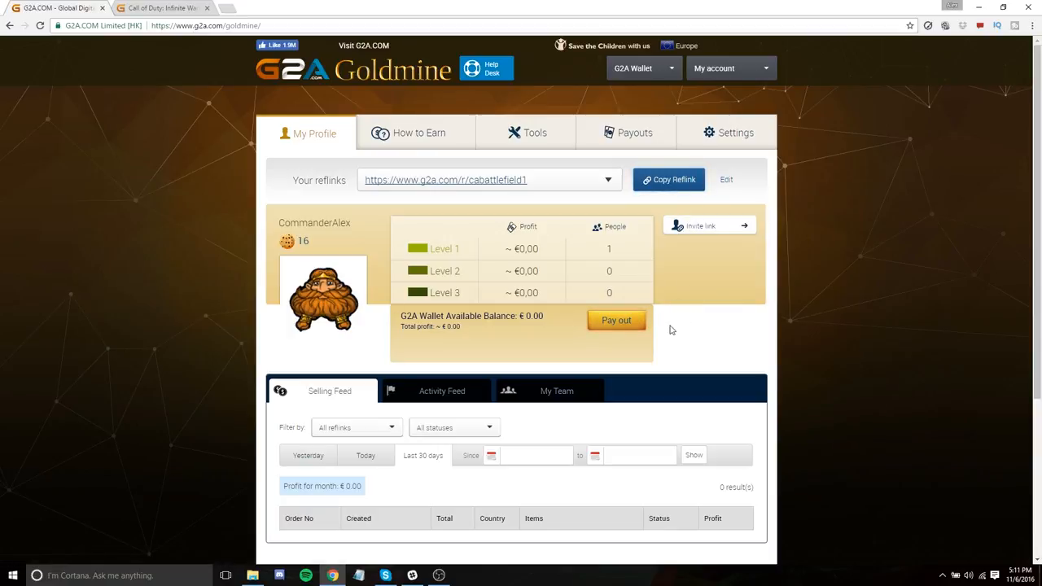
mouse_move(724, 329)
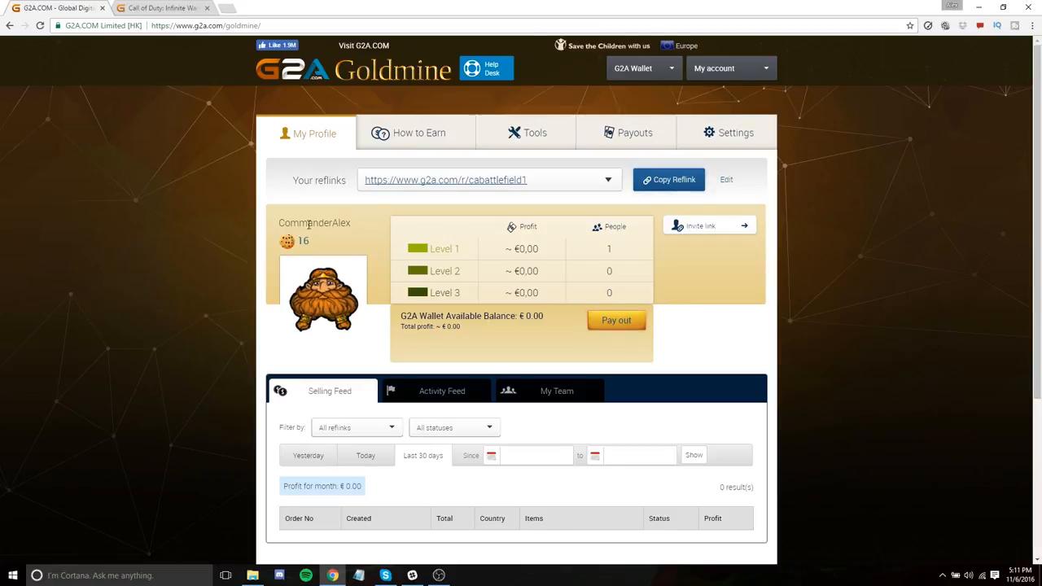
mouse_move(290, 244)
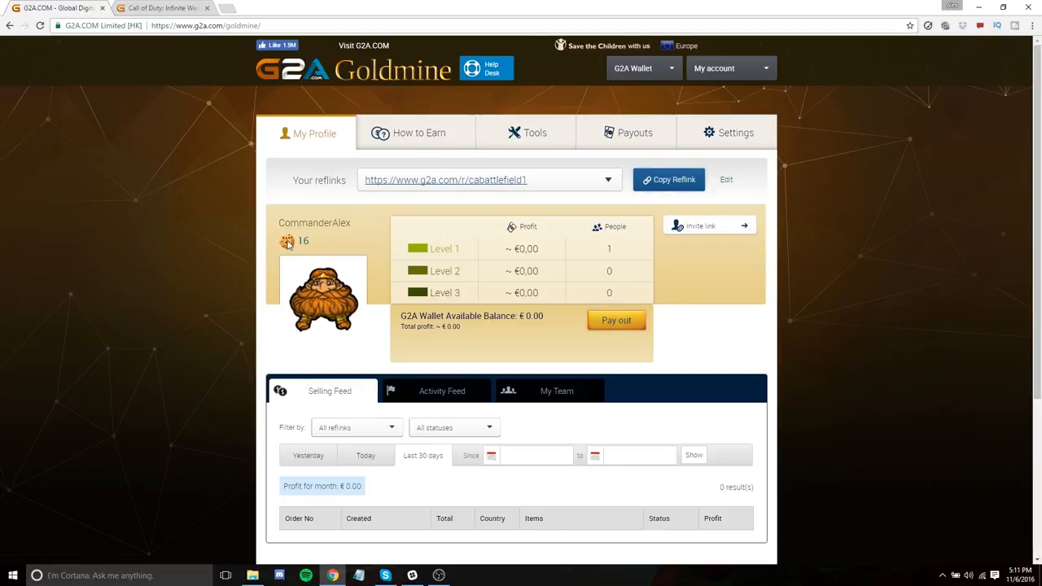
mouse_move(361, 241)
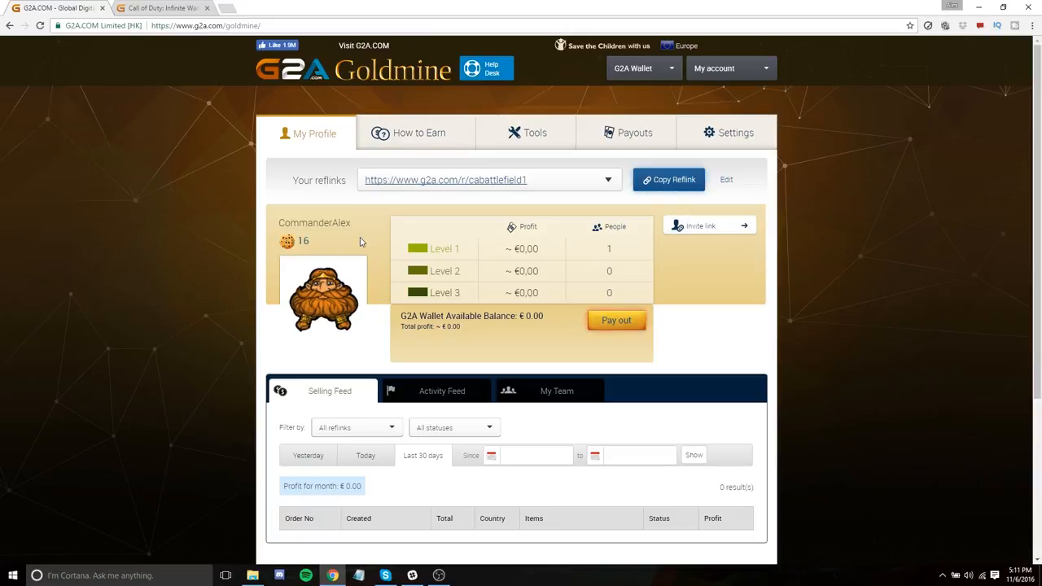
mouse_move(371, 249)
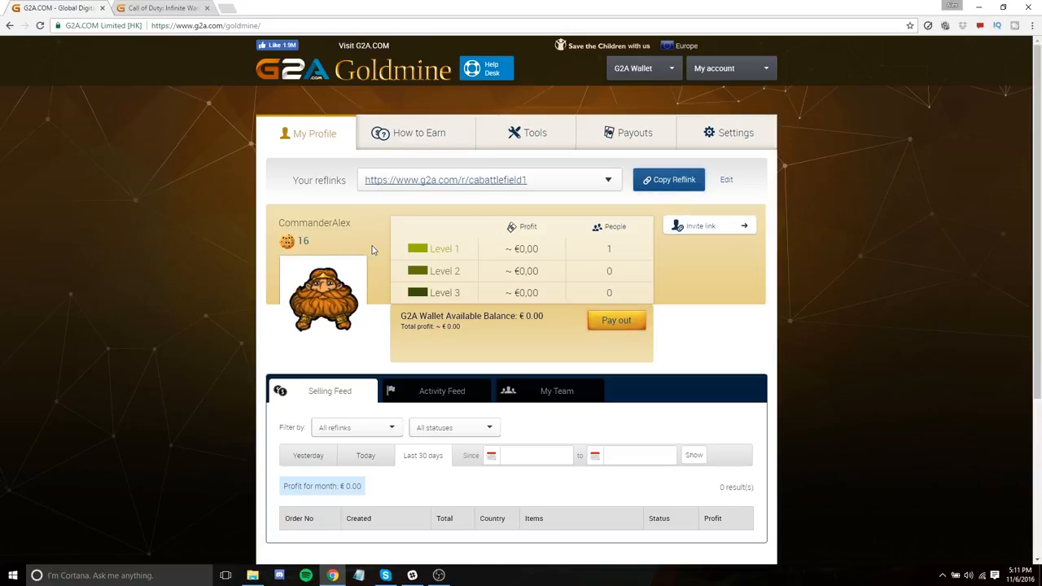
mouse_move(378, 253)
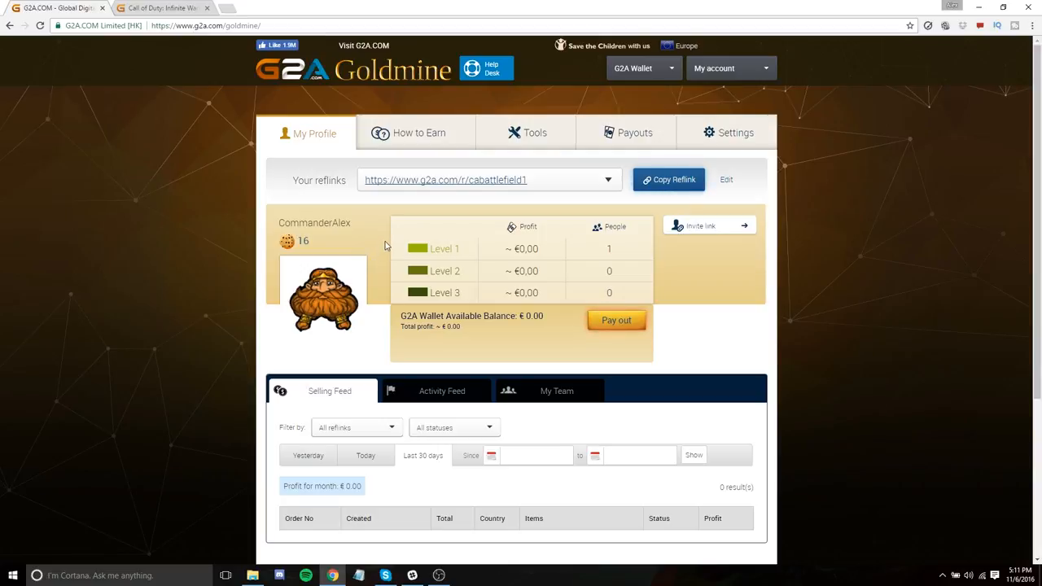
mouse_move(384, 235)
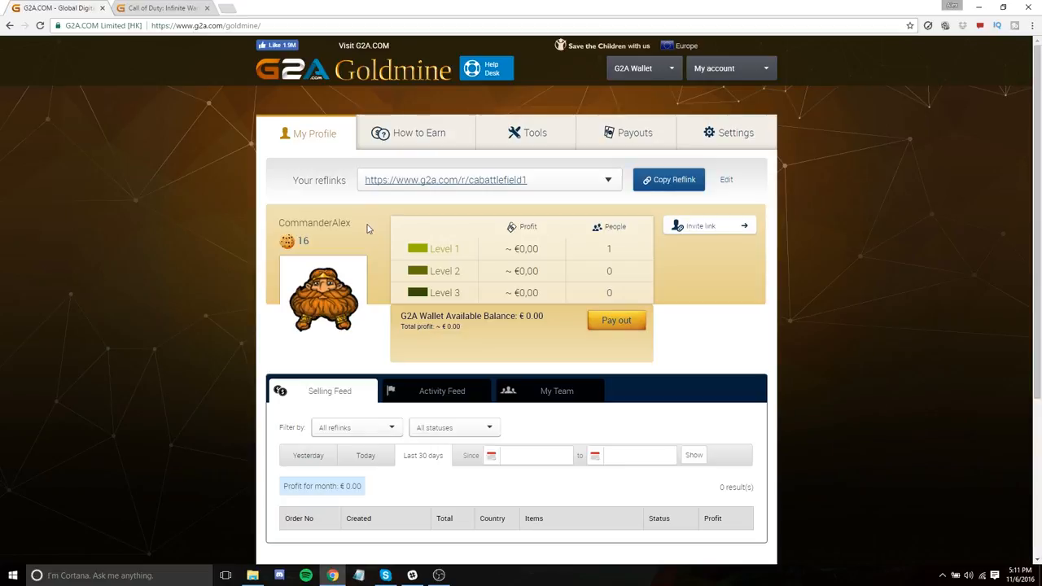
mouse_move(358, 238)
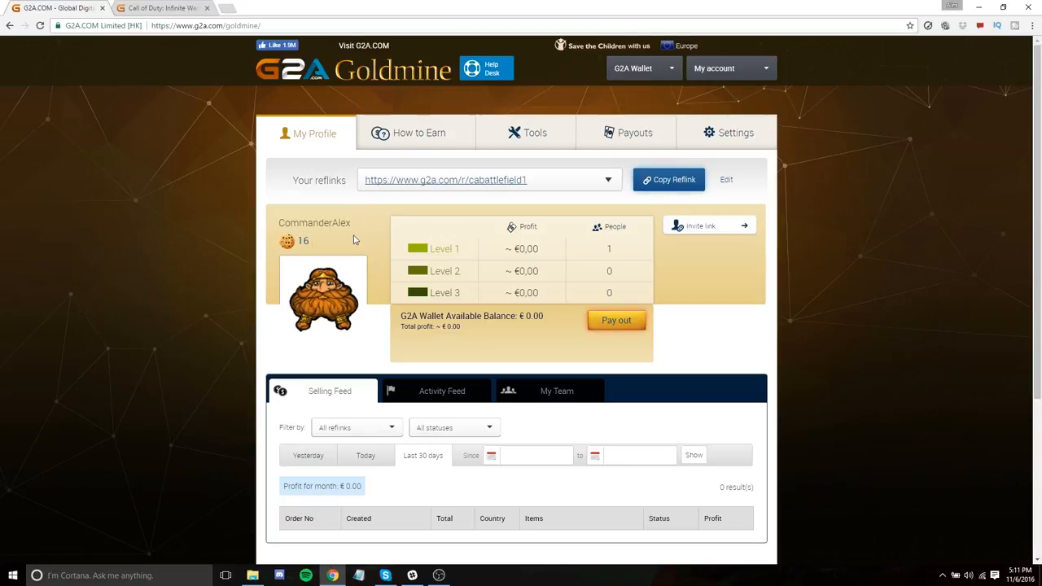
mouse_move(374, 251)
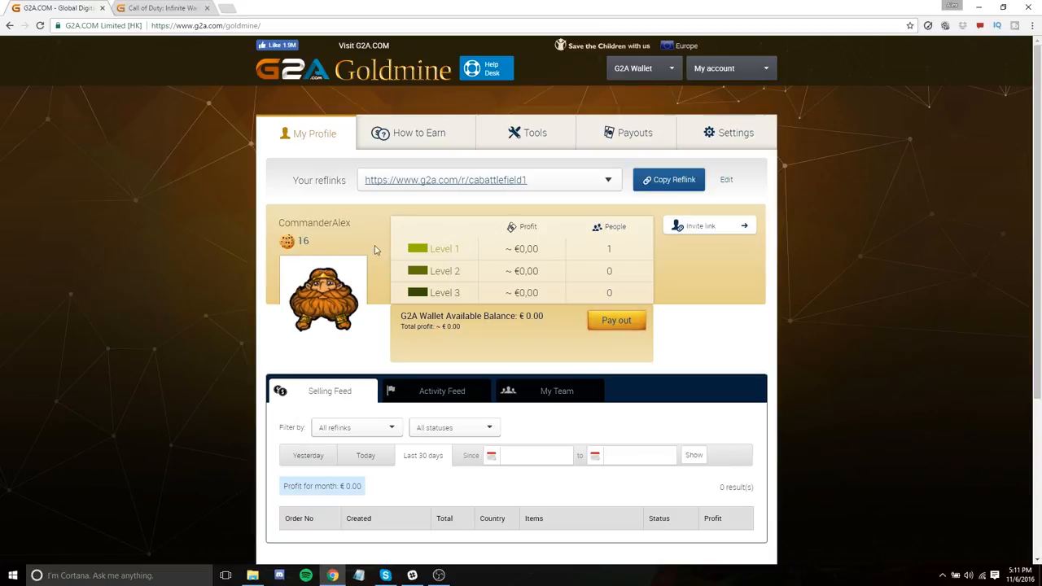
mouse_move(336, 251)
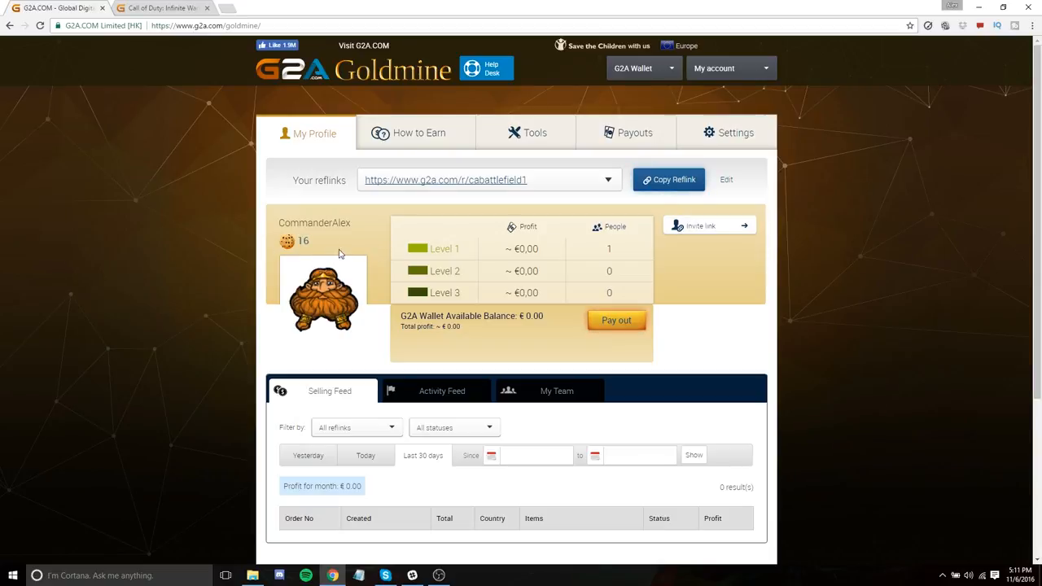
mouse_move(378, 273)
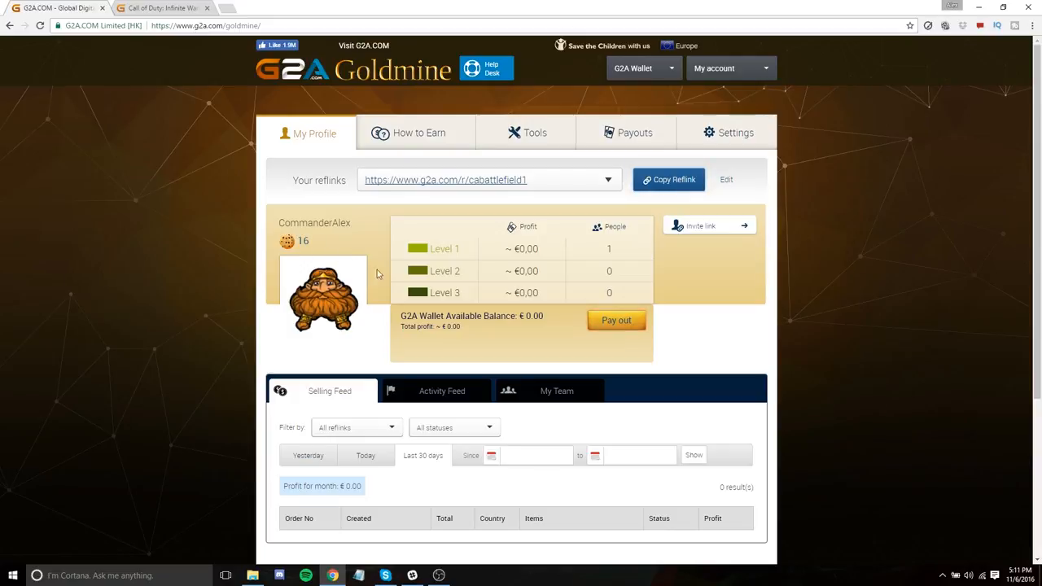
mouse_move(307, 208)
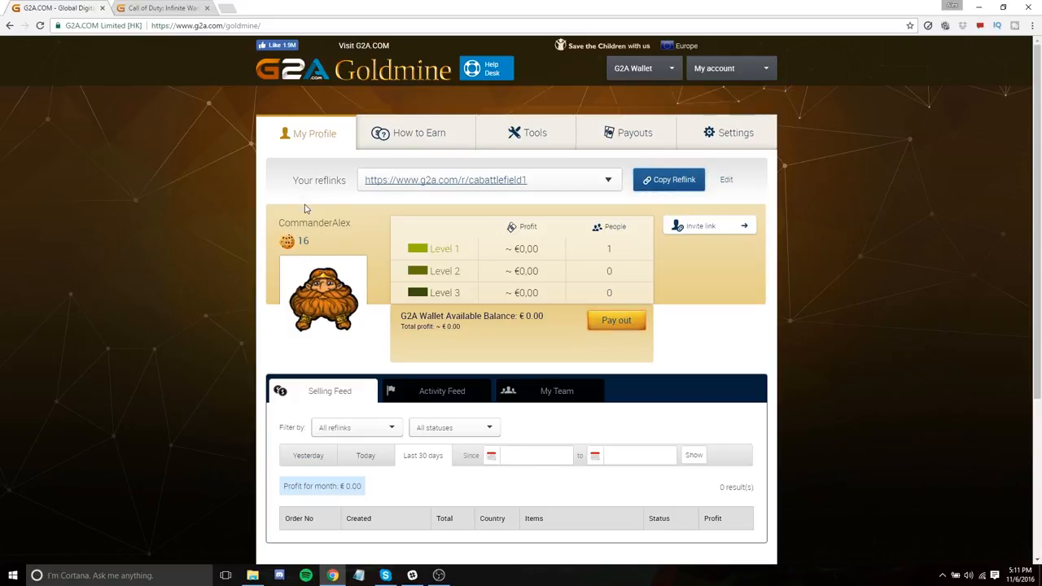
mouse_move(348, 244)
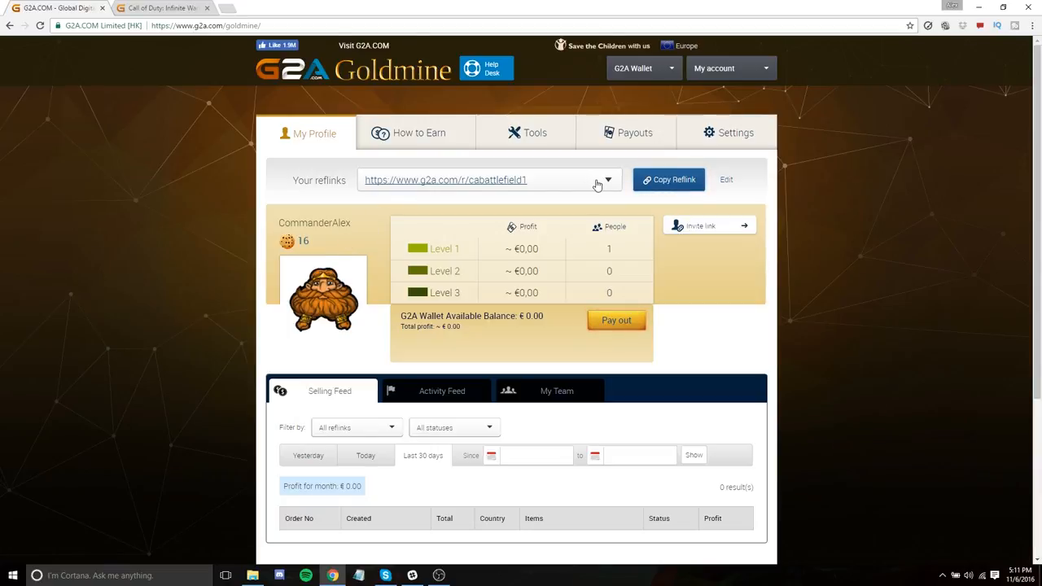
mouse_move(319, 236)
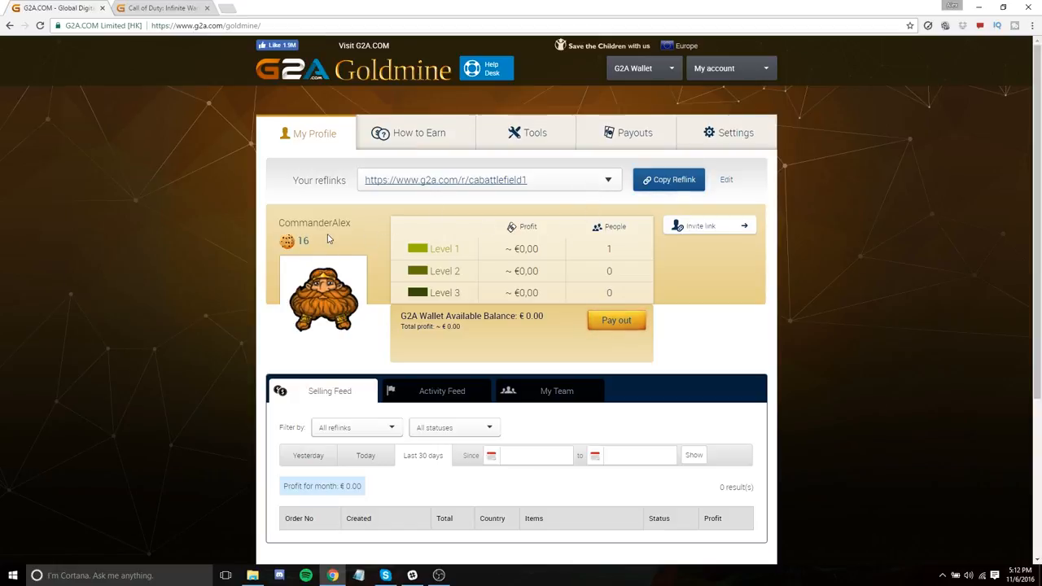
mouse_move(355, 238)
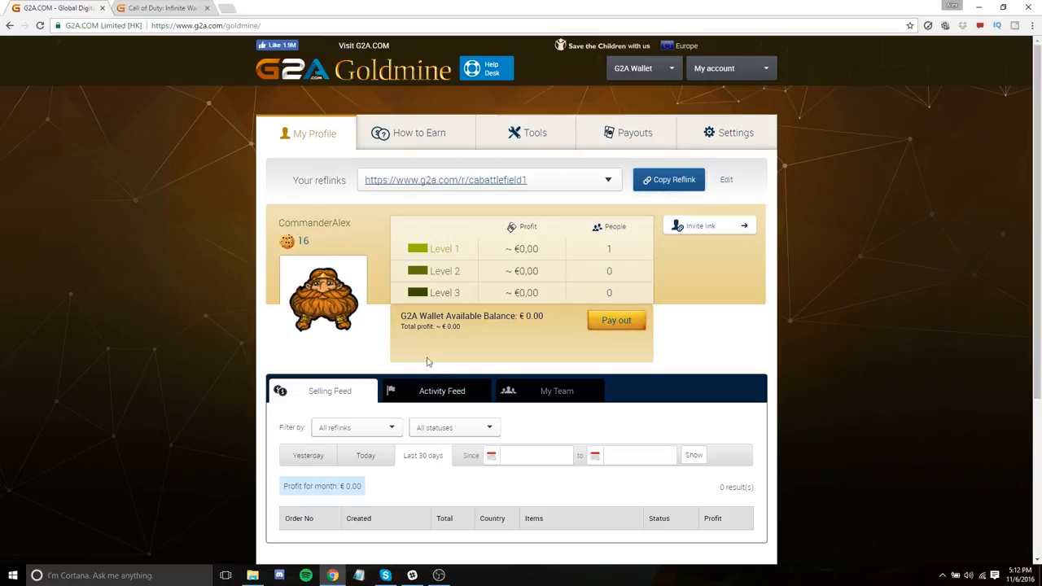
mouse_move(362, 262)
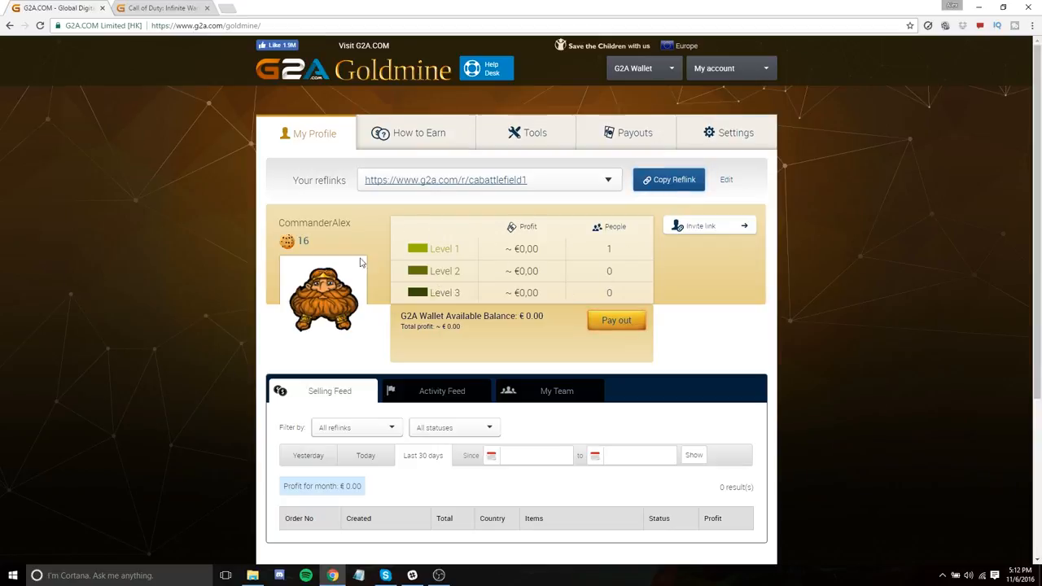
mouse_move(433, 260)
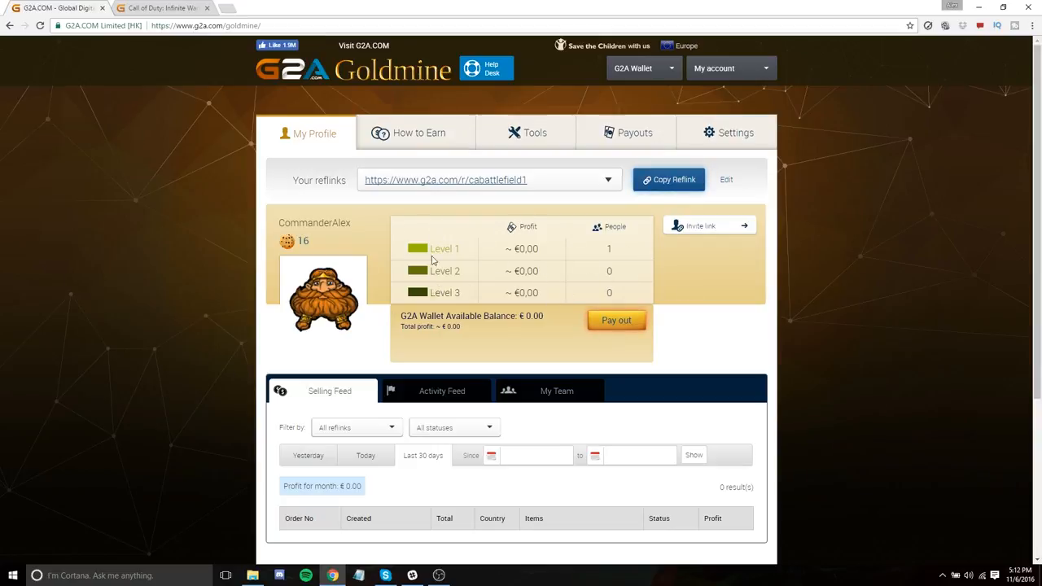
mouse_move(638, 280)
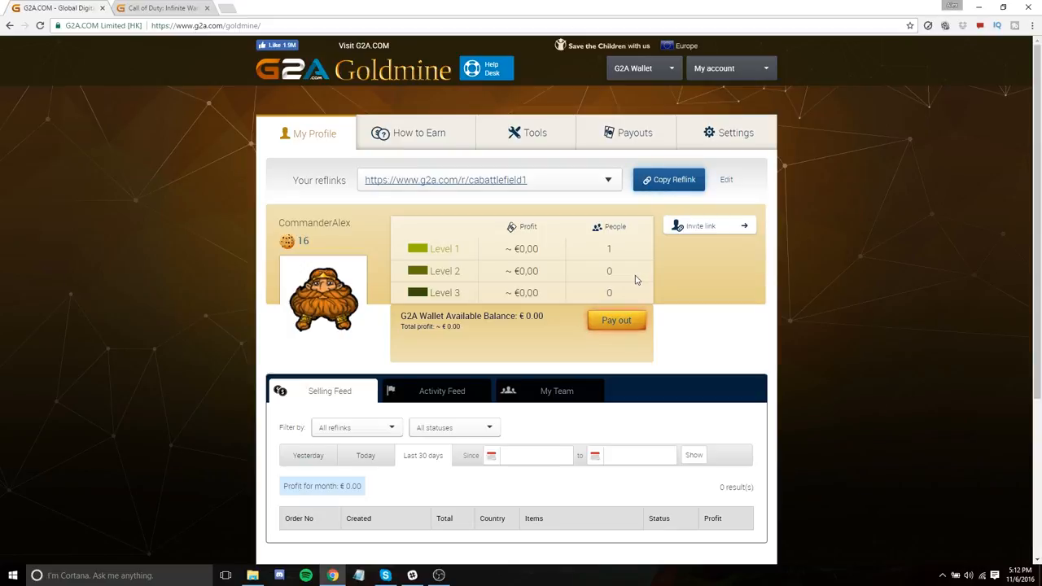
mouse_move(629, 284)
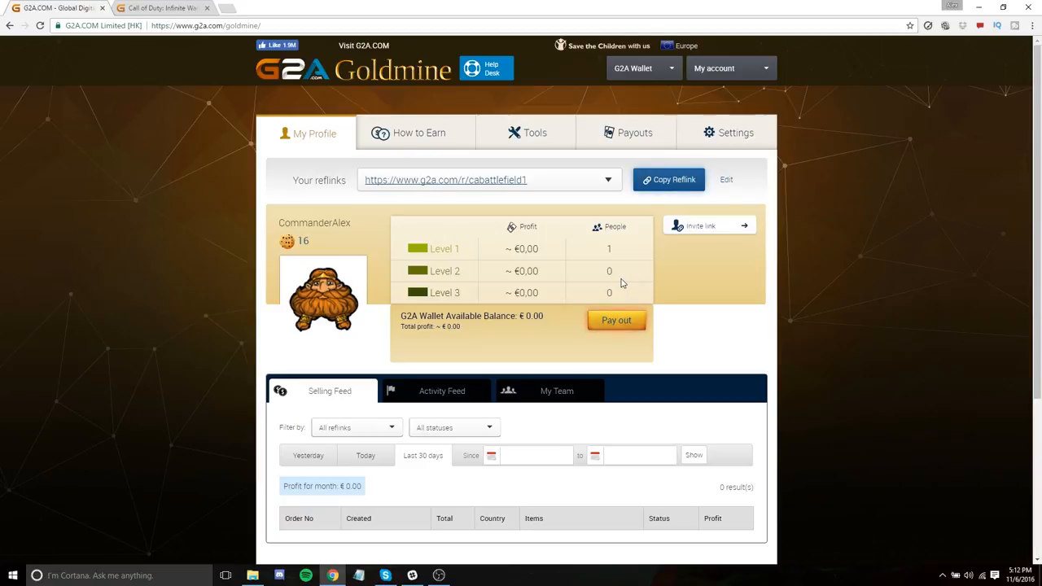
mouse_move(634, 293)
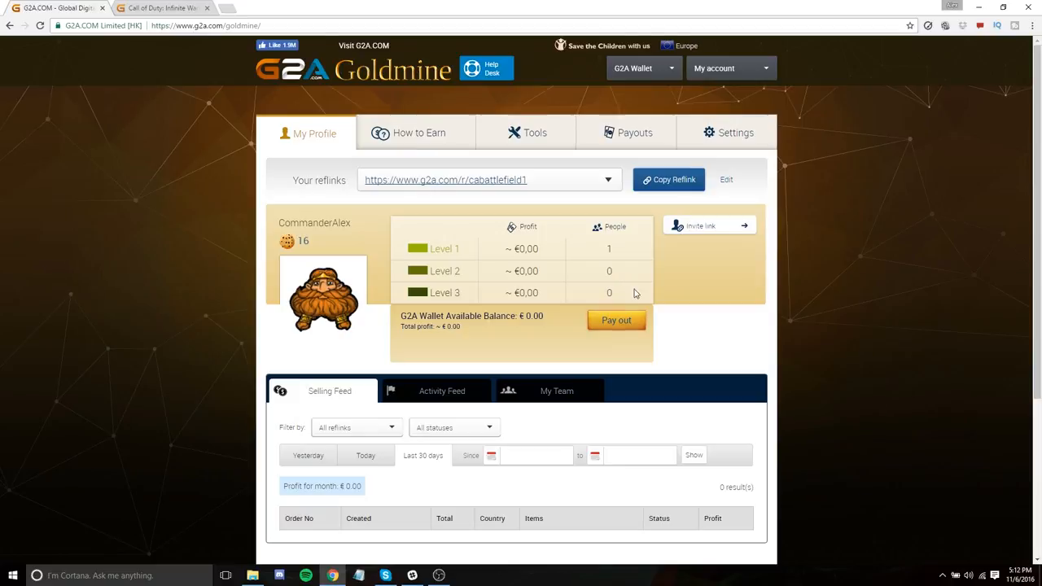
mouse_move(626, 274)
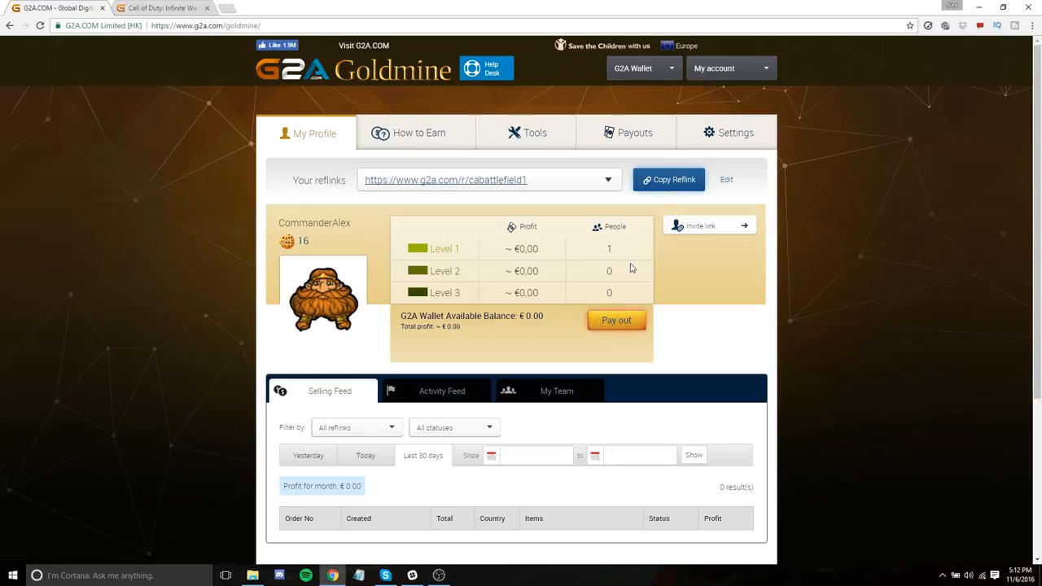
mouse_move(622, 270)
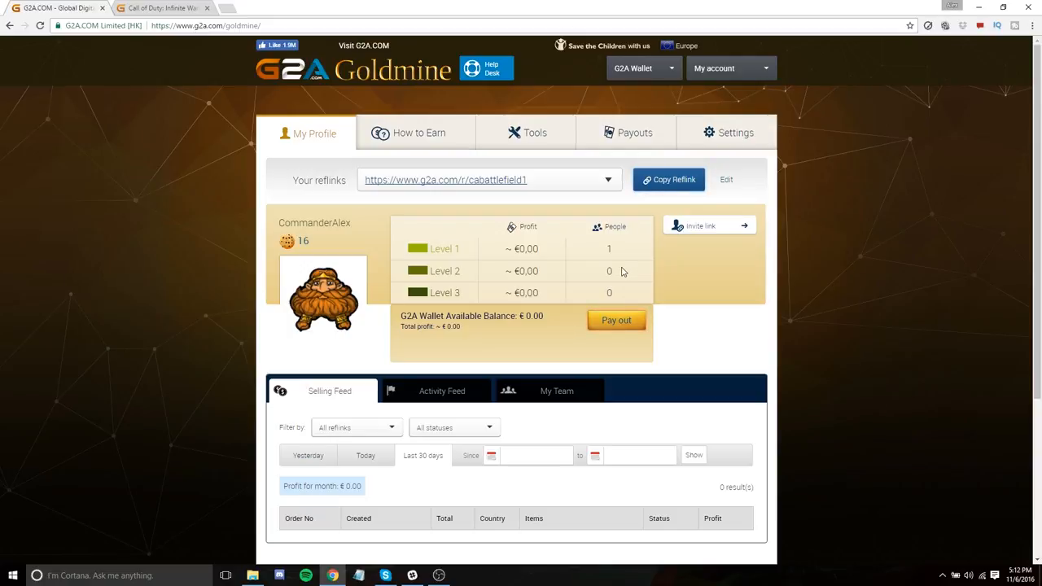
mouse_move(440, 248)
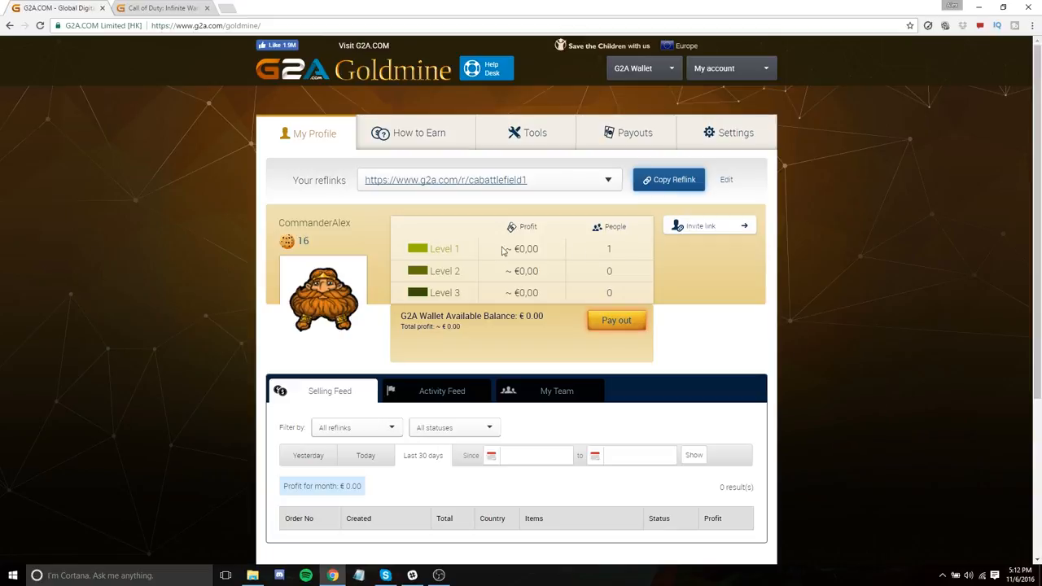
mouse_move(717, 335)
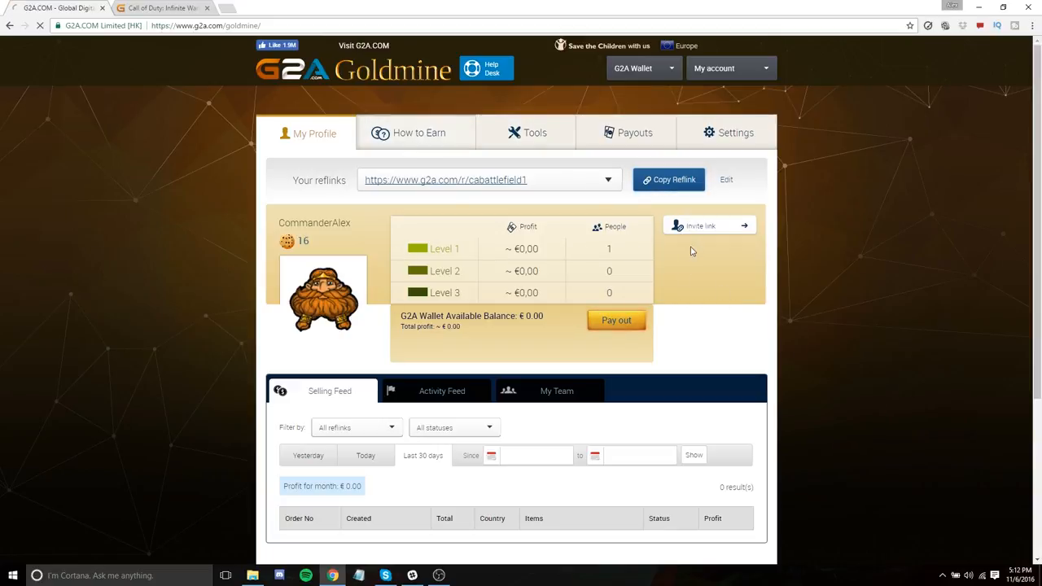
Show section 6 'Earn with your Team' of the How to Earn guide with Level 1-3 earnings
left_click(420, 132)
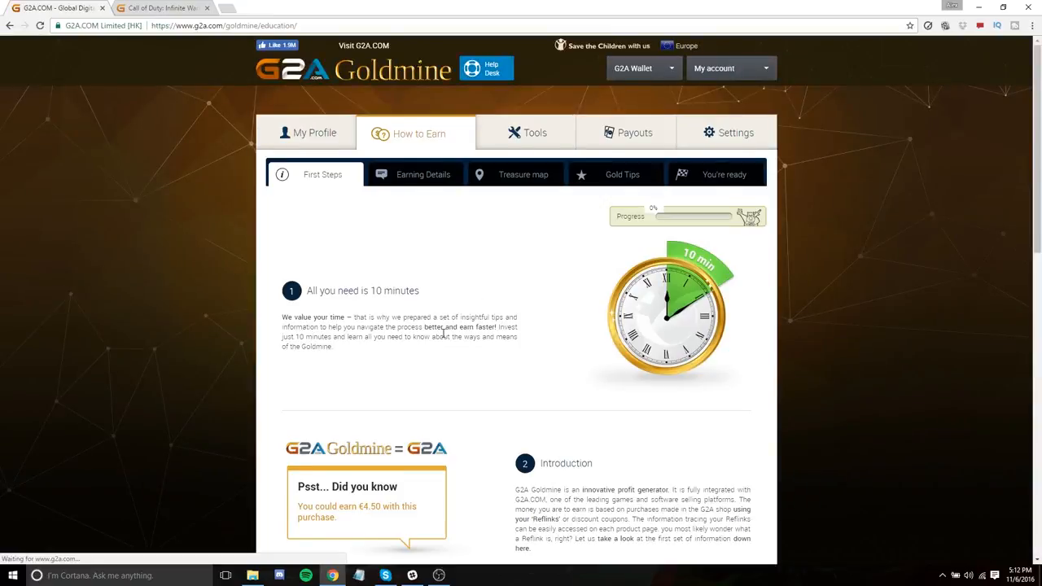
scroll("down", 3)
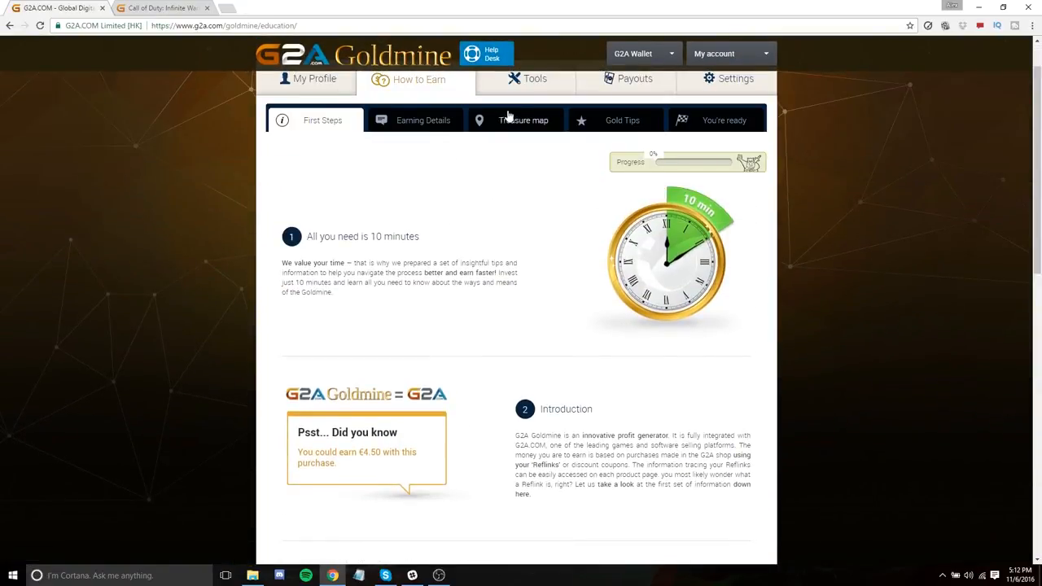
scroll("down", 3)
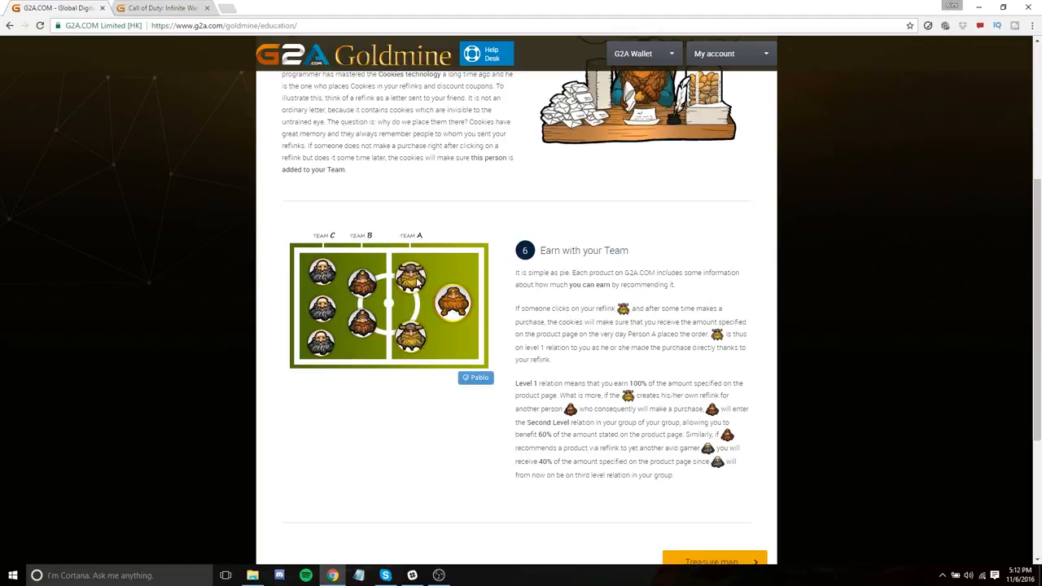
mouse_move(342, 414)
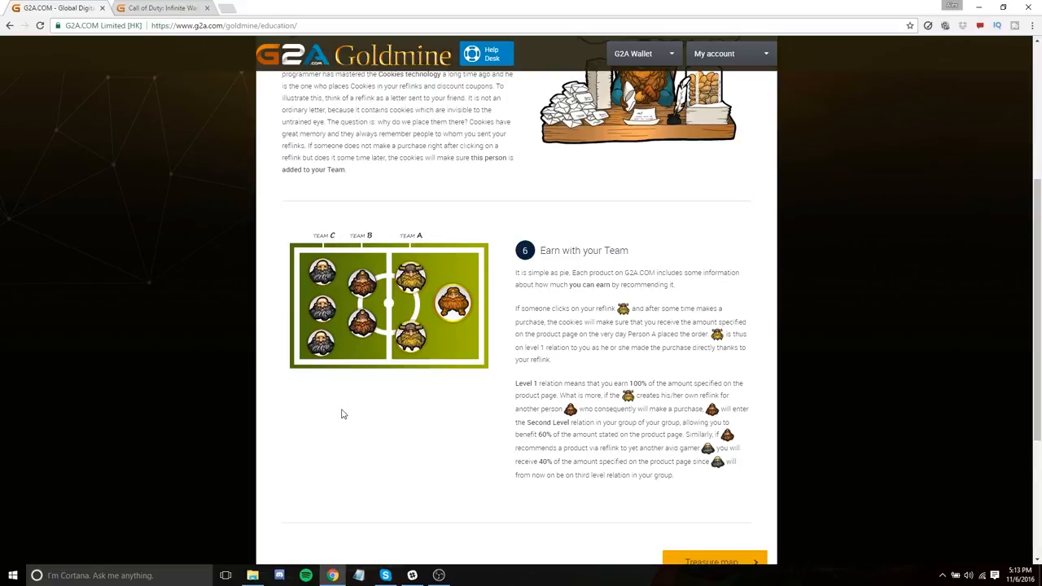
mouse_move(378, 417)
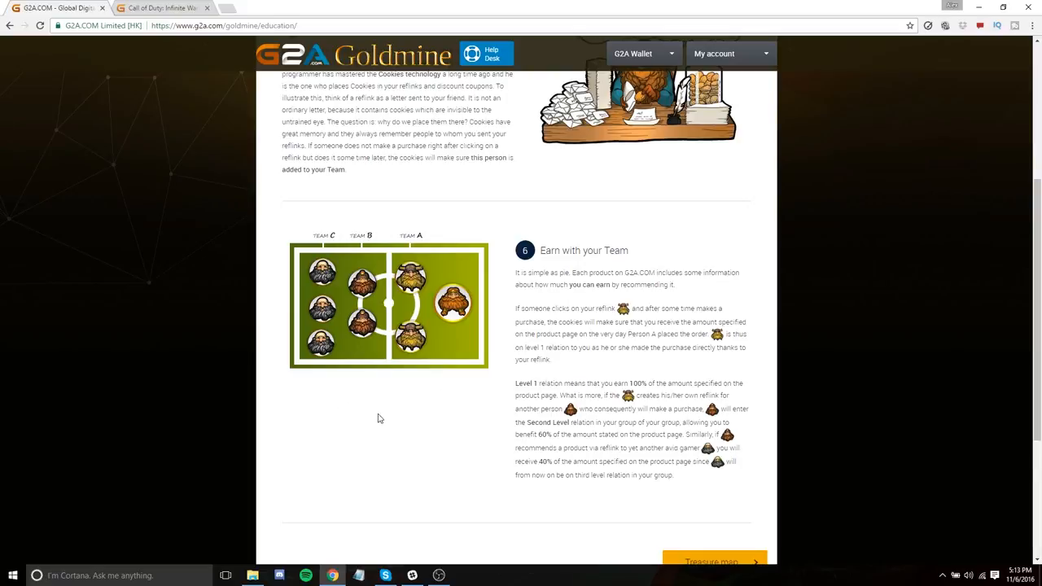
mouse_move(404, 430)
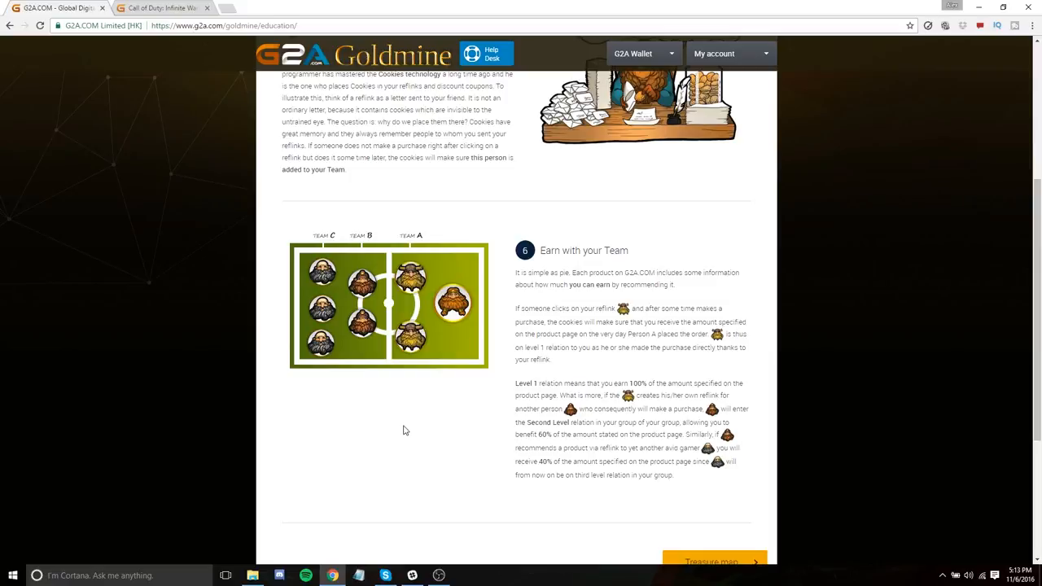
mouse_move(397, 431)
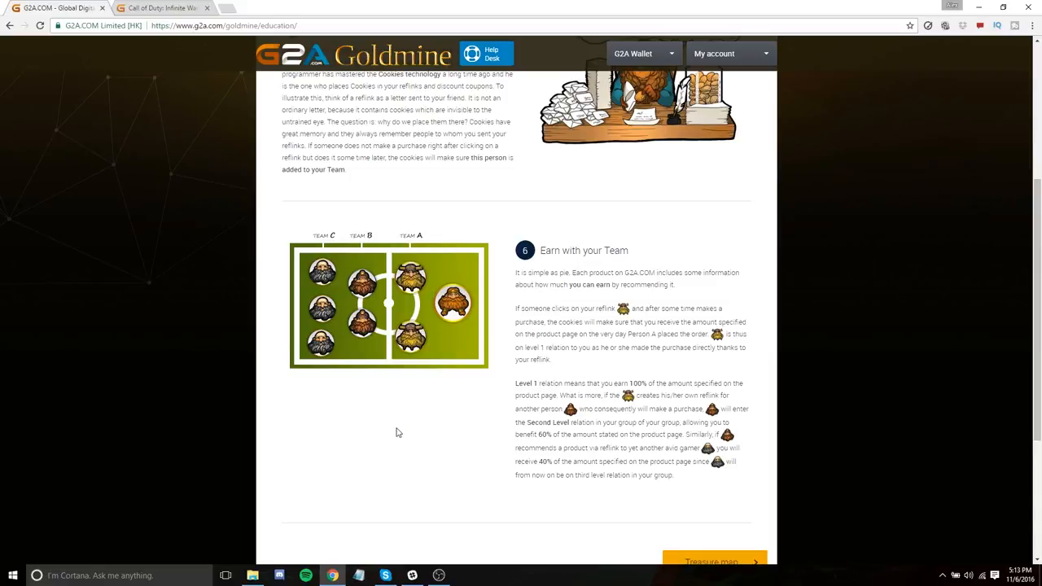
mouse_move(407, 436)
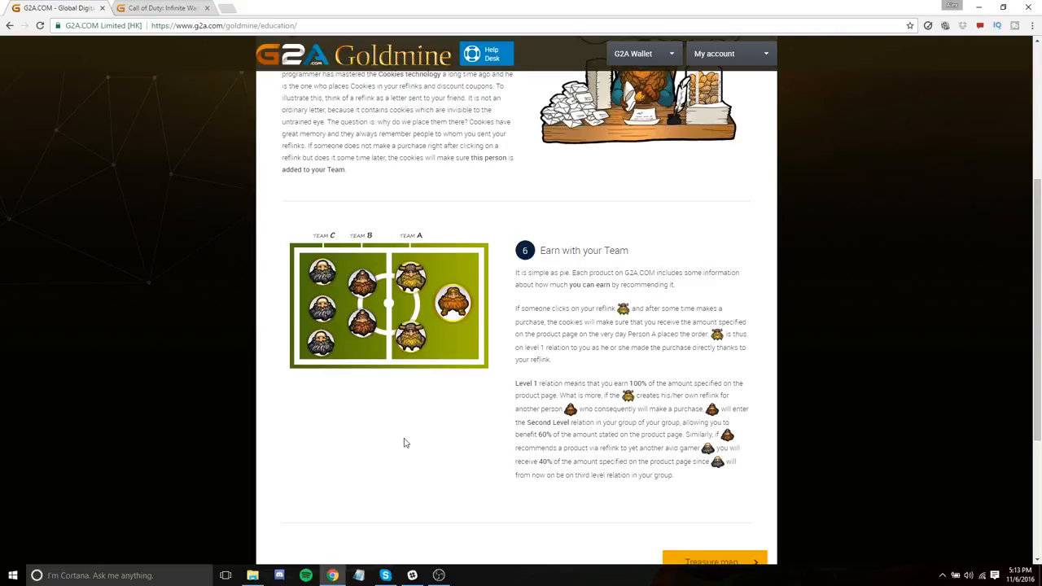
mouse_move(388, 443)
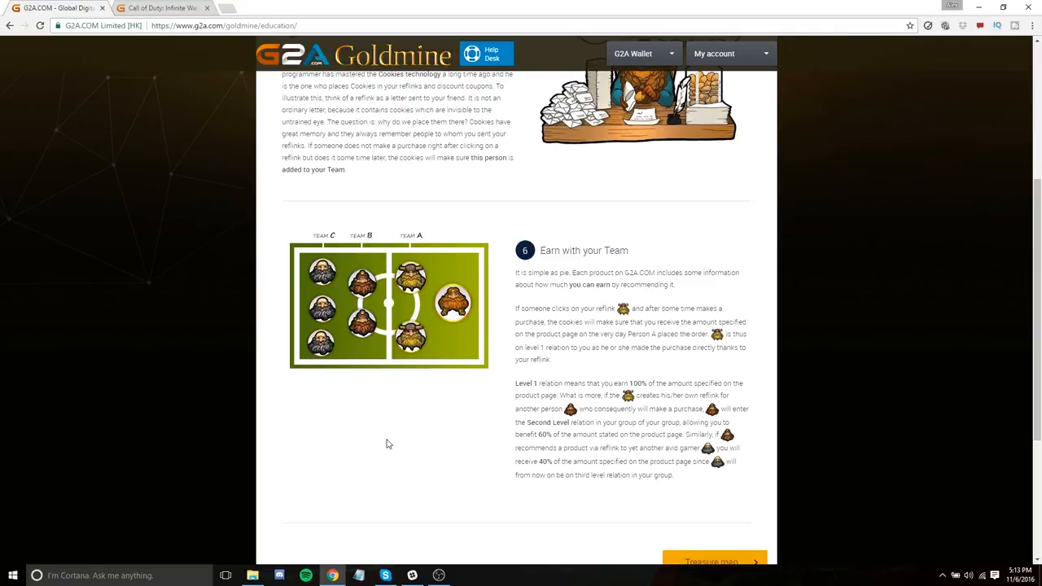
mouse_move(430, 395)
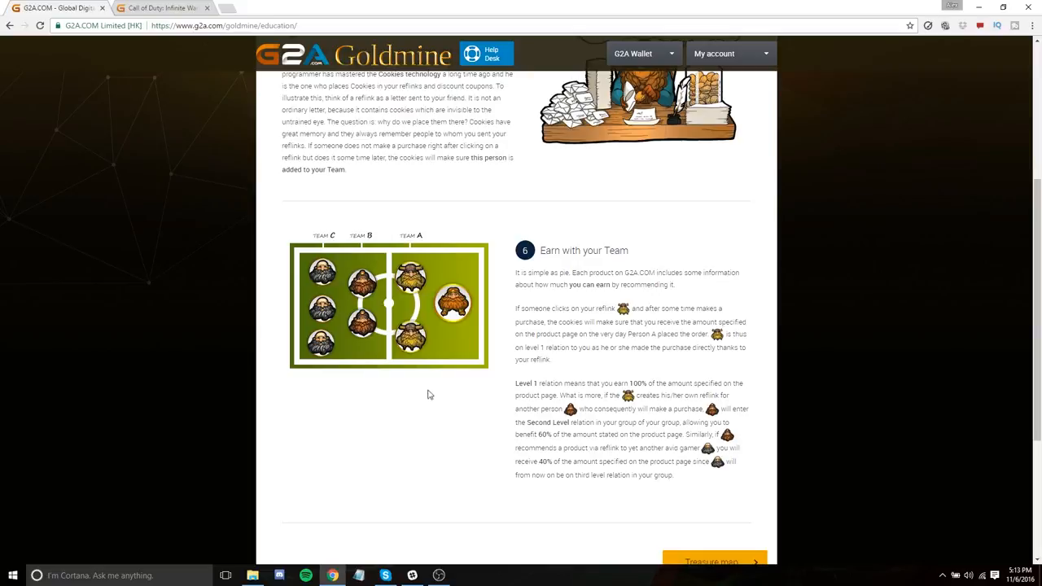
mouse_move(410, 426)
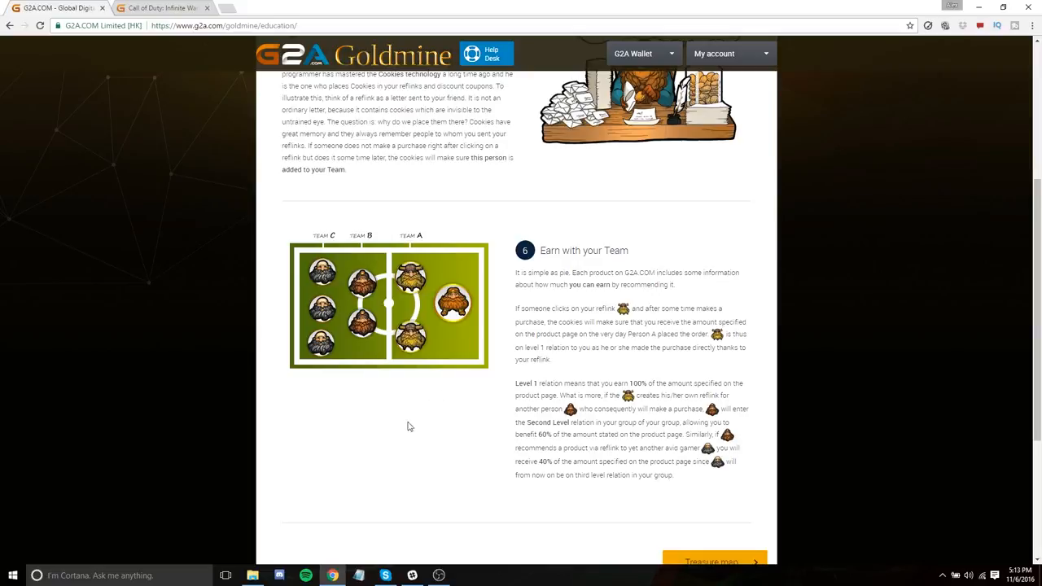
mouse_move(387, 395)
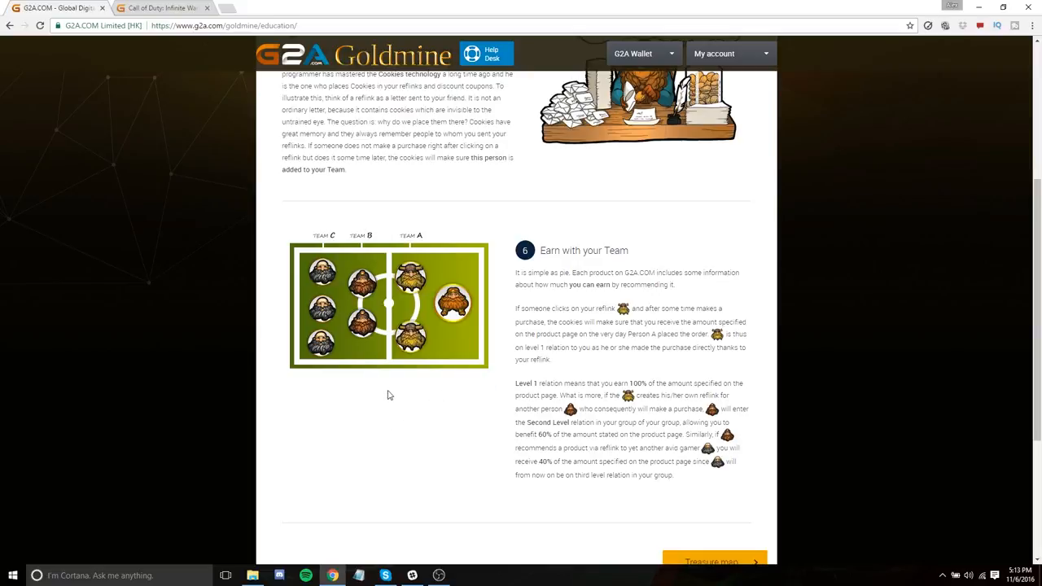
mouse_move(391, 415)
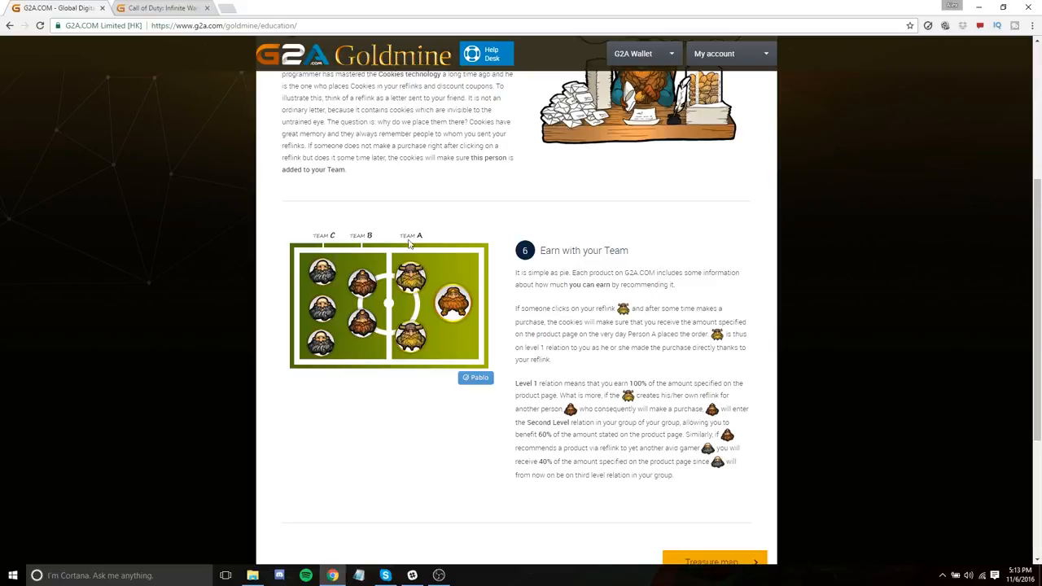
mouse_move(432, 338)
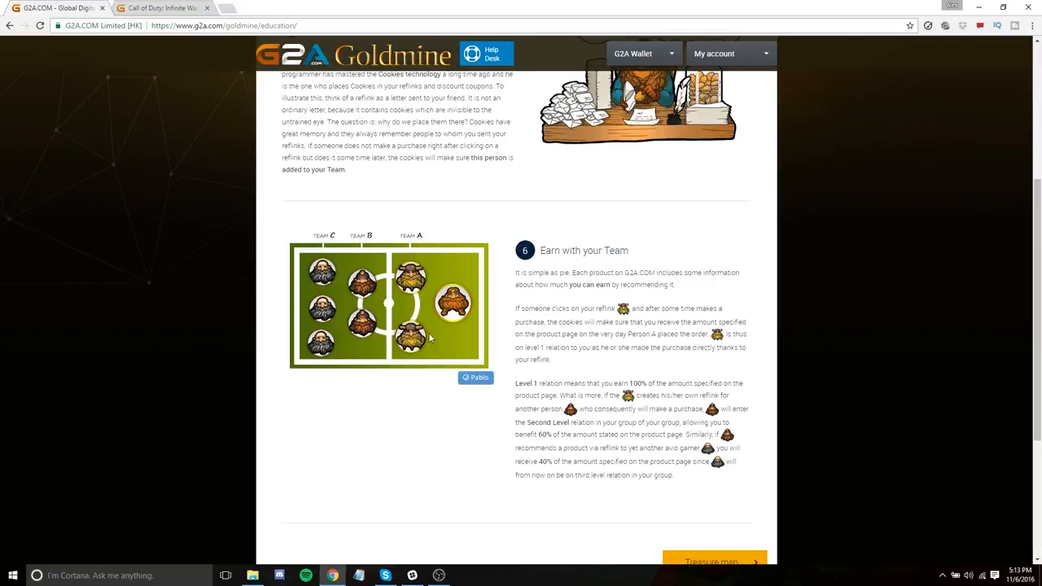
mouse_move(399, 453)
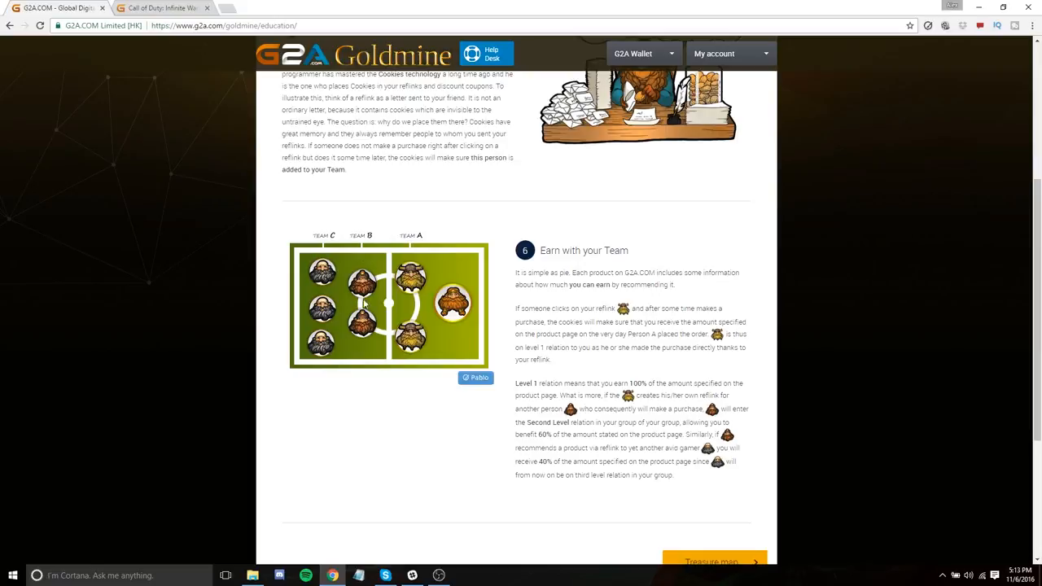
mouse_move(394, 378)
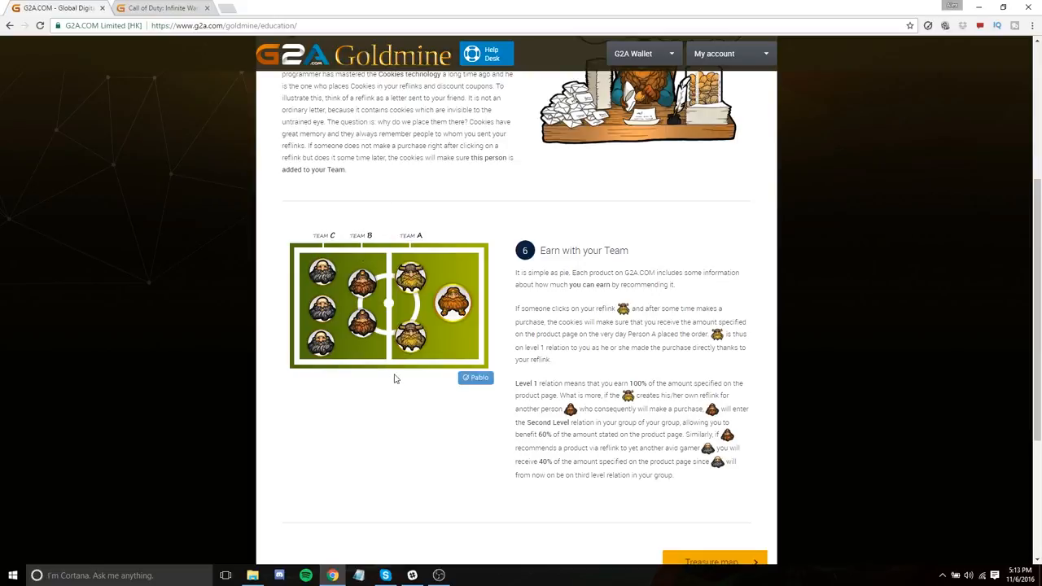
mouse_move(402, 404)
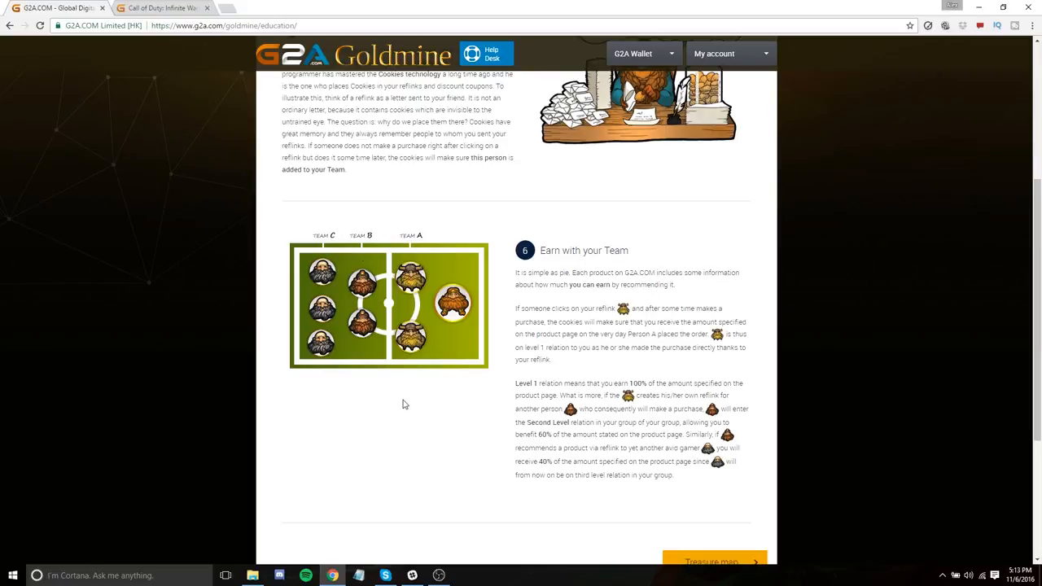
mouse_move(466, 446)
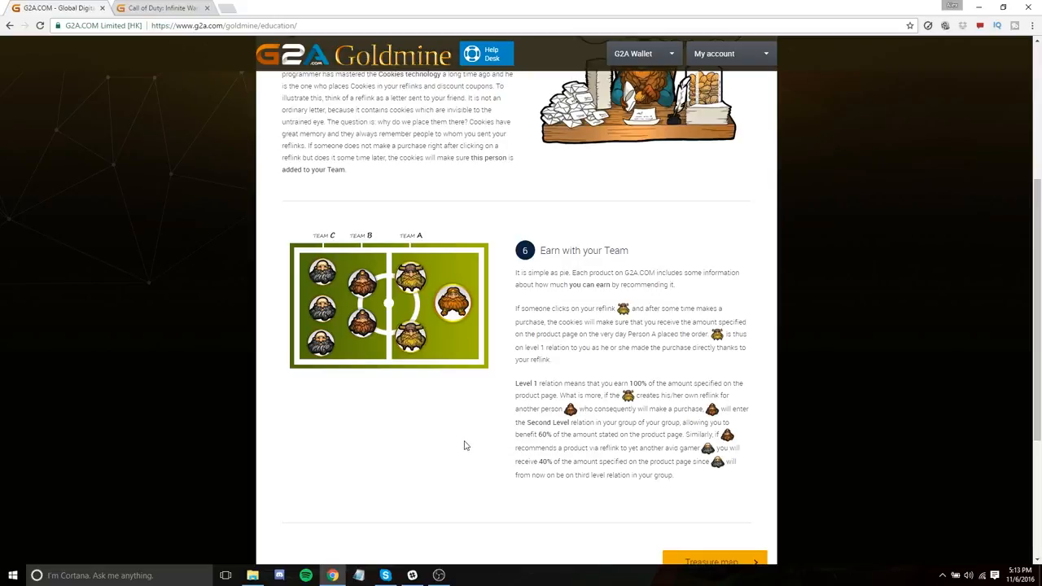
mouse_move(544, 436)
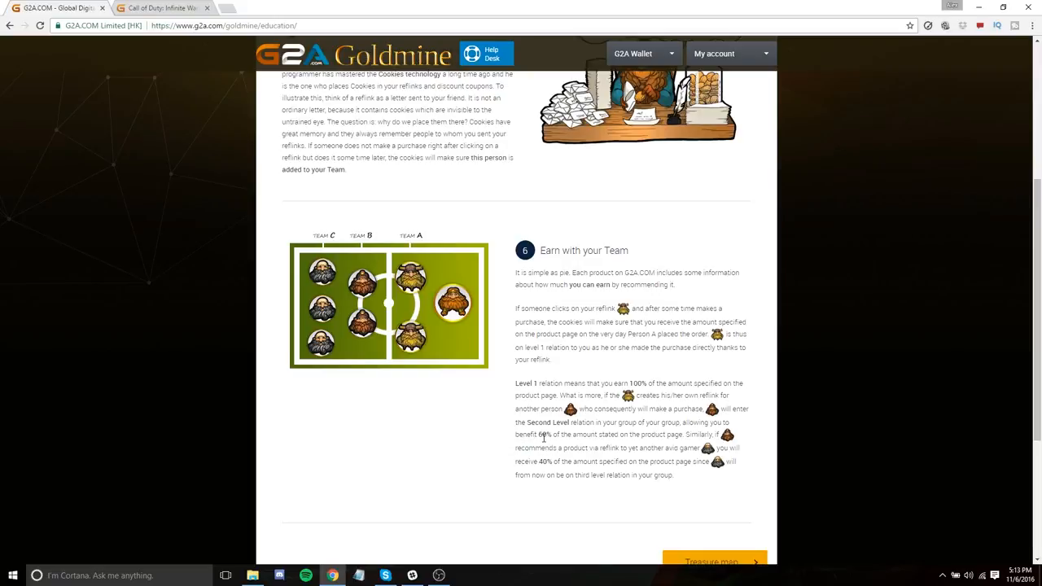
mouse_move(384, 284)
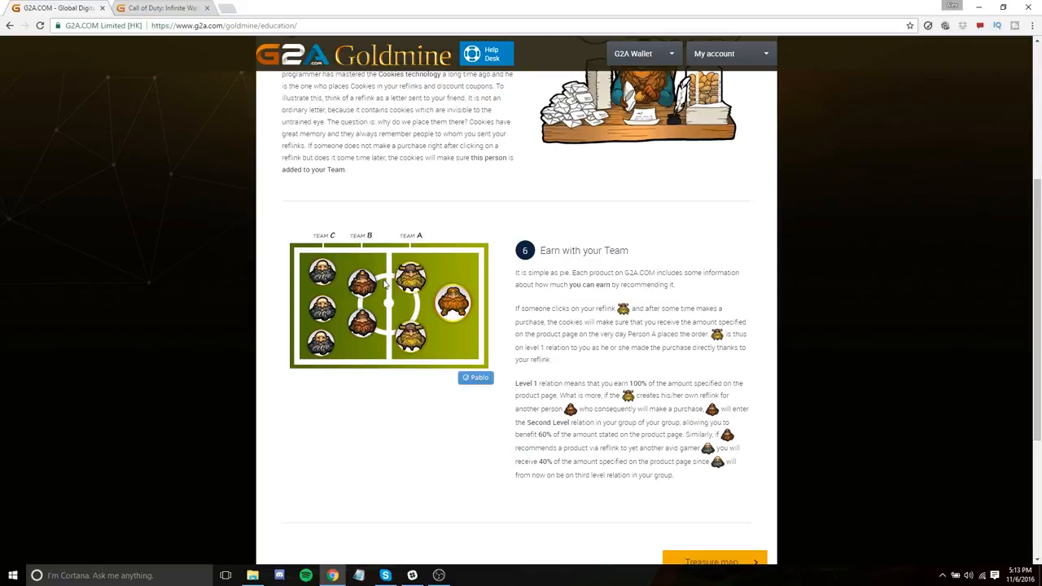
mouse_move(388, 212)
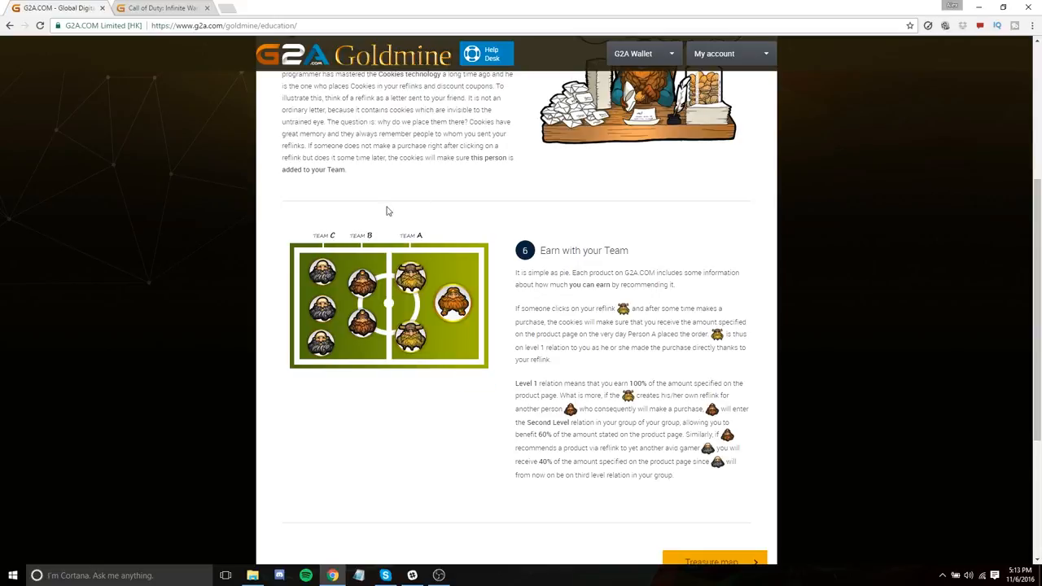
mouse_move(391, 212)
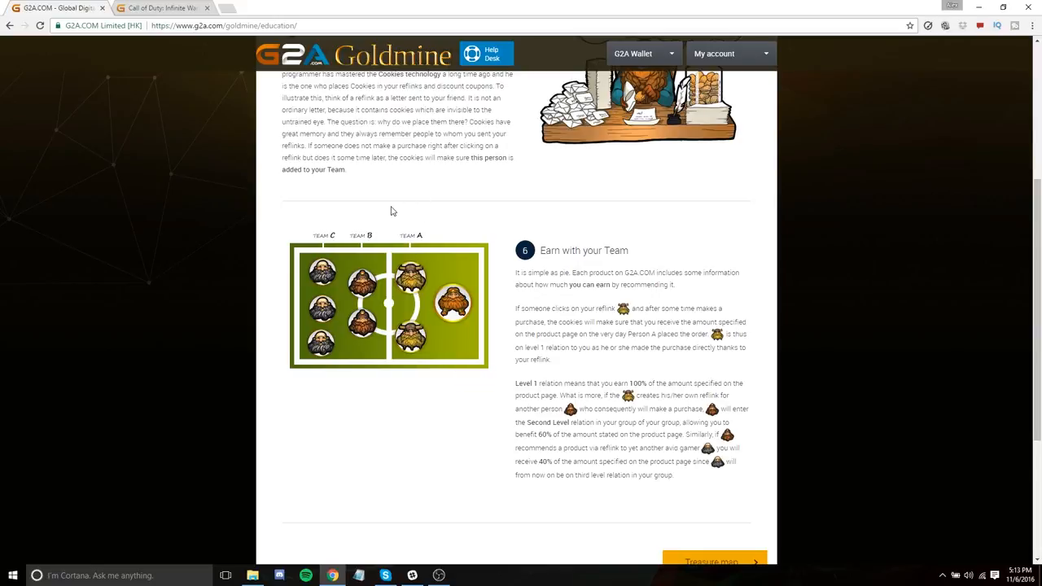
mouse_move(375, 218)
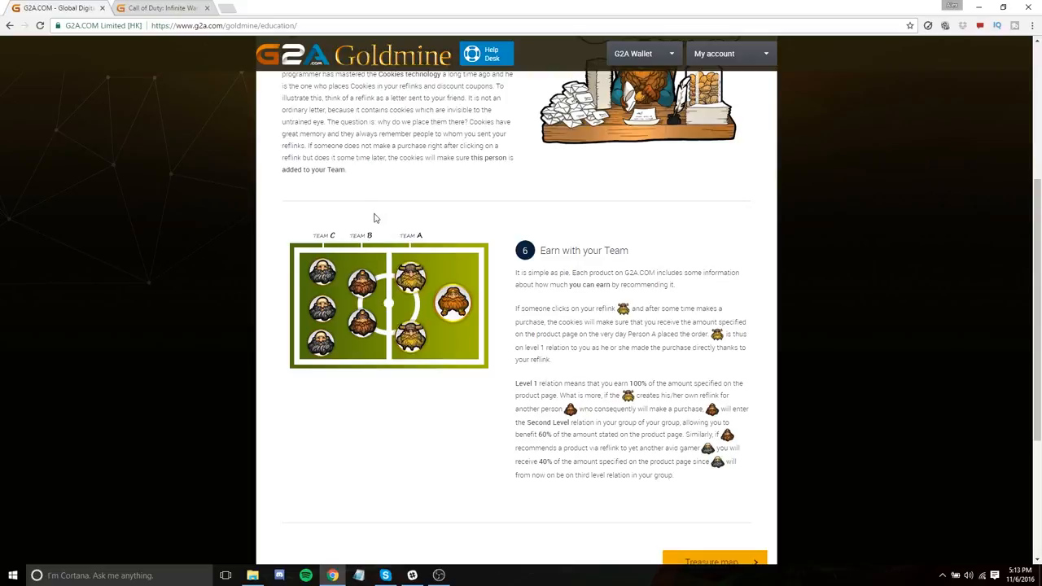
mouse_move(372, 226)
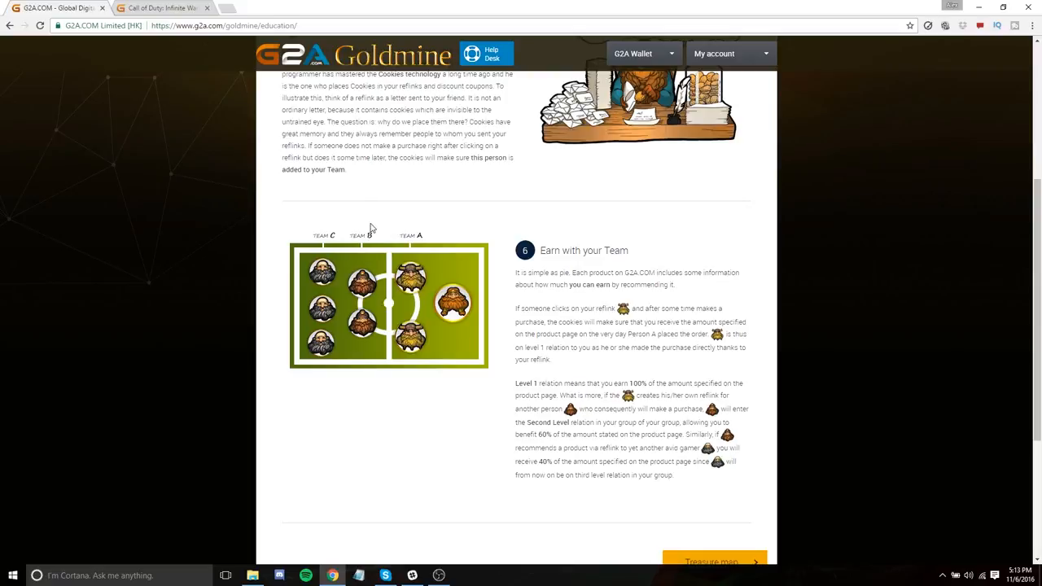
mouse_move(387, 228)
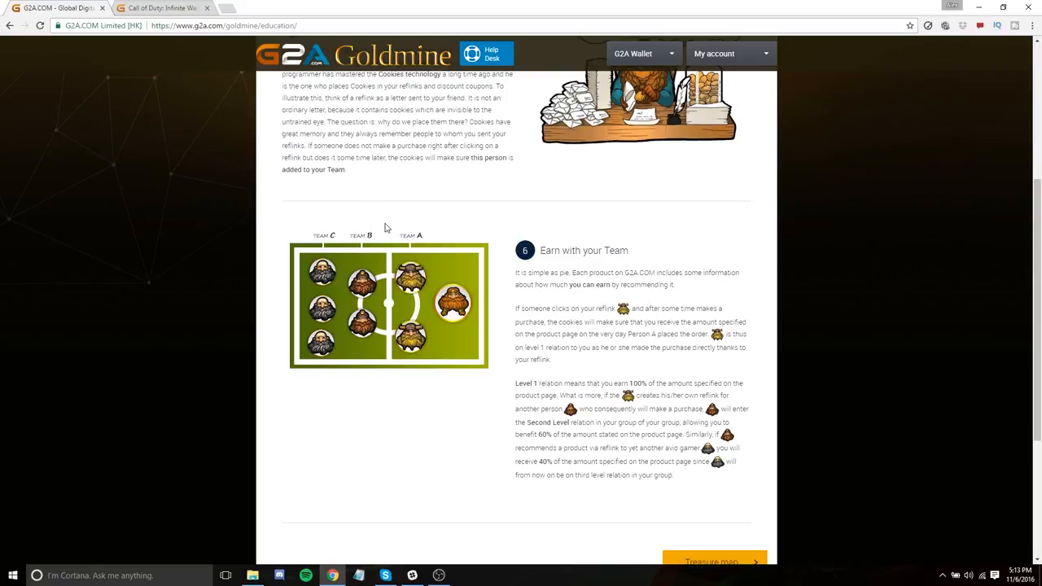
mouse_move(378, 226)
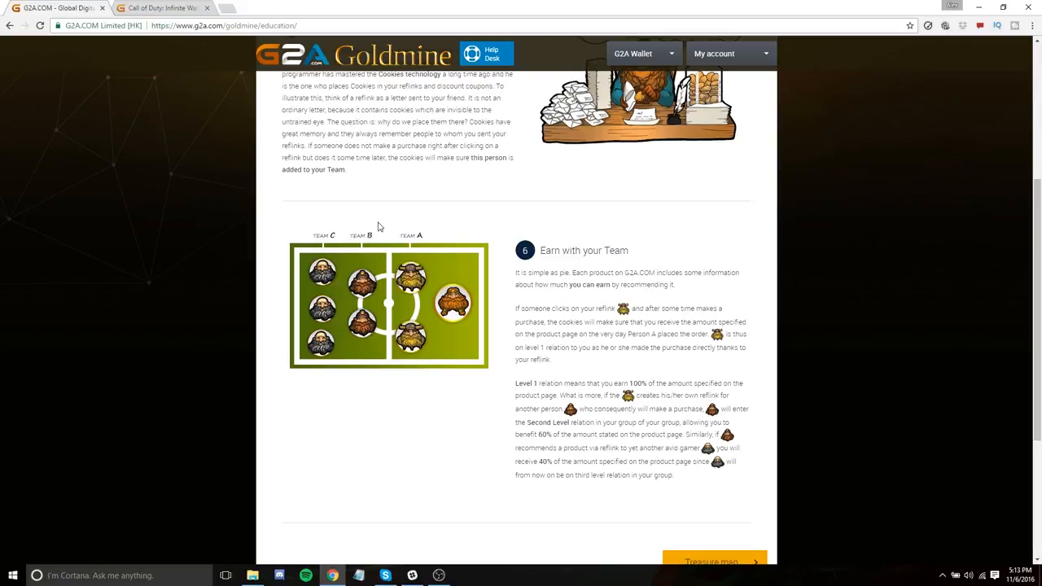
mouse_move(401, 267)
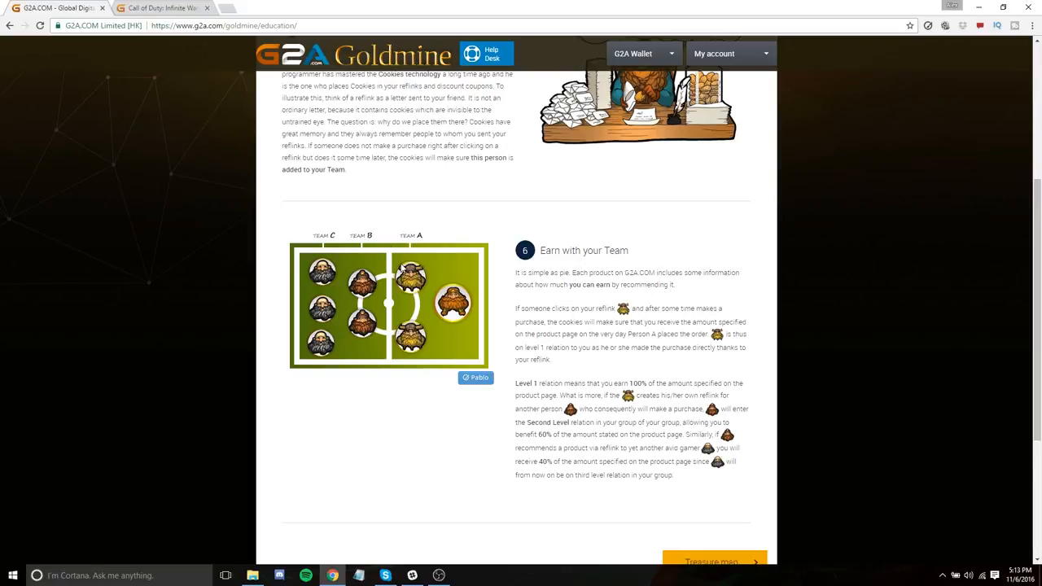
mouse_move(364, 261)
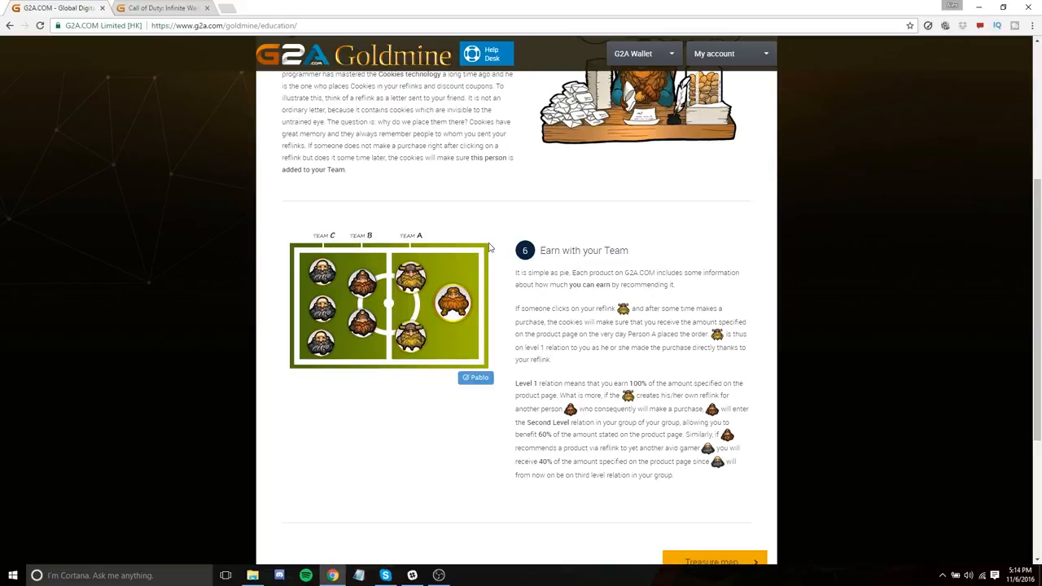
mouse_move(481, 250)
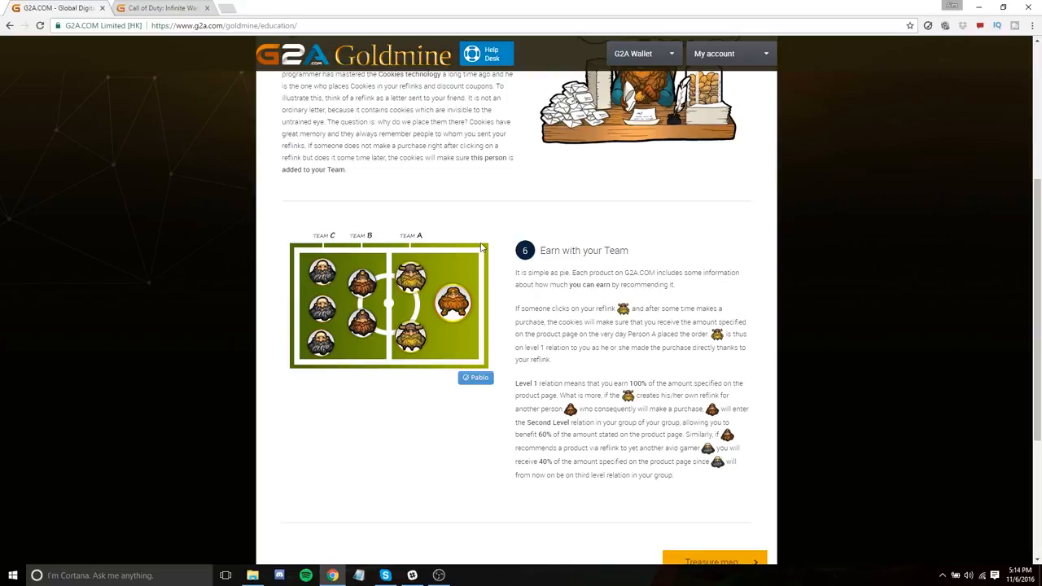
mouse_move(441, 260)
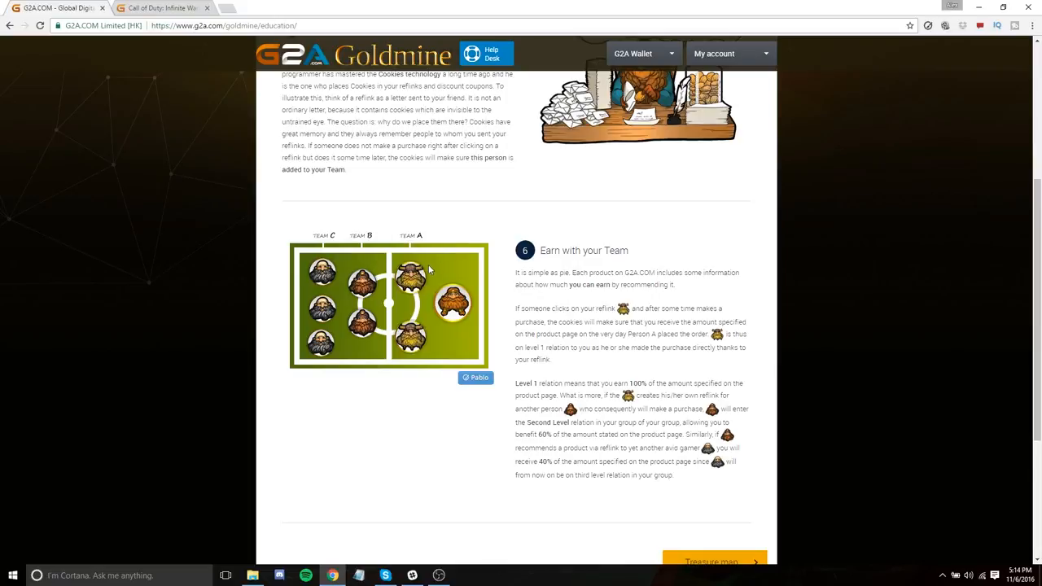
mouse_move(414, 277)
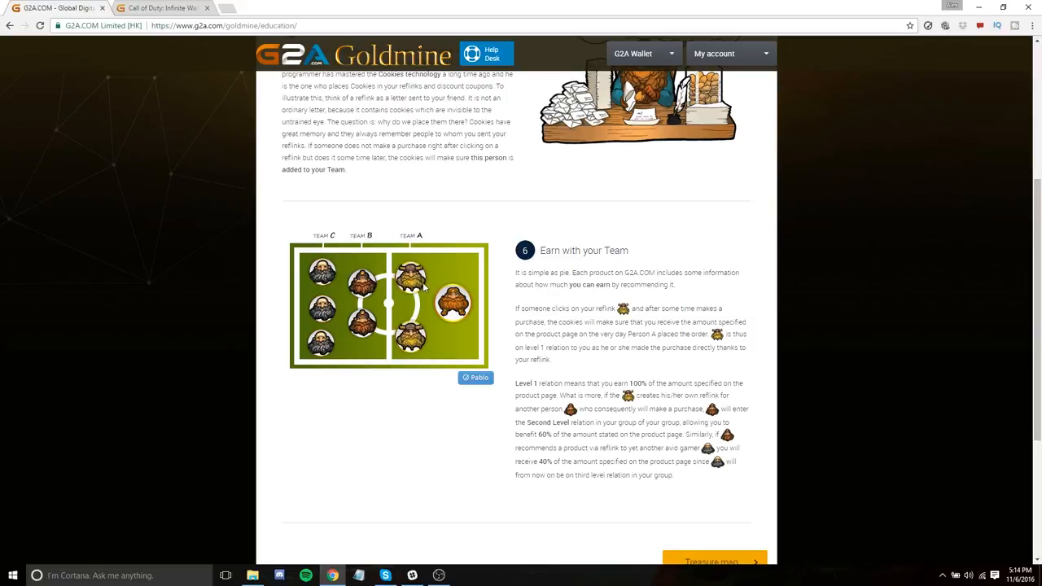
mouse_move(358, 155)
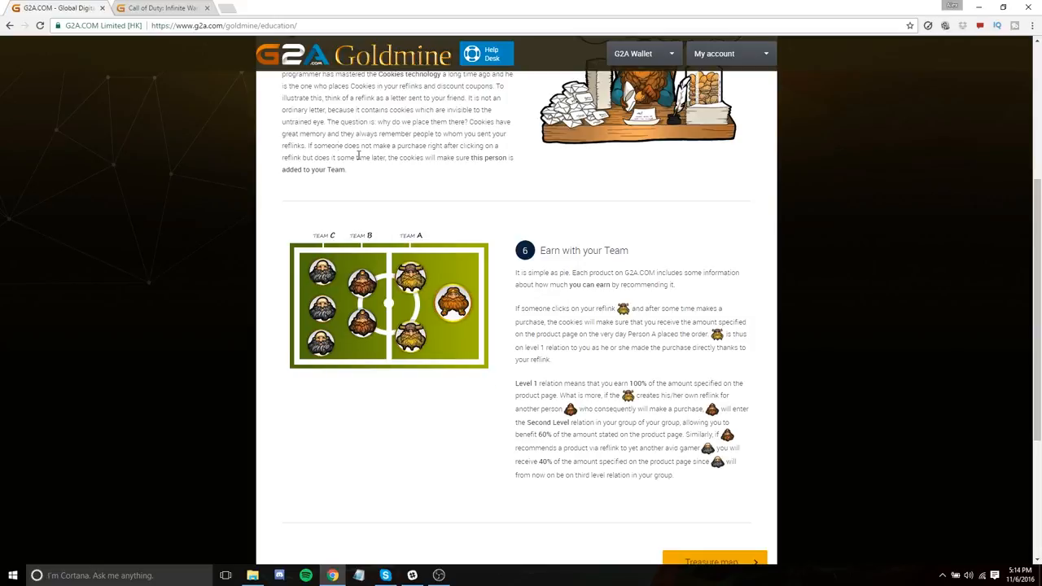
mouse_move(336, 365)
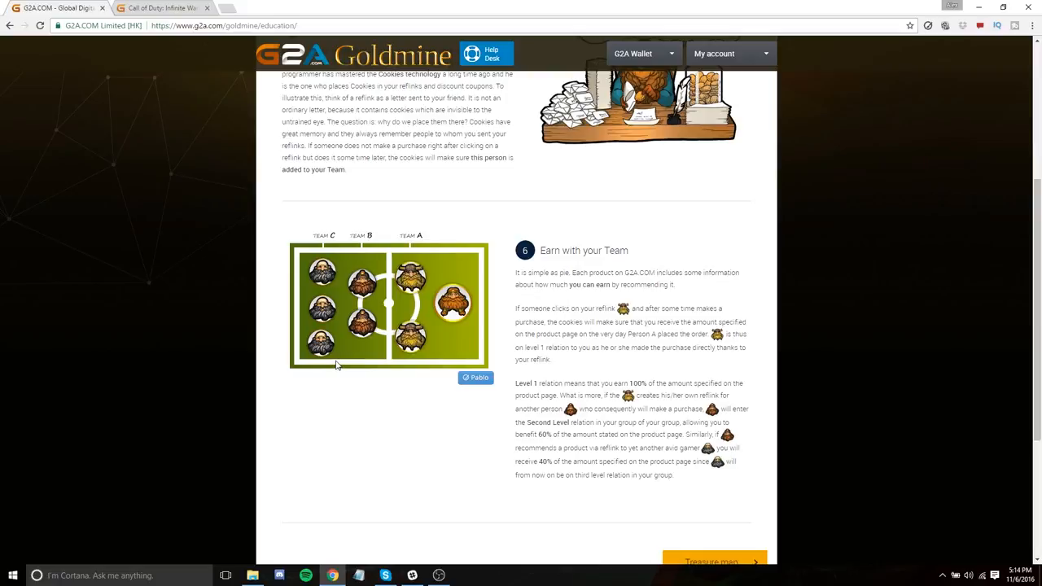
mouse_move(349, 367)
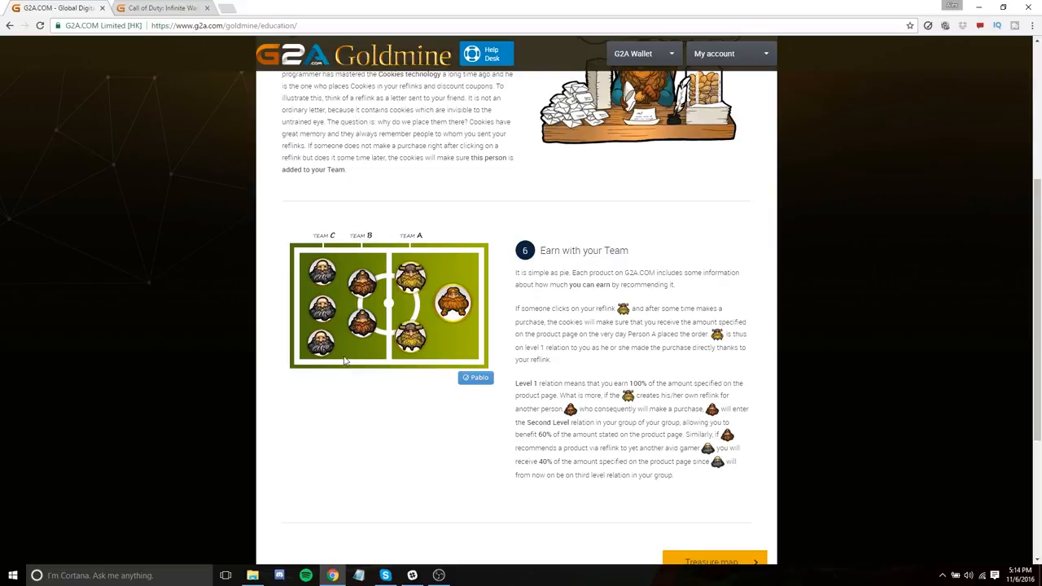
mouse_move(498, 385)
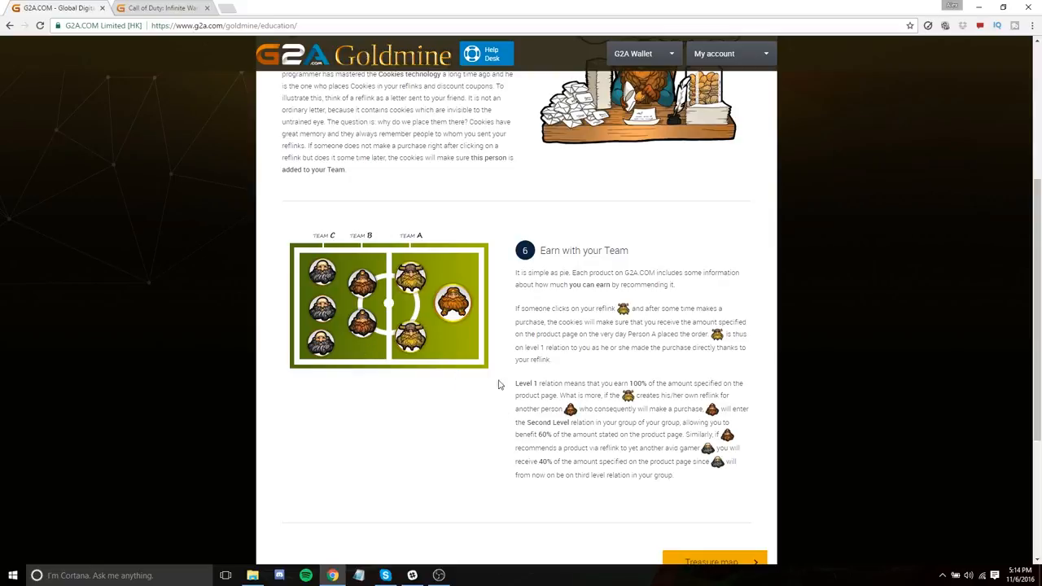
mouse_move(498, 290)
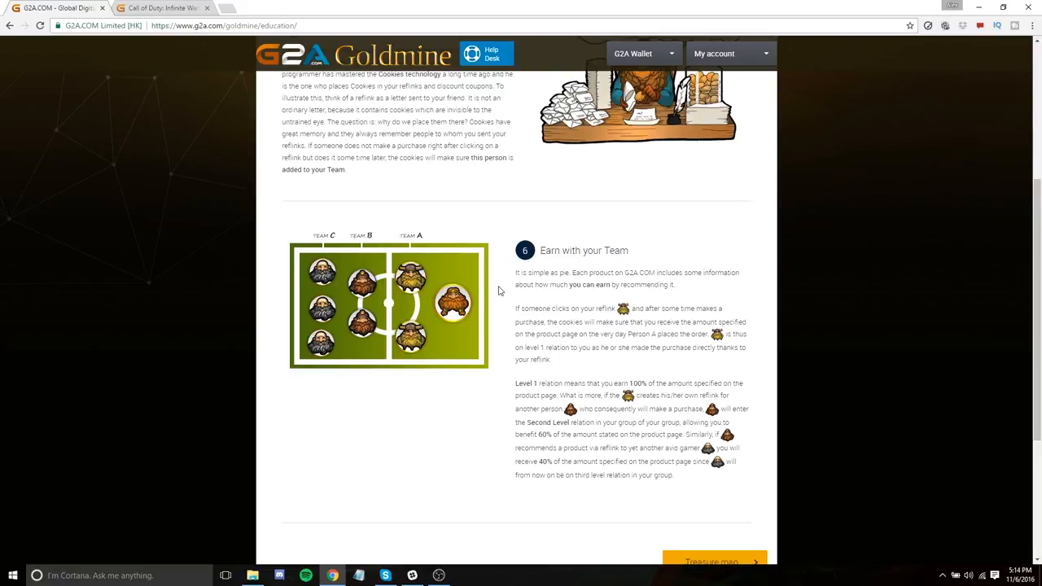
mouse_move(511, 232)
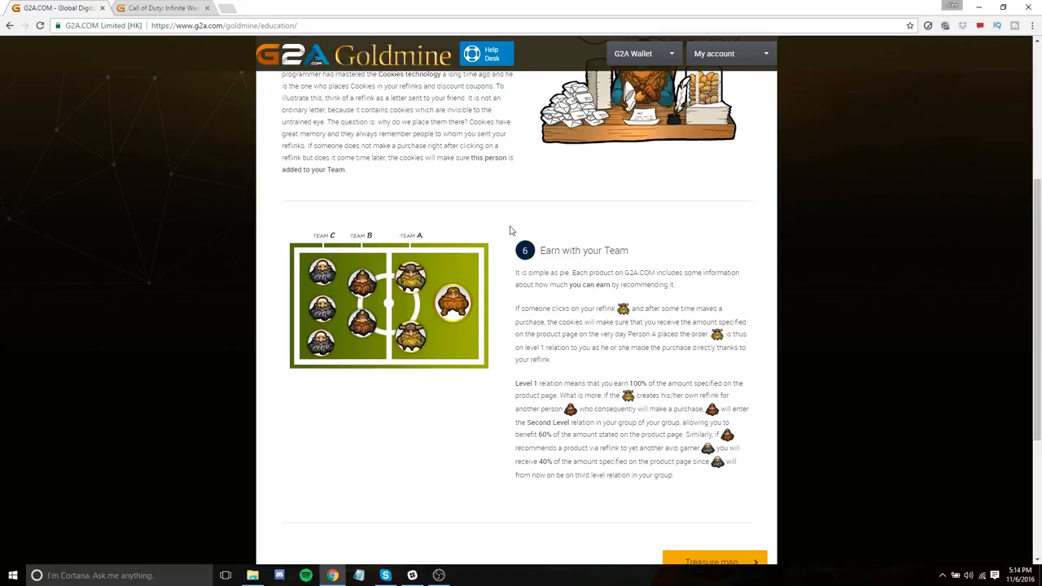
Check the Payouts wallet balance, then show the Tools table of three reflinks at €0.00 profit
scroll("up", 3)
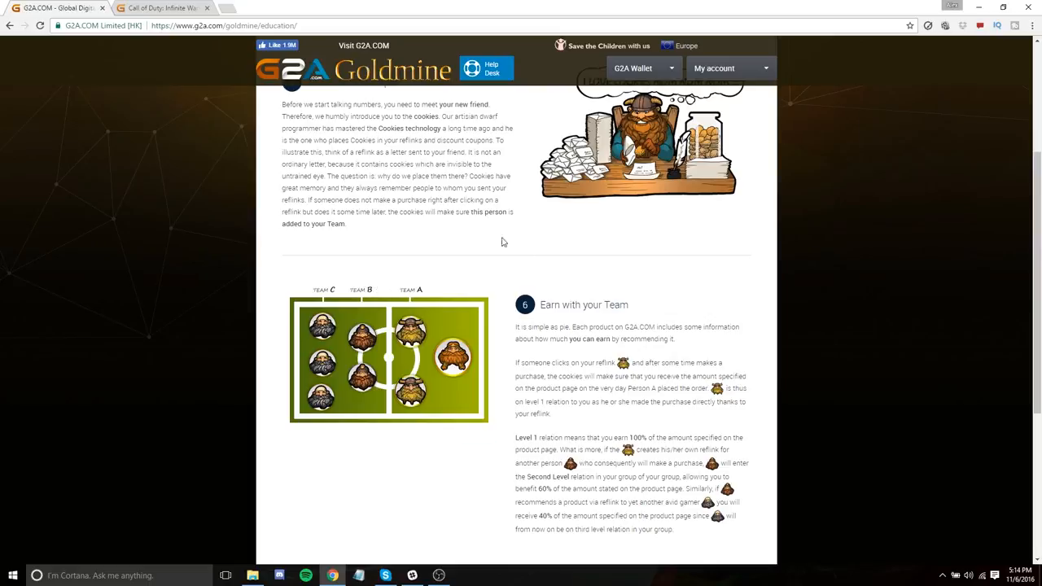
scroll("up", 3)
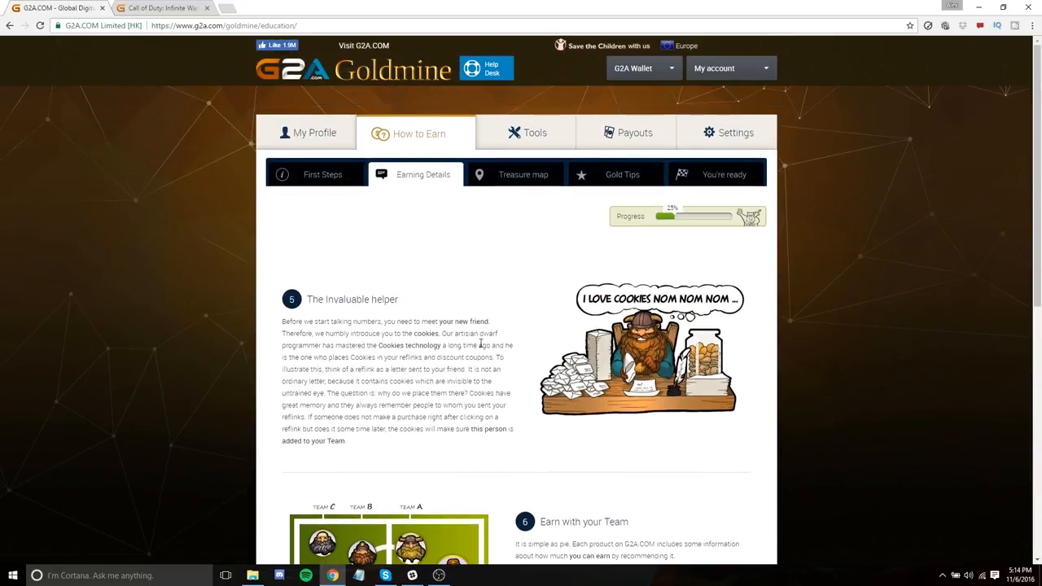
mouse_move(506, 343)
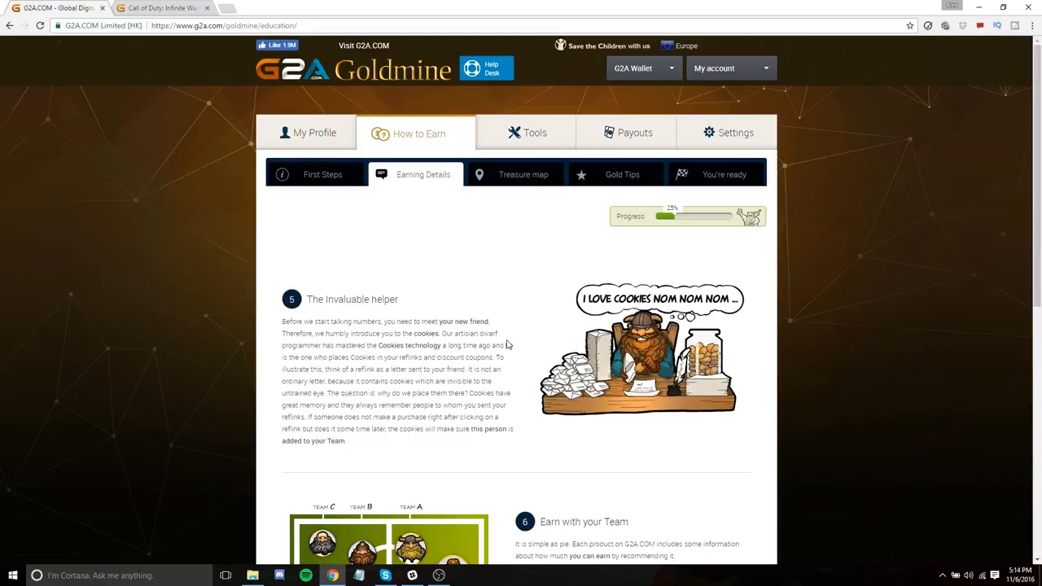
mouse_move(635, 132)
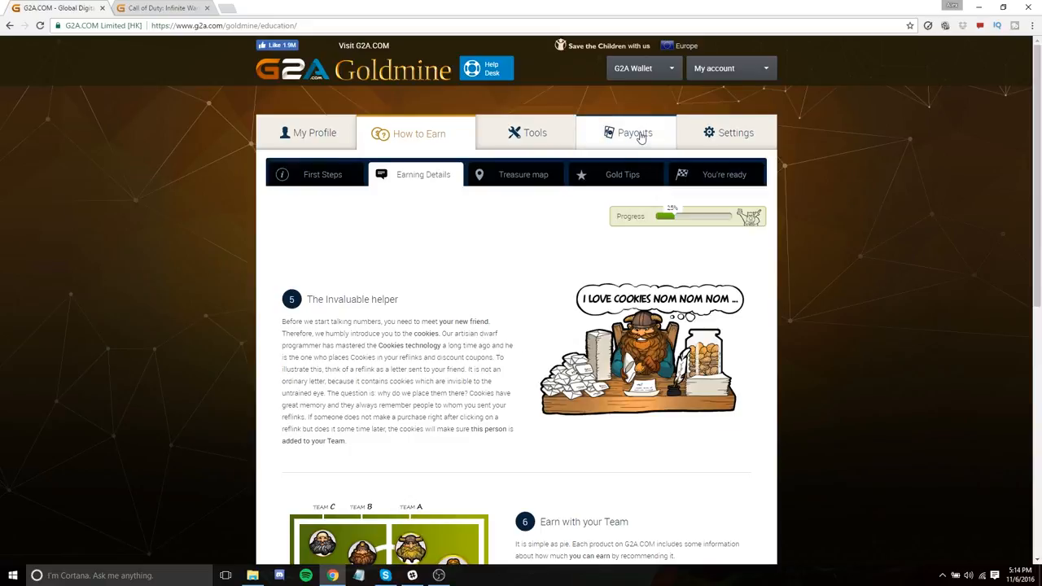
left_click(635, 134)
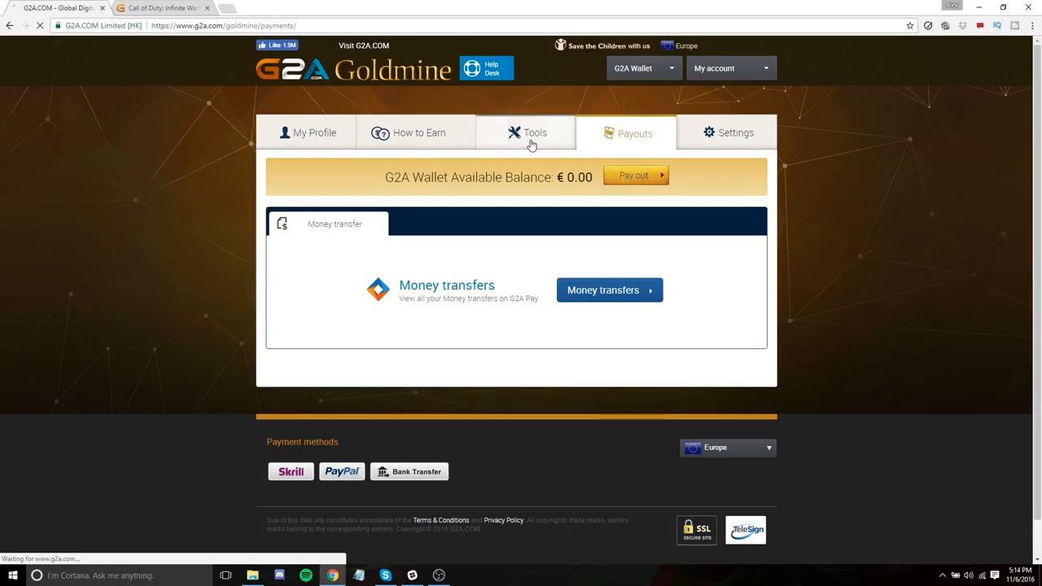
left_click(534, 133)
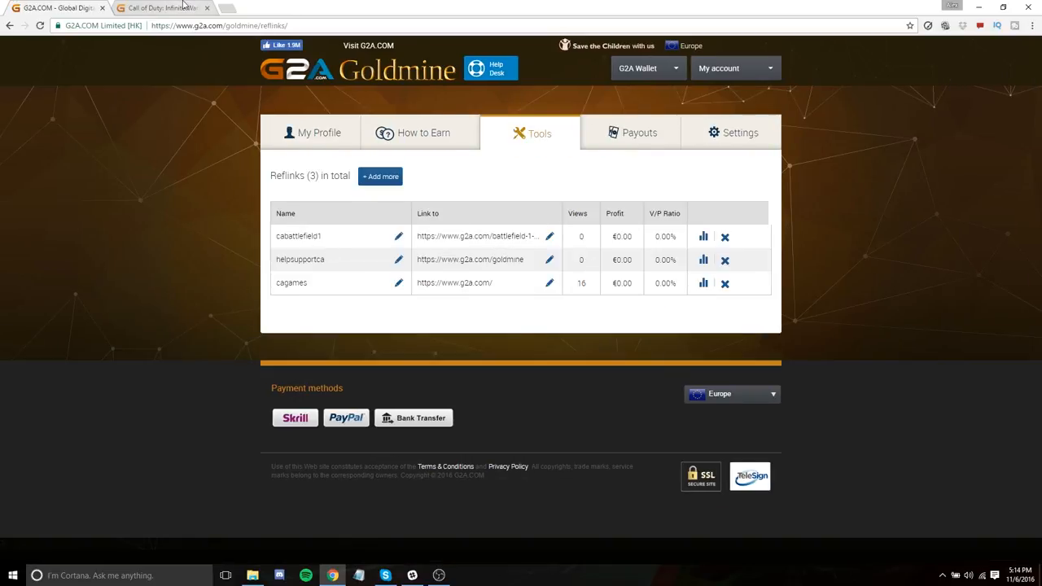
left_click(163, 7)
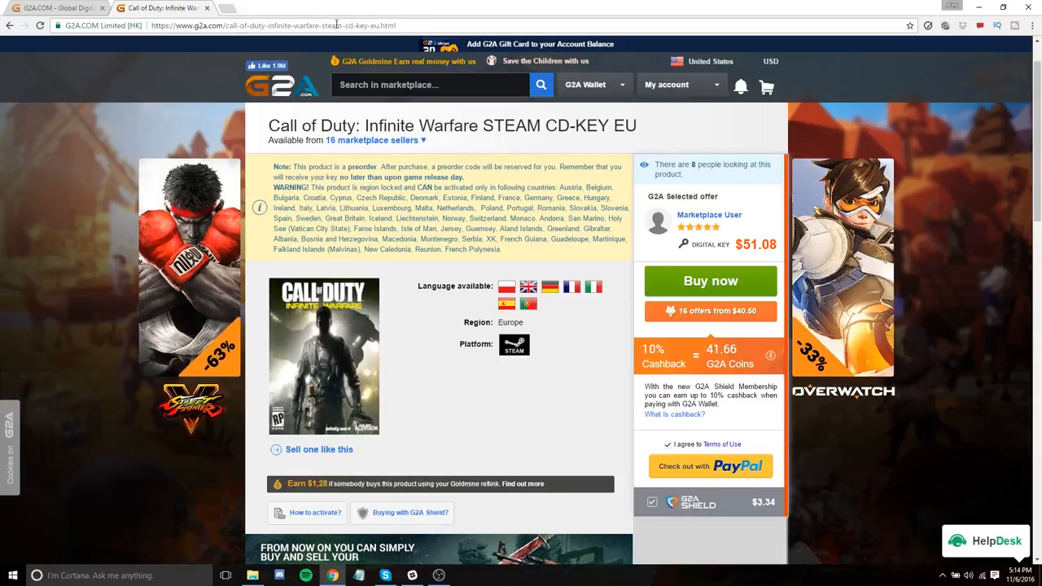
left_click(273, 26)
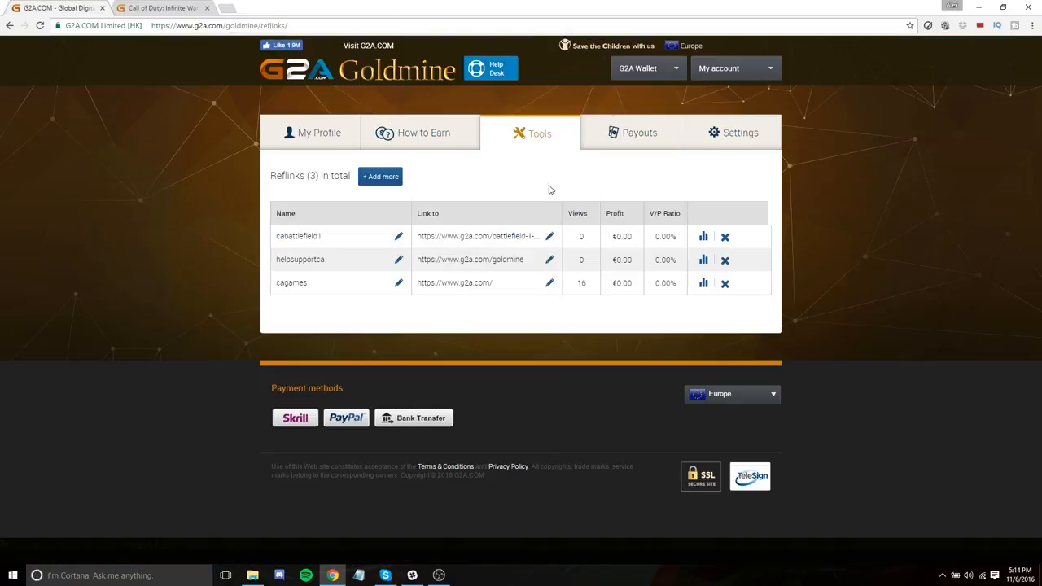
Start a new reflink pointing to the infinite-warfare-steam-cd-key-eu.html product URL
left_click(381, 176)
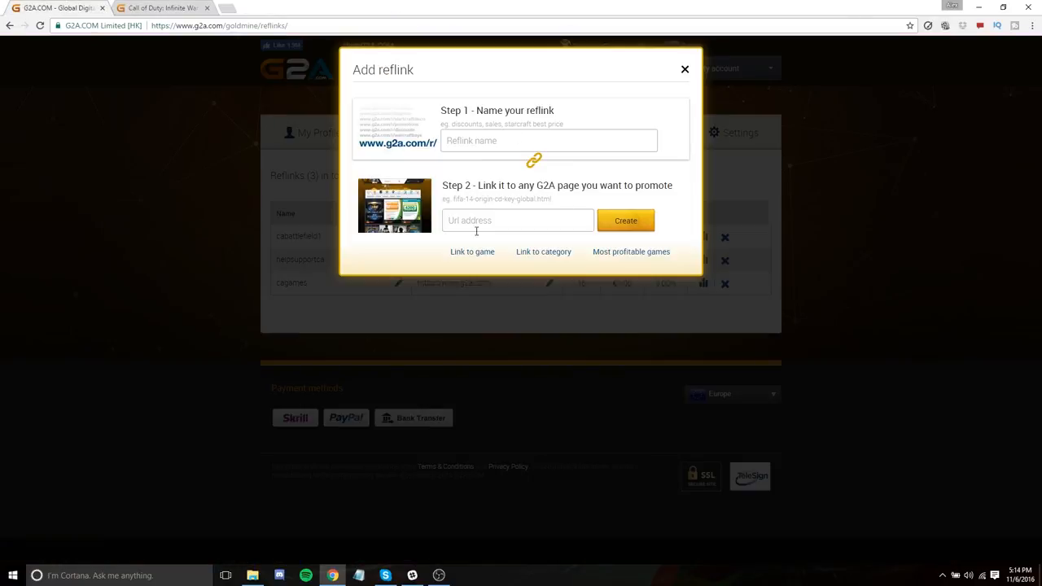
type("infinite-warfare-steam-cd-key-eu.html")
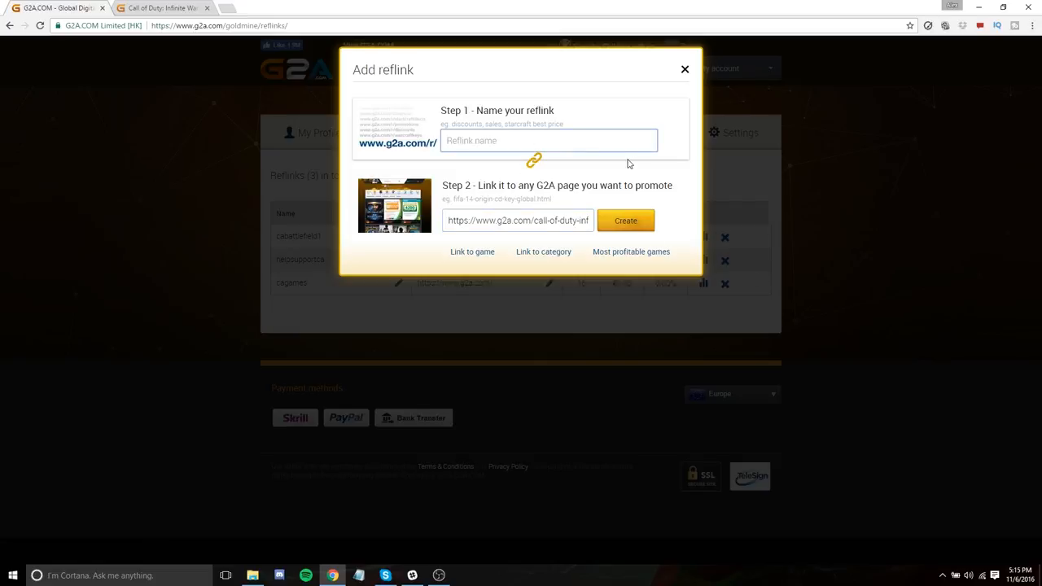
Name the reflink 'cainfinitewarfare' and create it as the fourth reflink
type("ca")
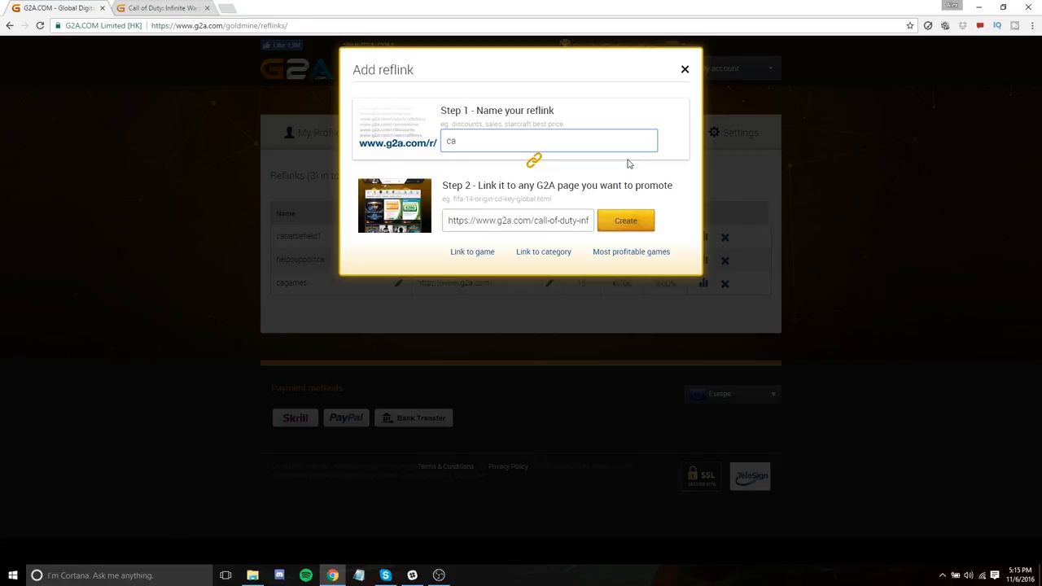
type("infin")
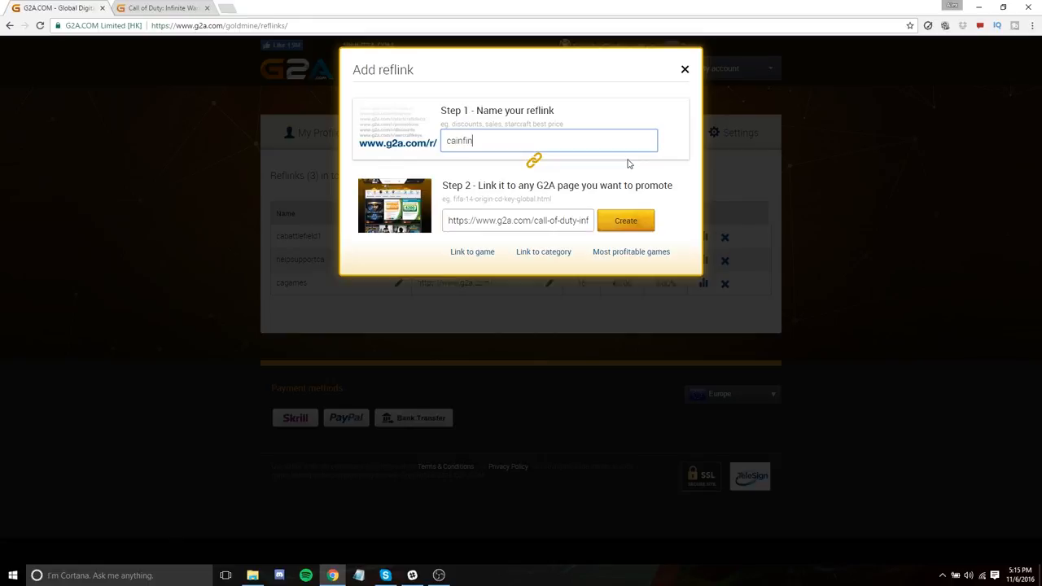
type("ite")
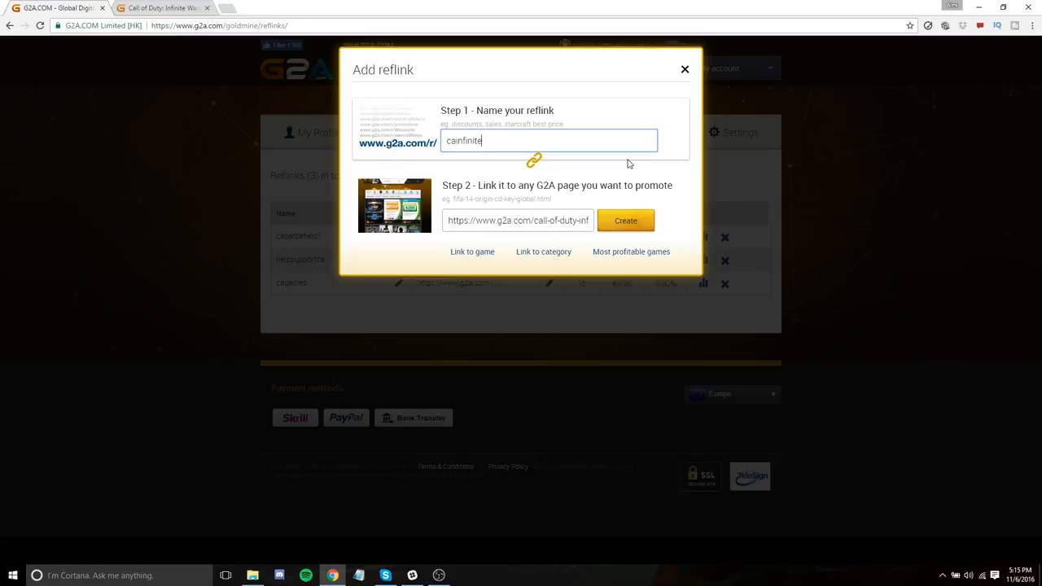
type("wa")
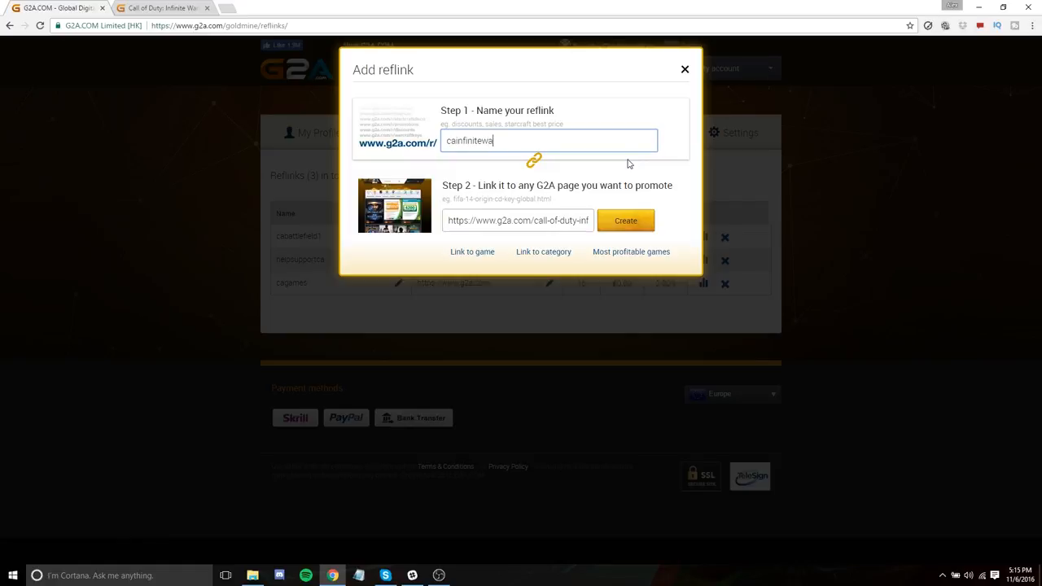
type("rfare")
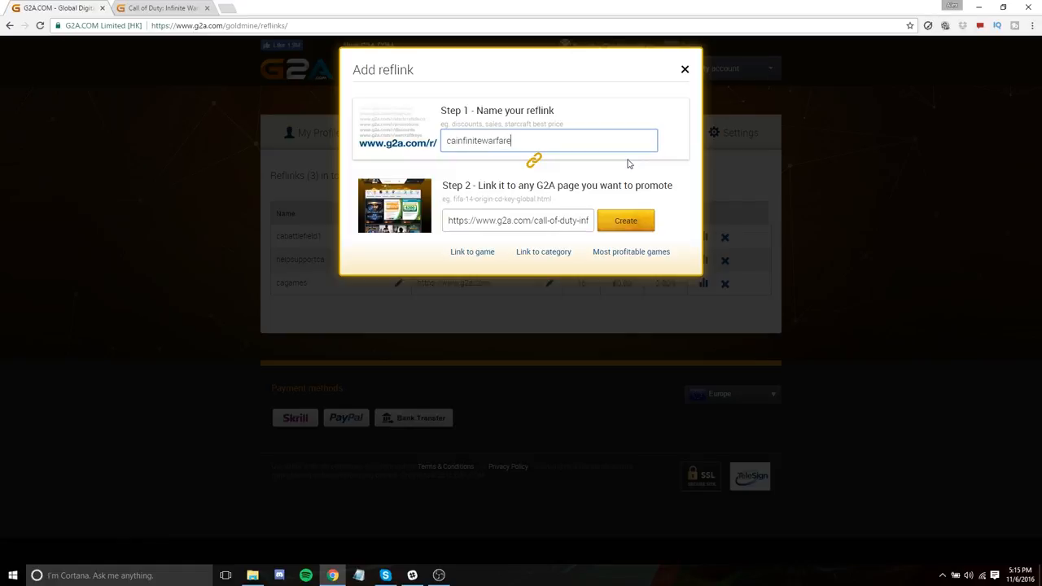
mouse_move(532, 153)
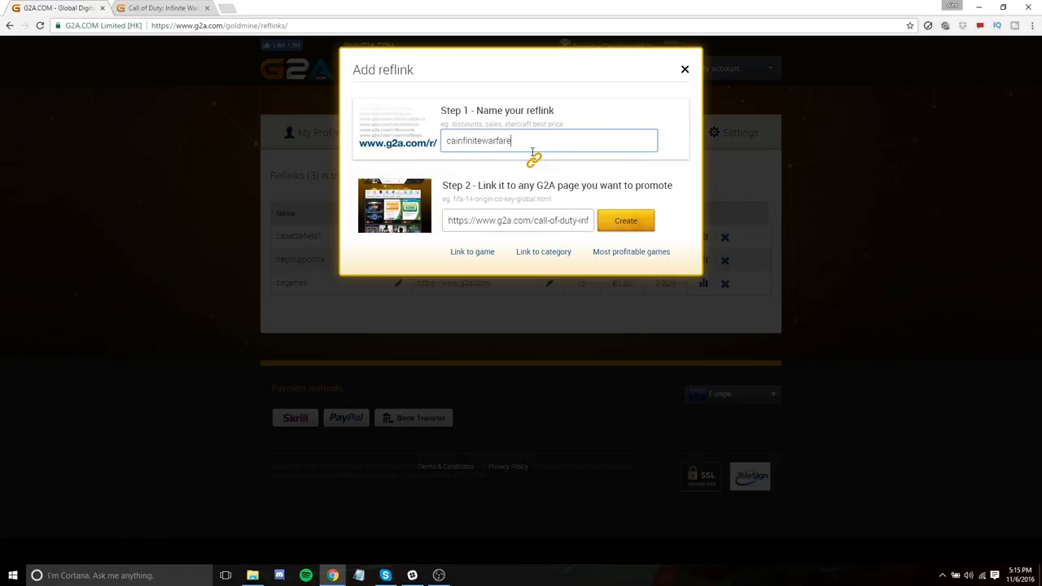
left_click(625, 220)
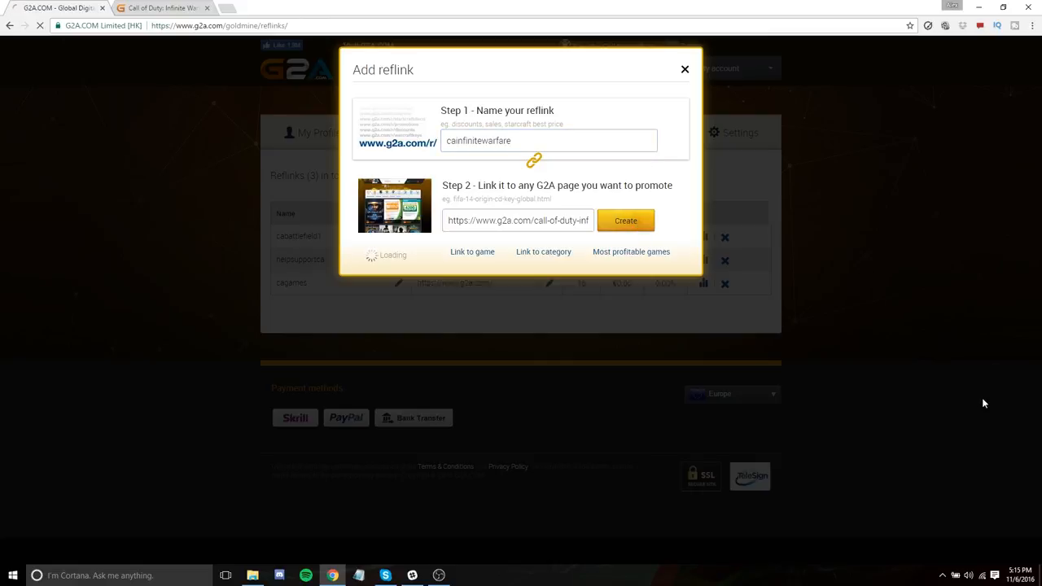
left_click(626, 220)
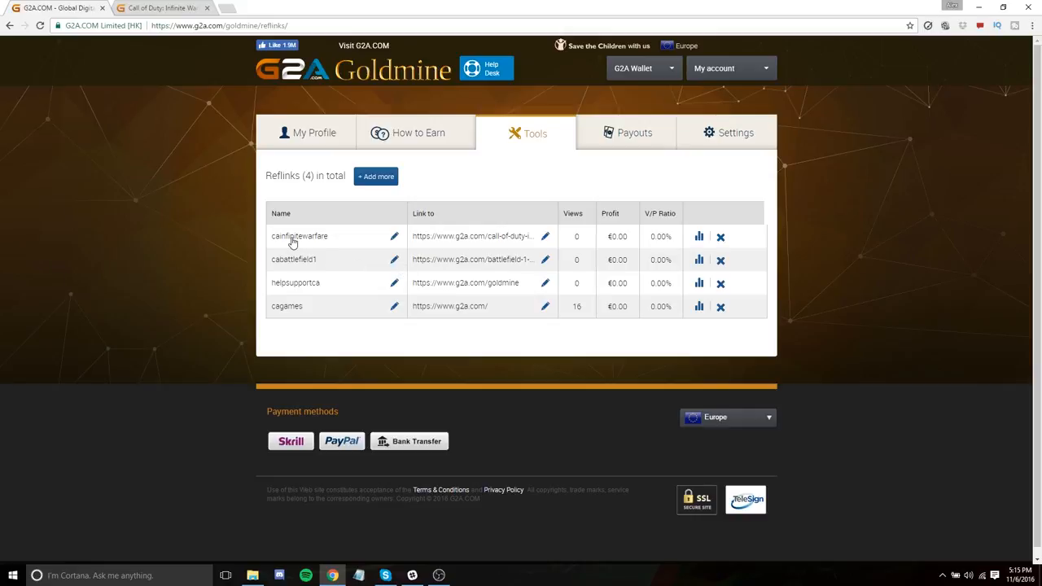
mouse_move(449, 245)
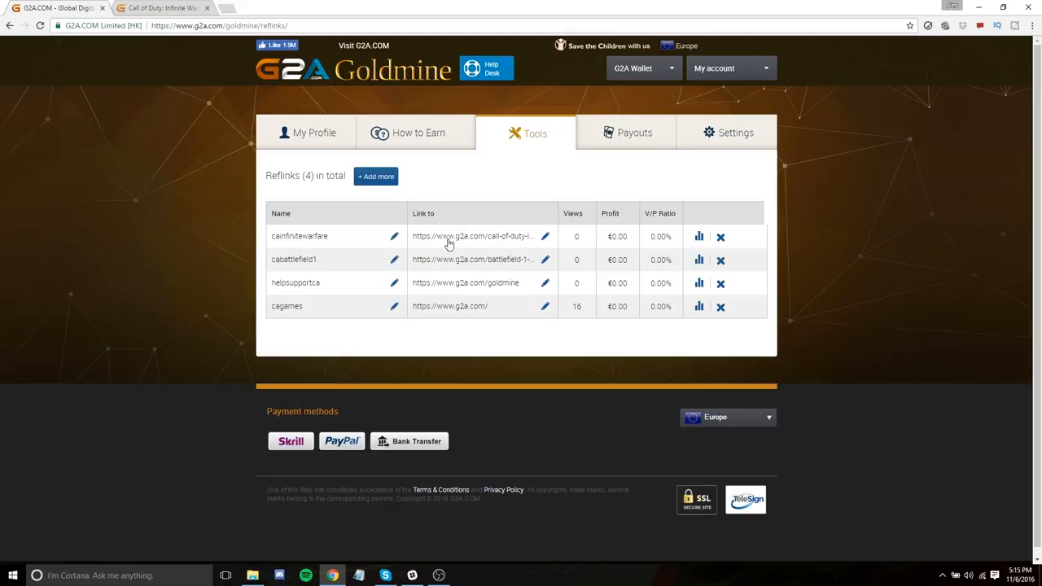
mouse_move(401, 227)
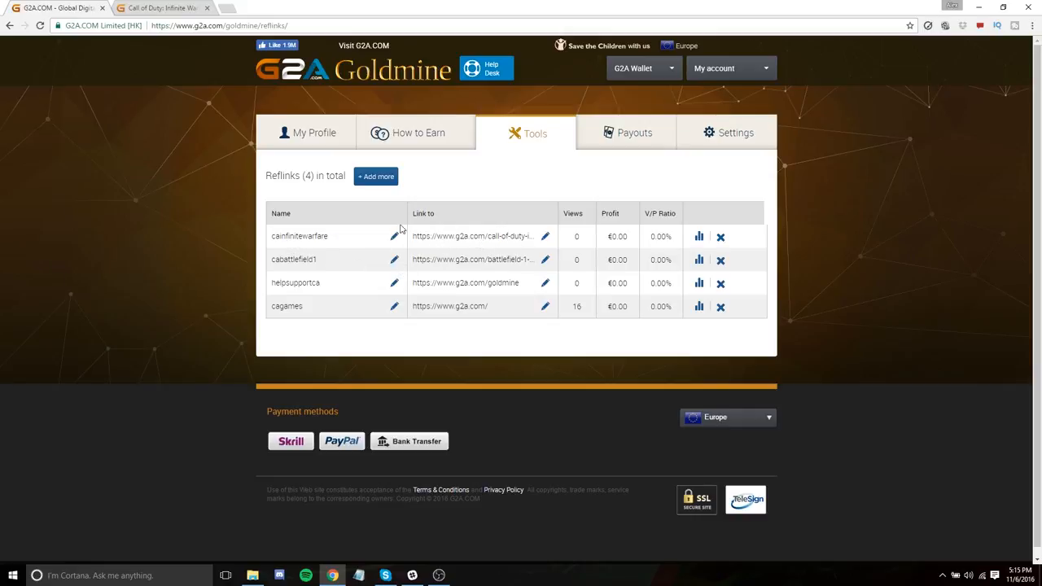
left_click(159, 7)
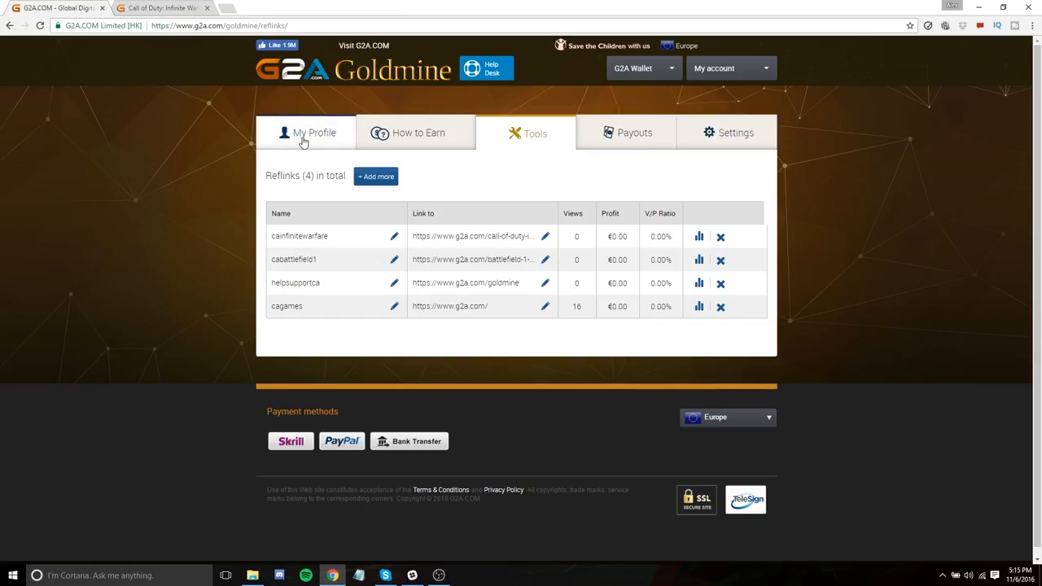
left_click(312, 133)
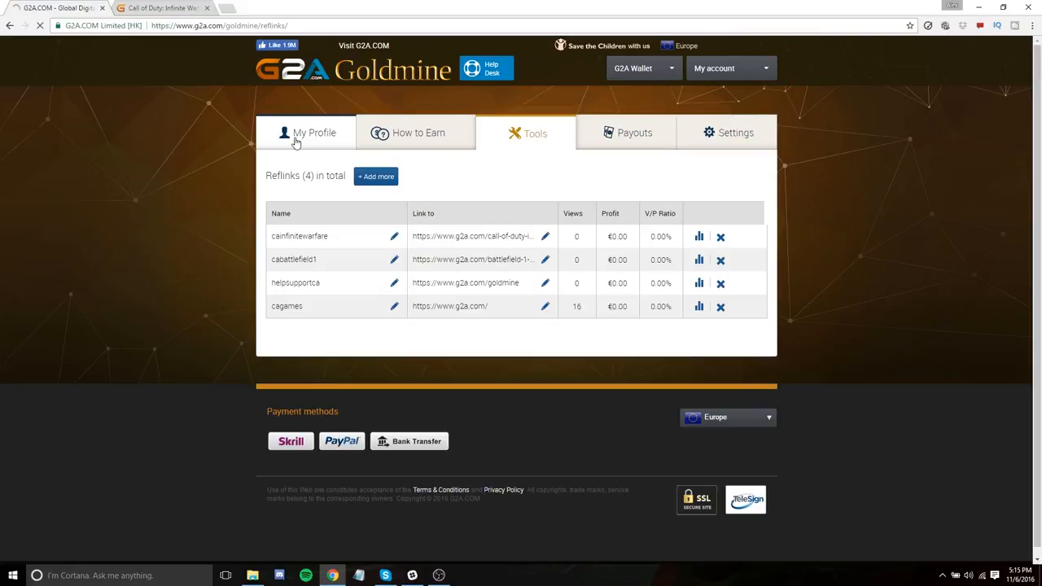
On My Profile, select cainfinitewarfare in Your reflinks and copy its full URL
left_click(315, 134)
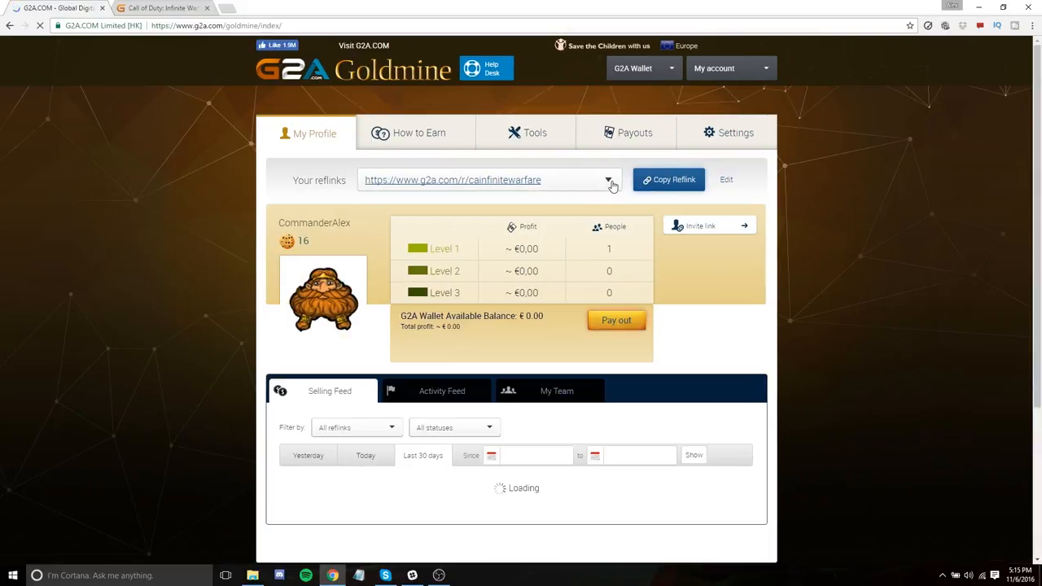
left_click(609, 179)
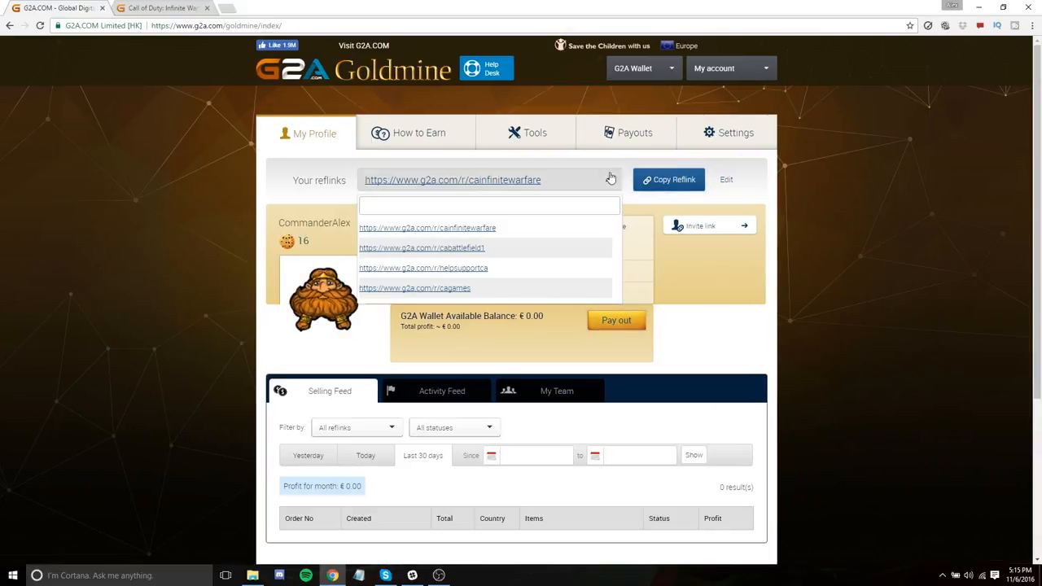
mouse_move(534, 228)
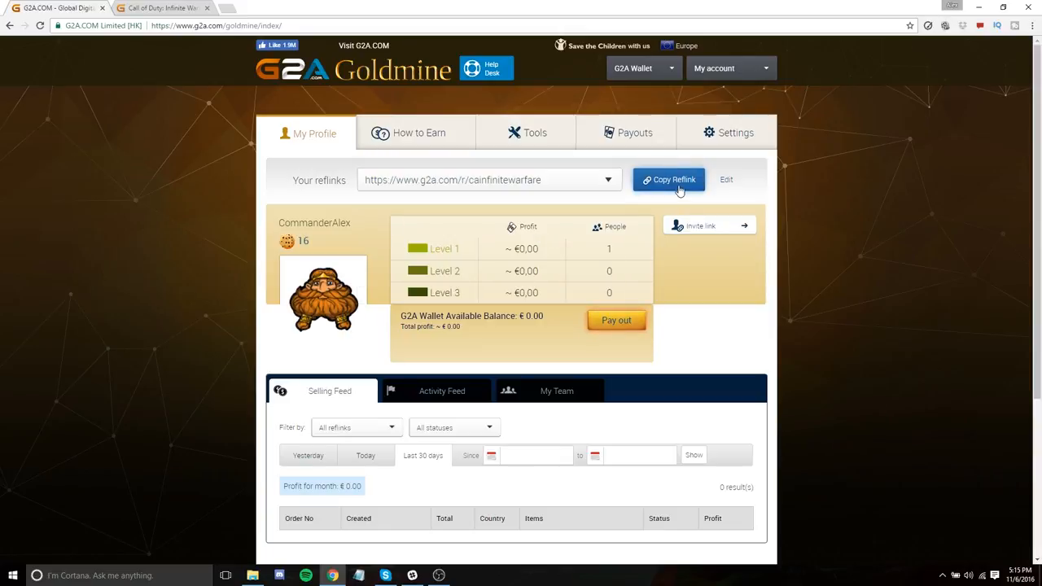
left_click(667, 179)
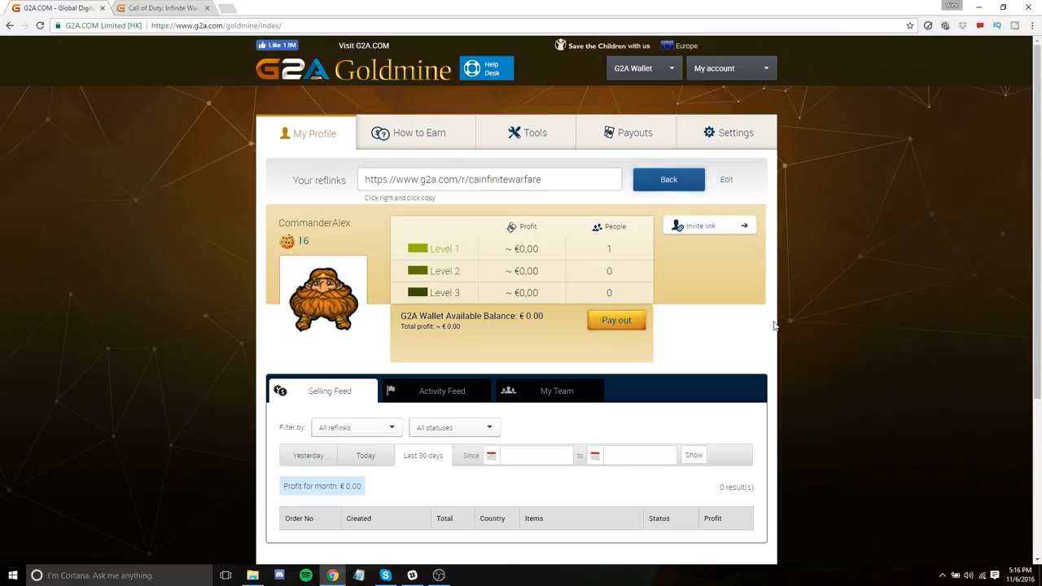
mouse_move(651, 254)
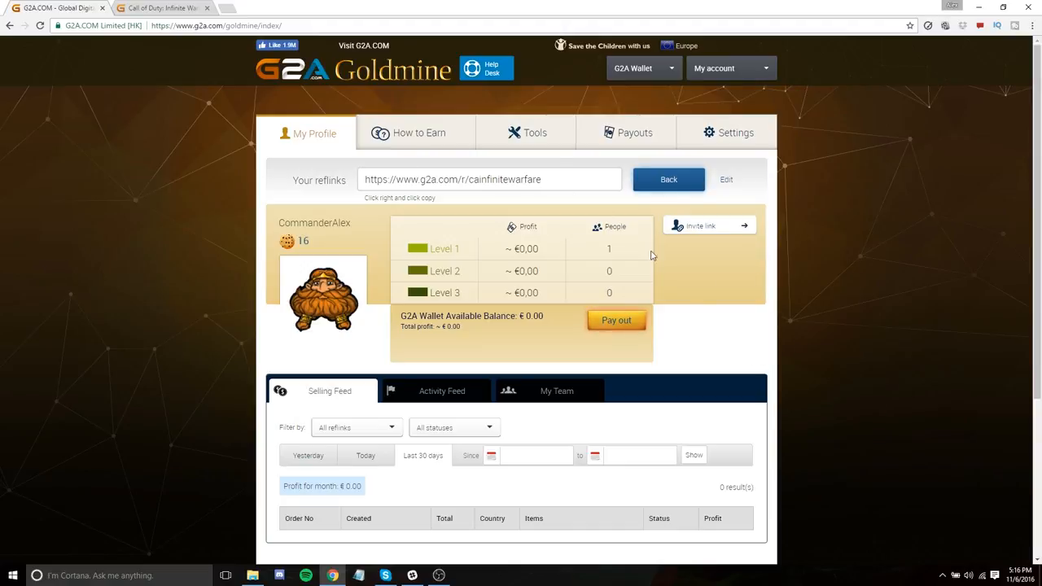
mouse_move(696, 270)
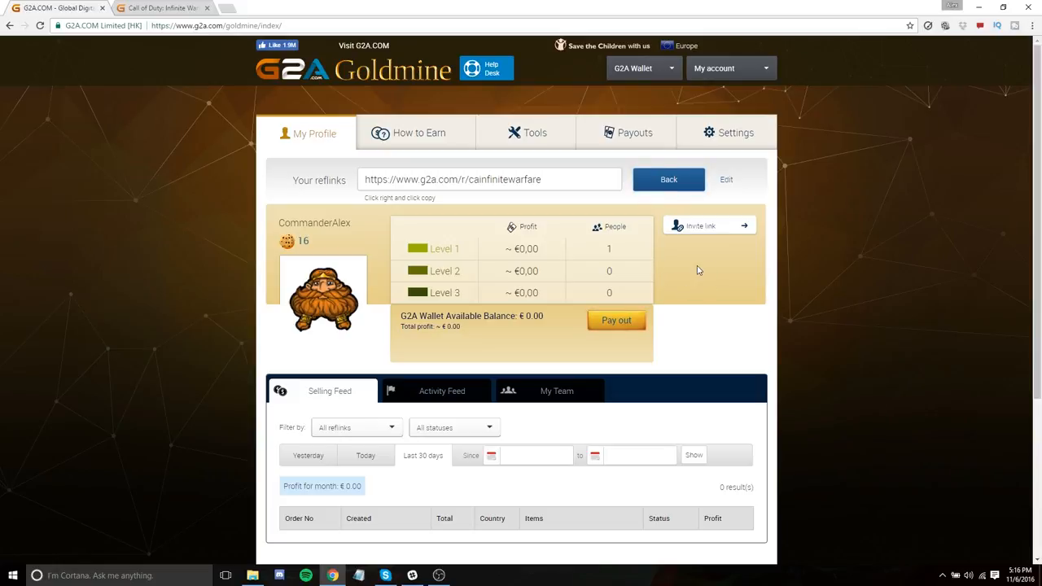
scroll("down", 3)
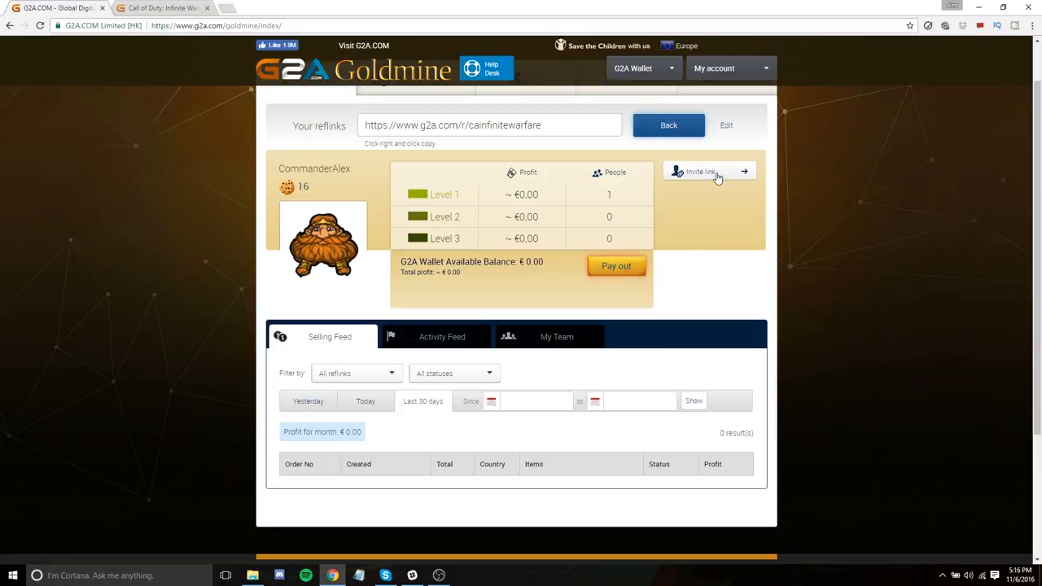
left_click(702, 171)
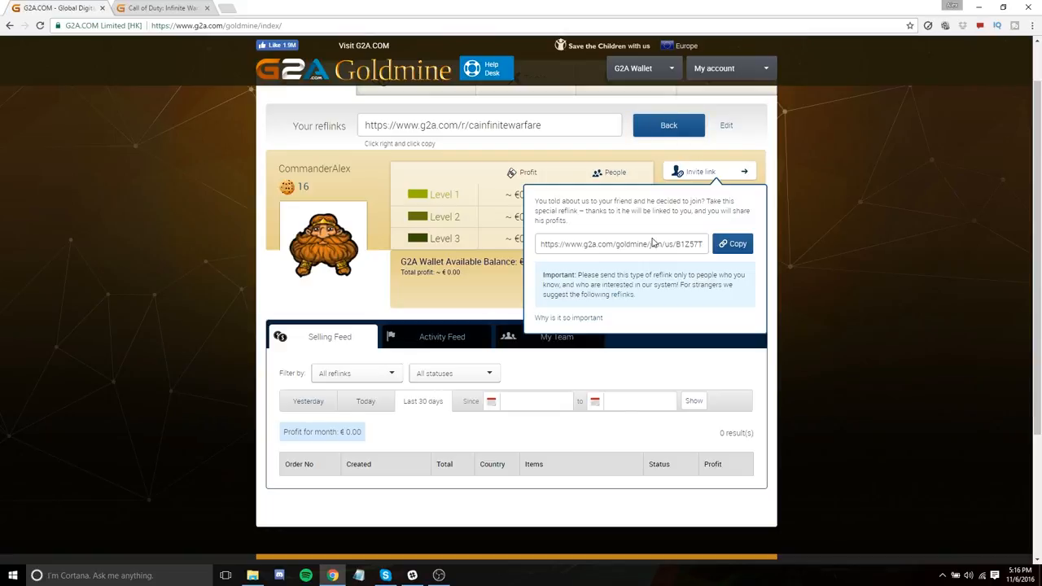
left_click(732, 245)
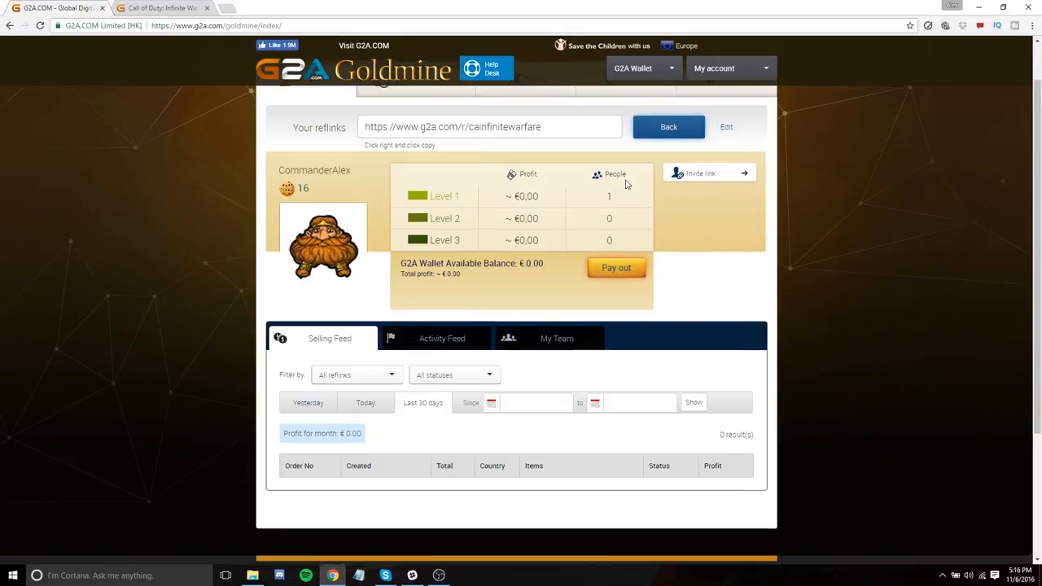
scroll("up", 3)
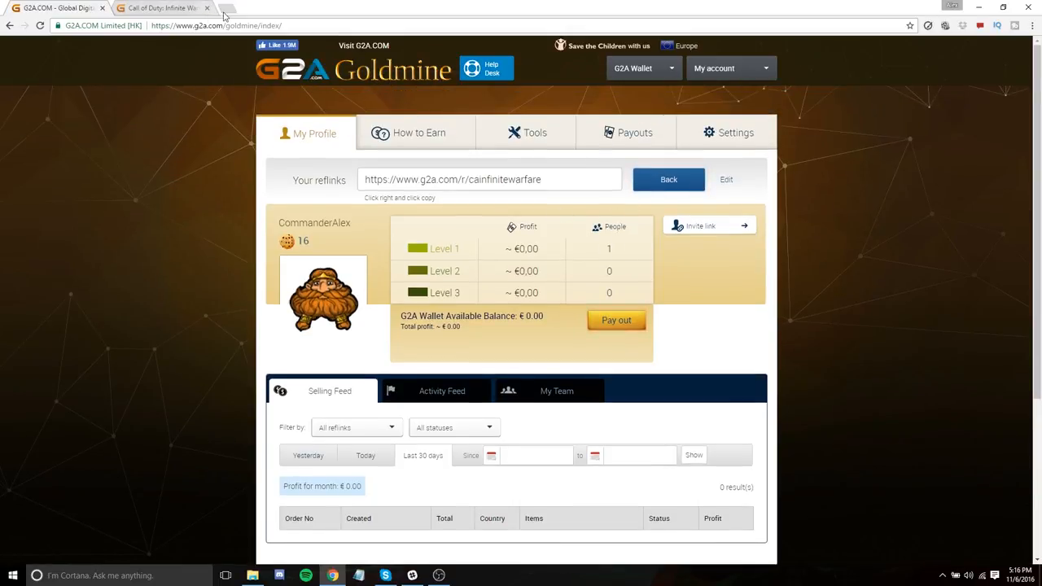
Reload the profile and show the Tools table of four reflinks including cainfinitewarfare
left_click(225, 6)
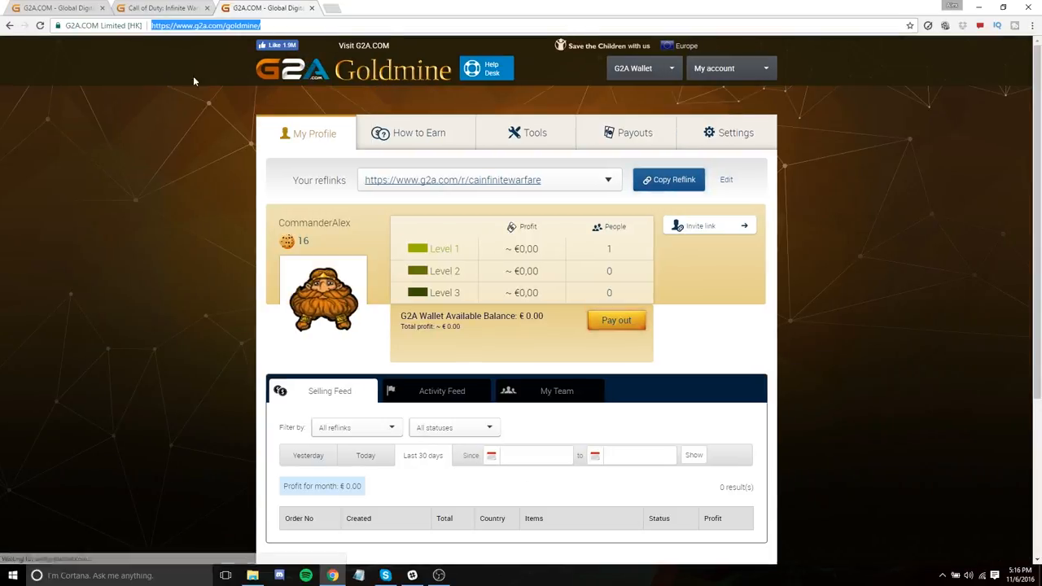
left_click(534, 132)
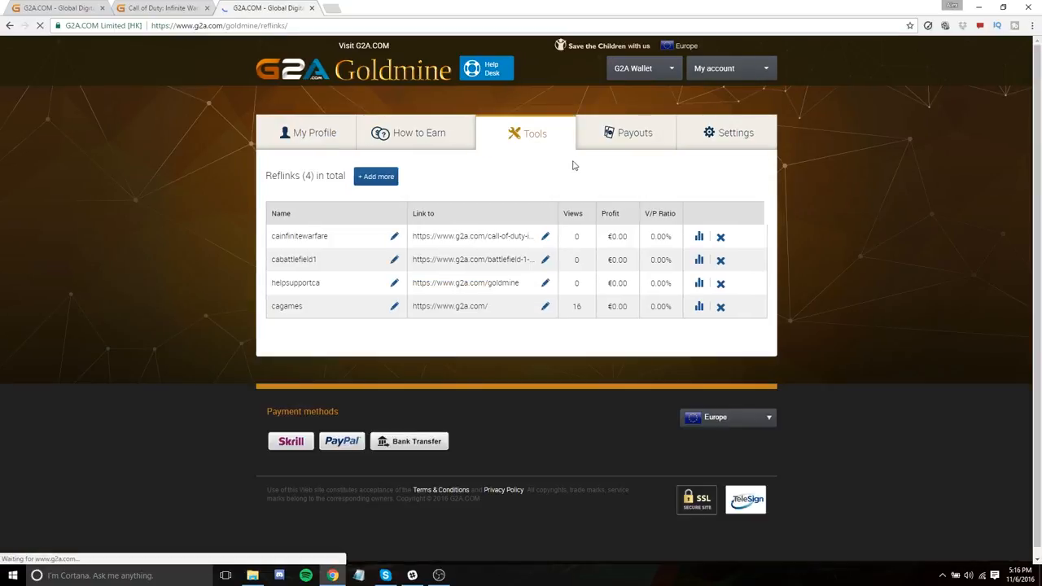
mouse_move(308, 290)
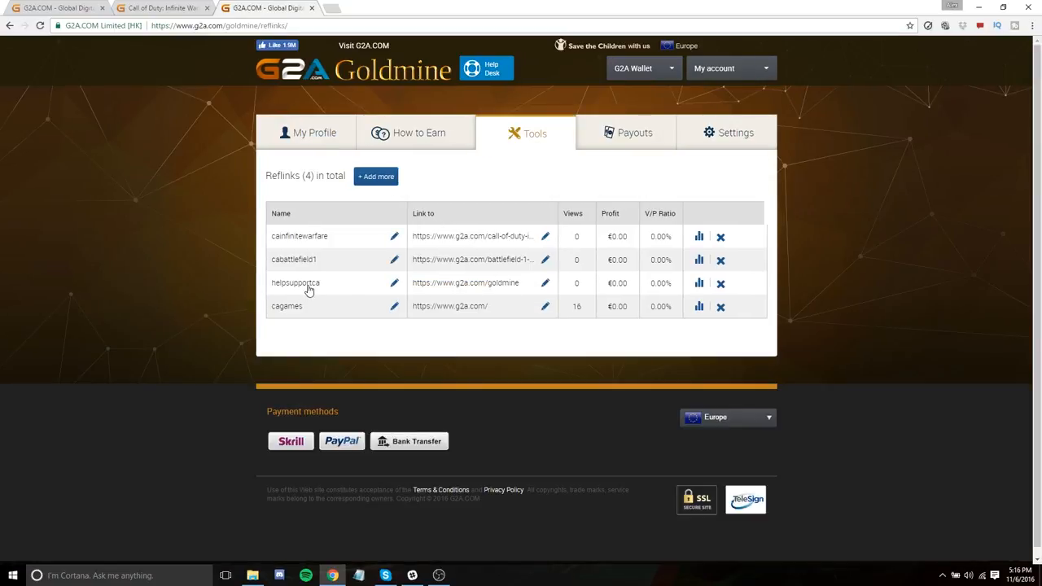
mouse_move(544, 284)
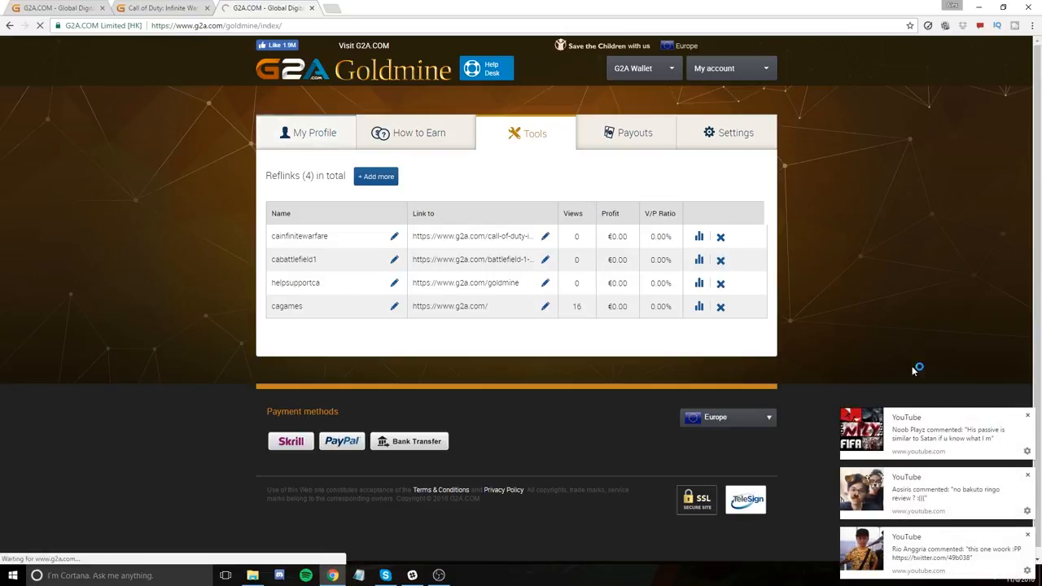
Make helpsupportca the active reflink on My Profile and view the friend invite link
left_click(314, 132)
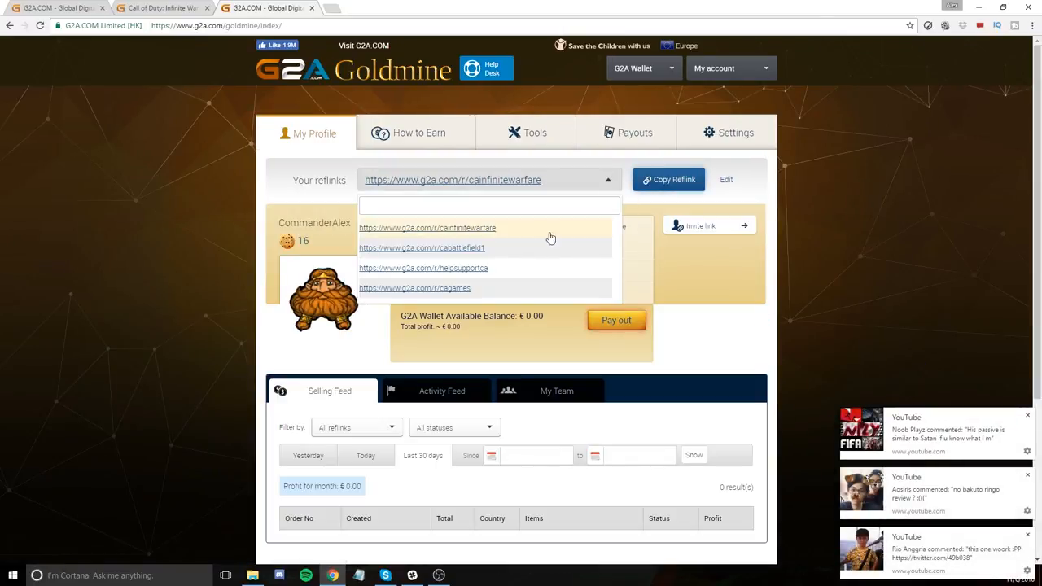
left_click(423, 267)
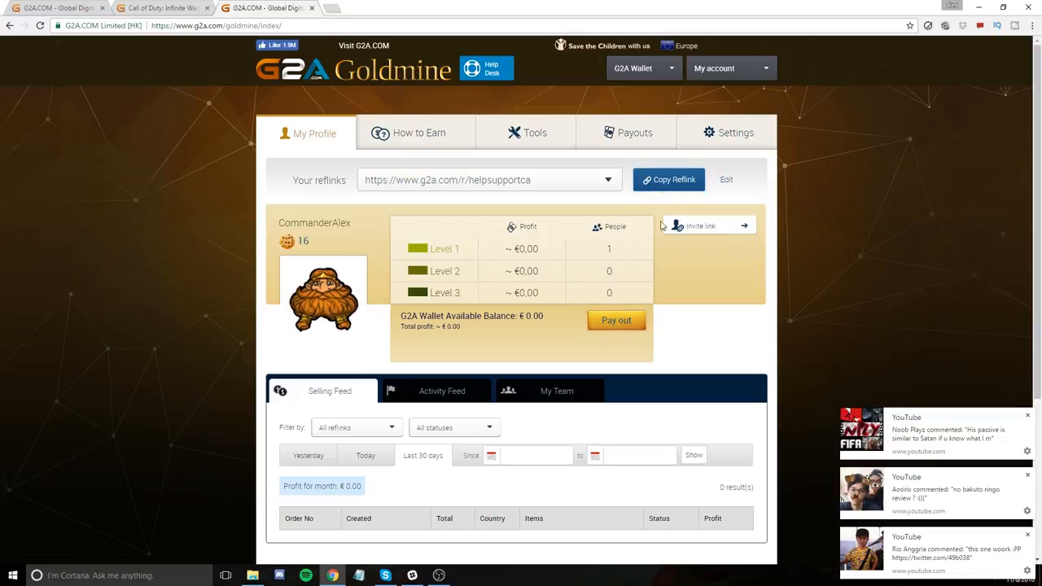
left_click(700, 225)
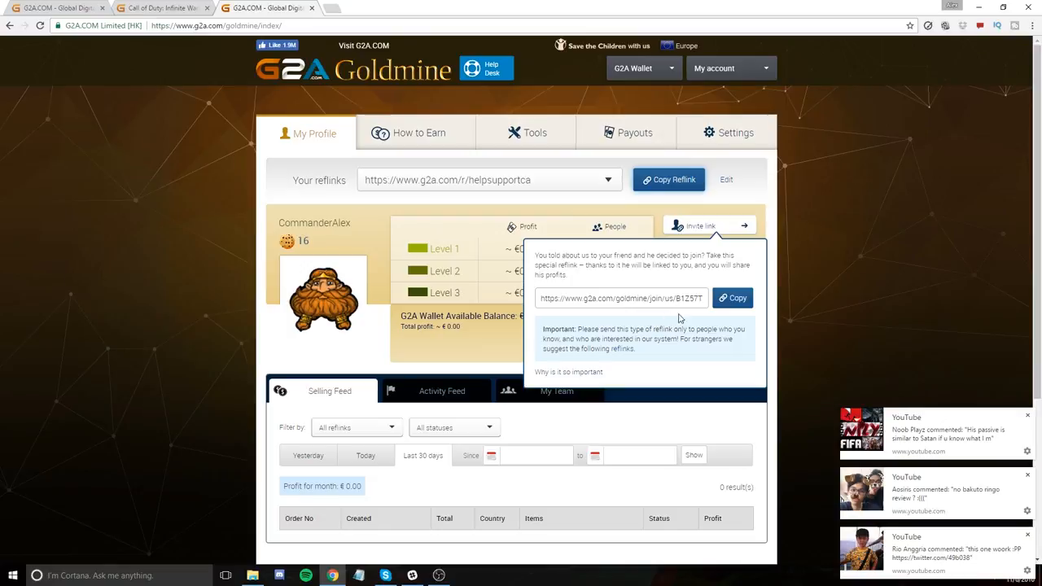
left_click(609, 179)
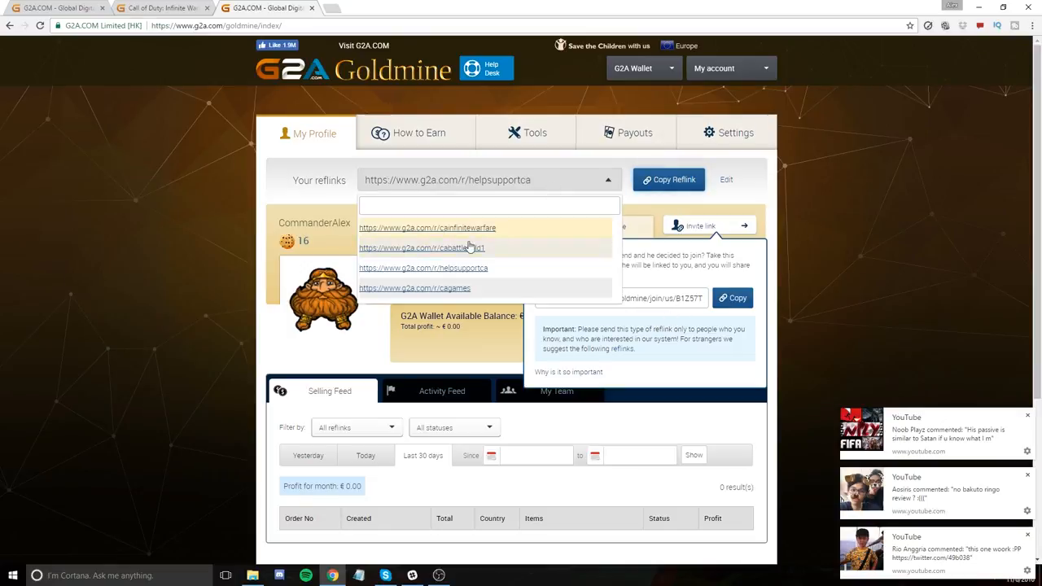
mouse_move(729, 348)
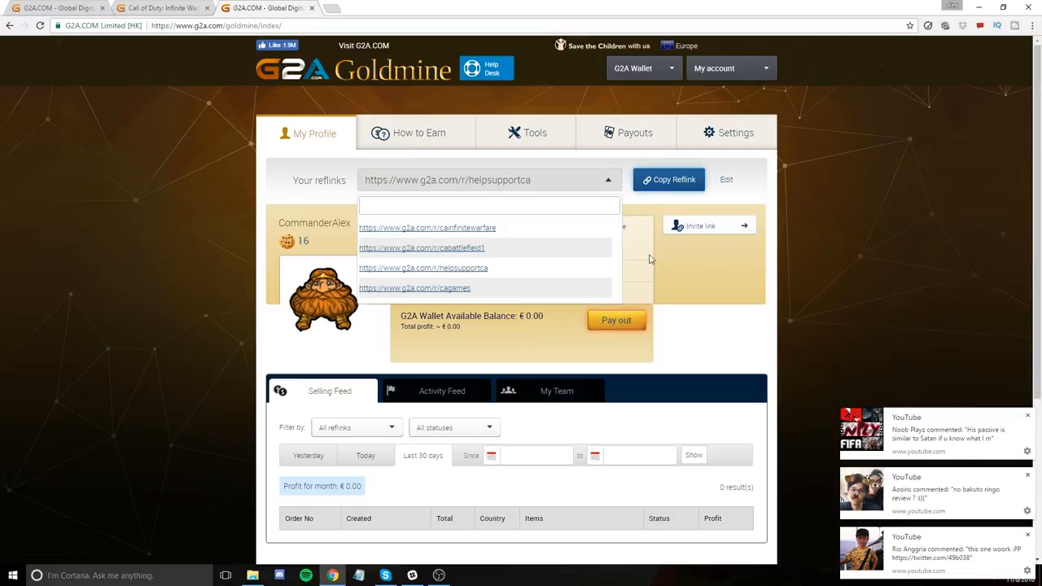
mouse_move(479, 273)
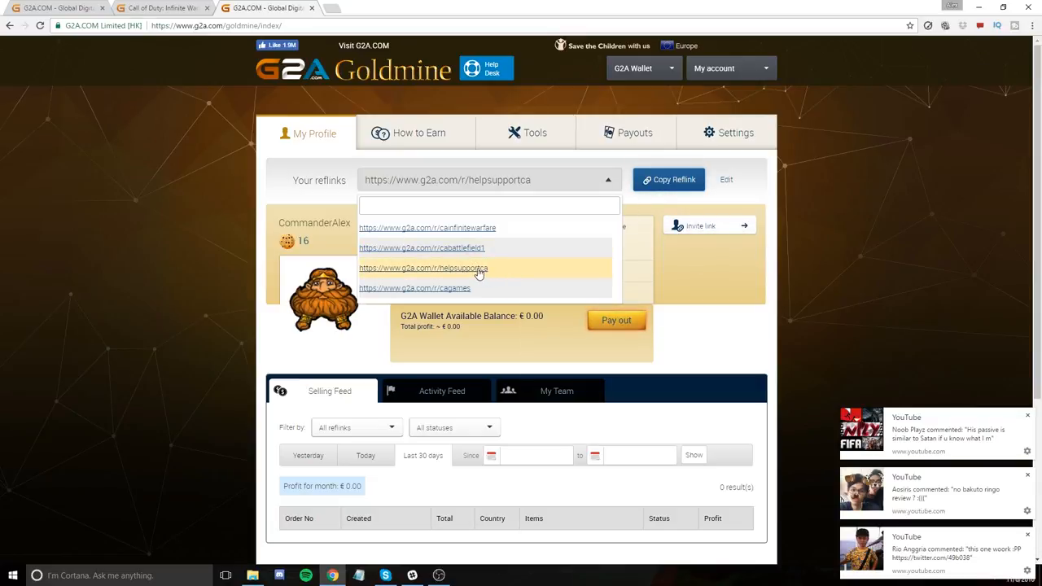
mouse_move(729, 322)
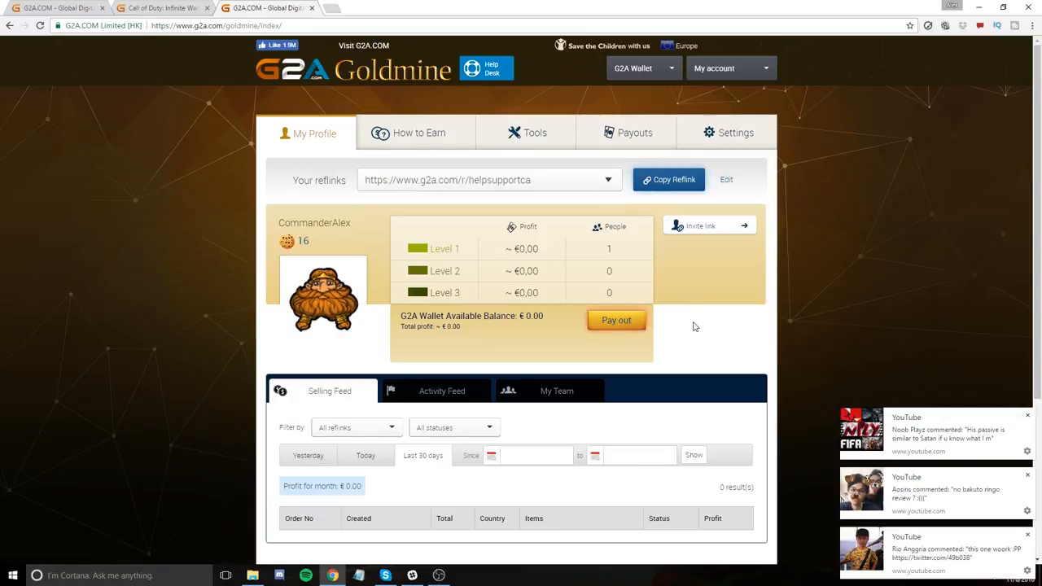
mouse_move(676, 277)
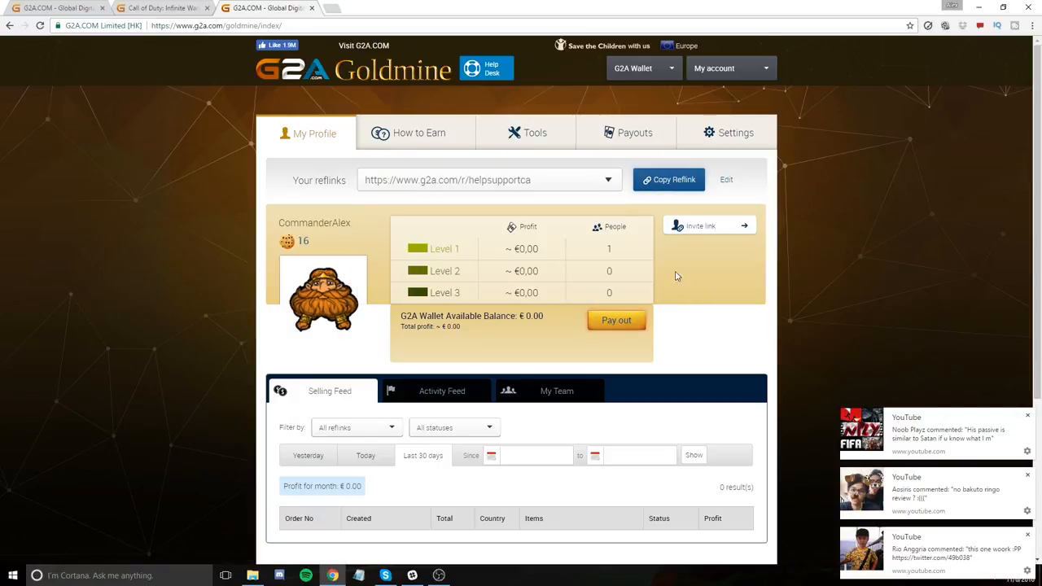
left_click(605, 179)
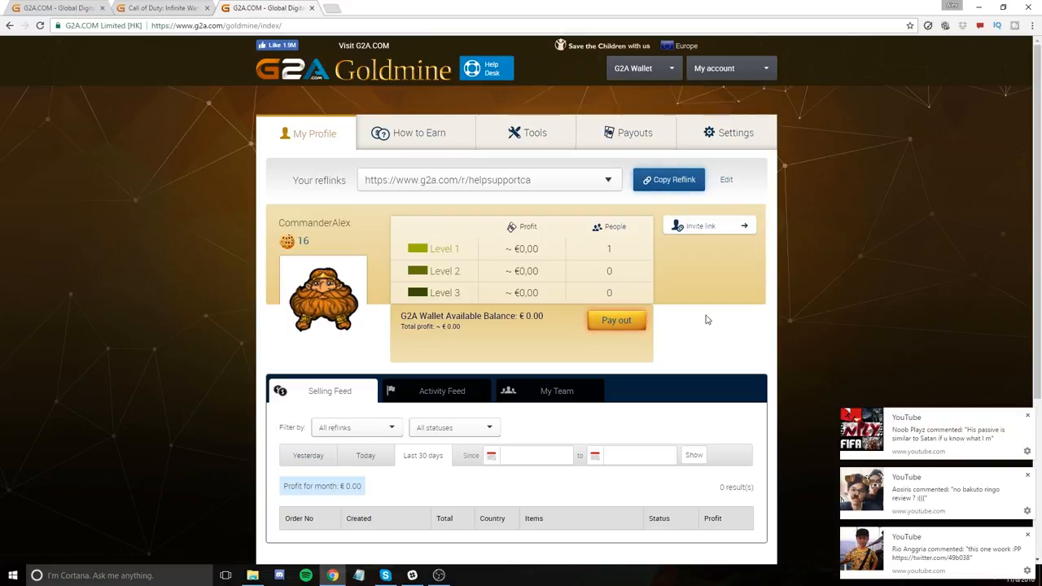
mouse_move(749, 310)
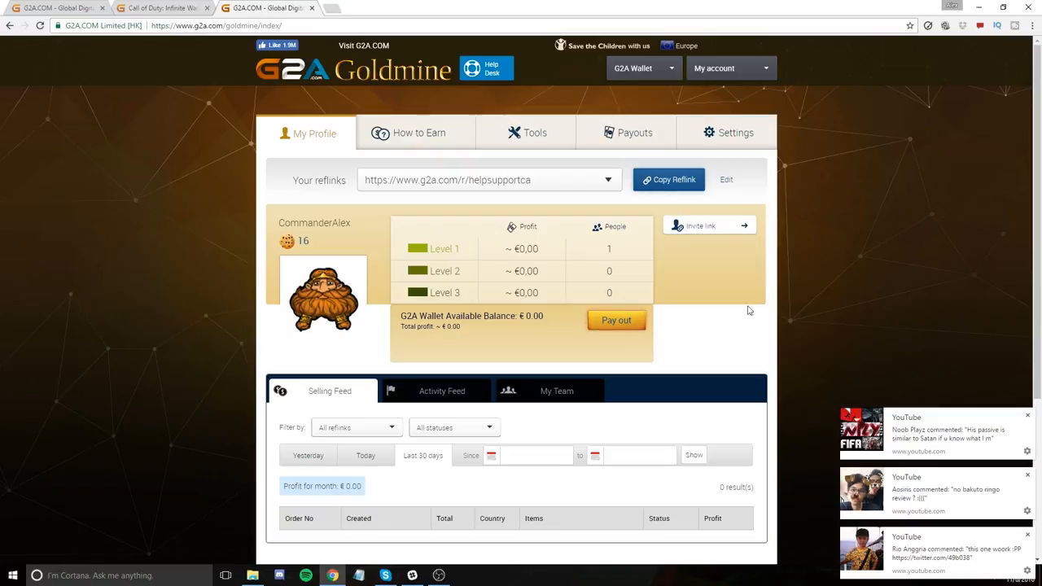
mouse_move(733, 231)
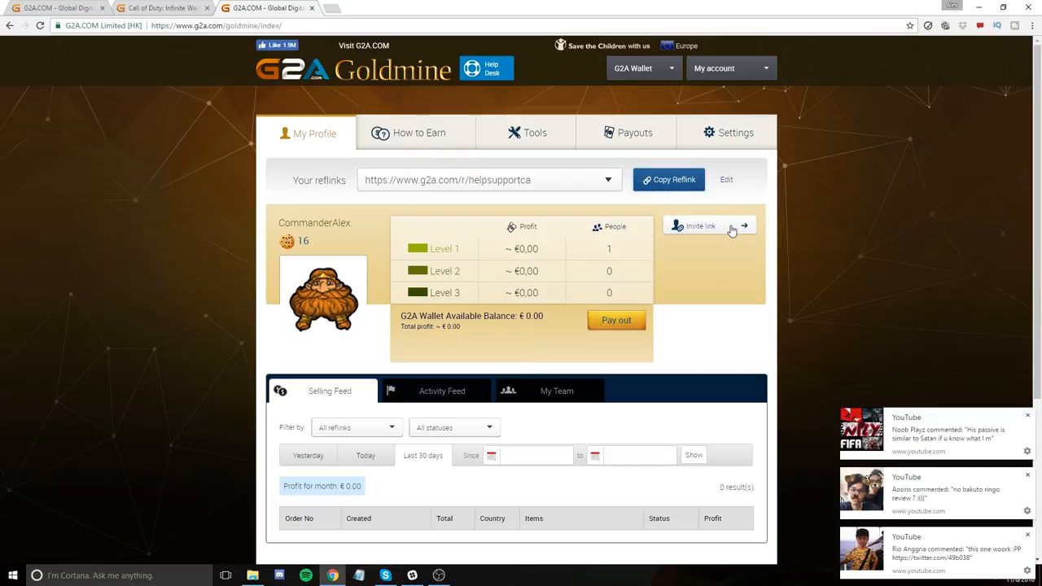
mouse_move(732, 329)
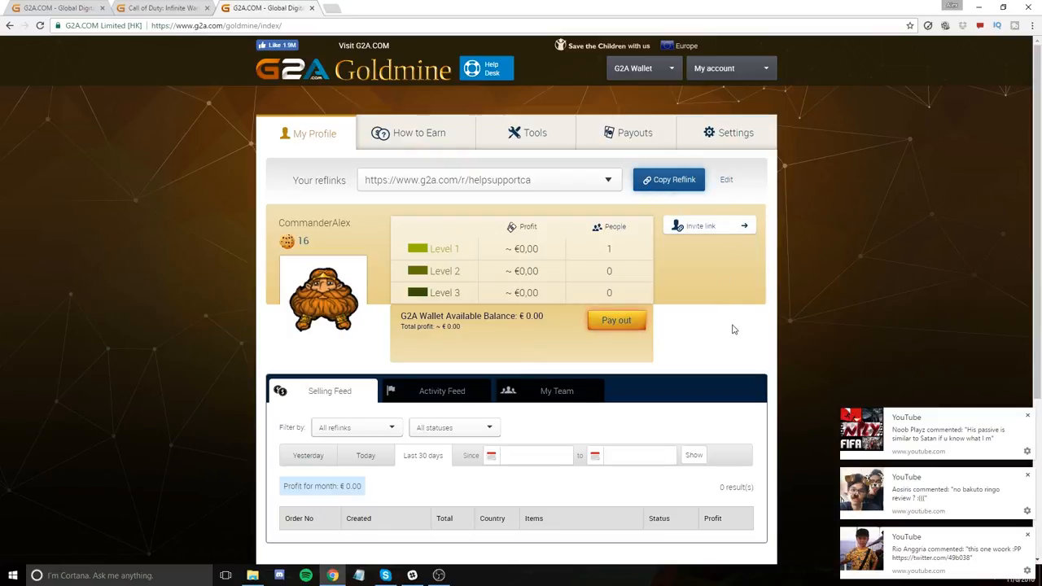
mouse_move(728, 316)
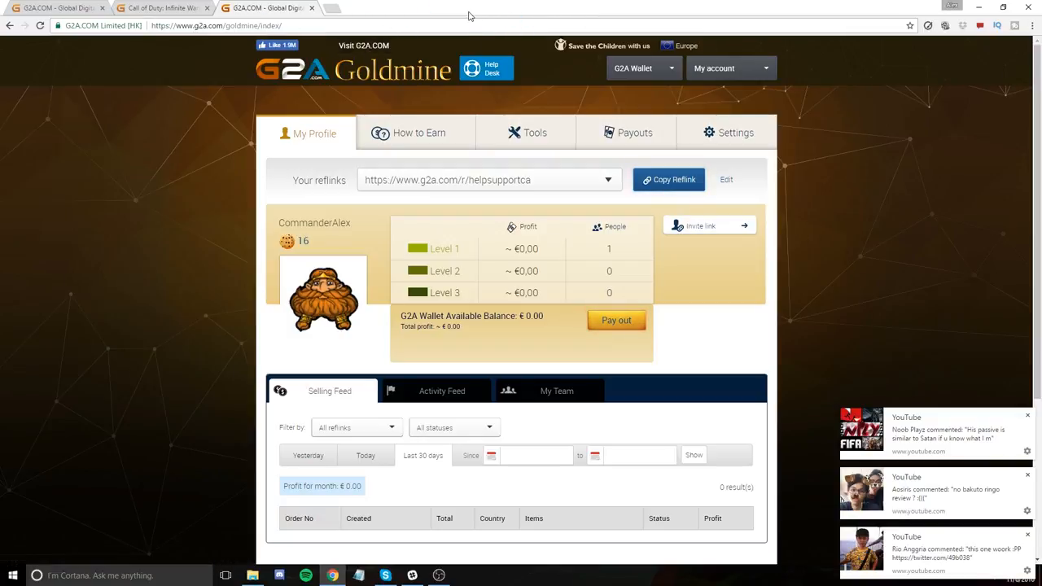
mouse_move(723, 295)
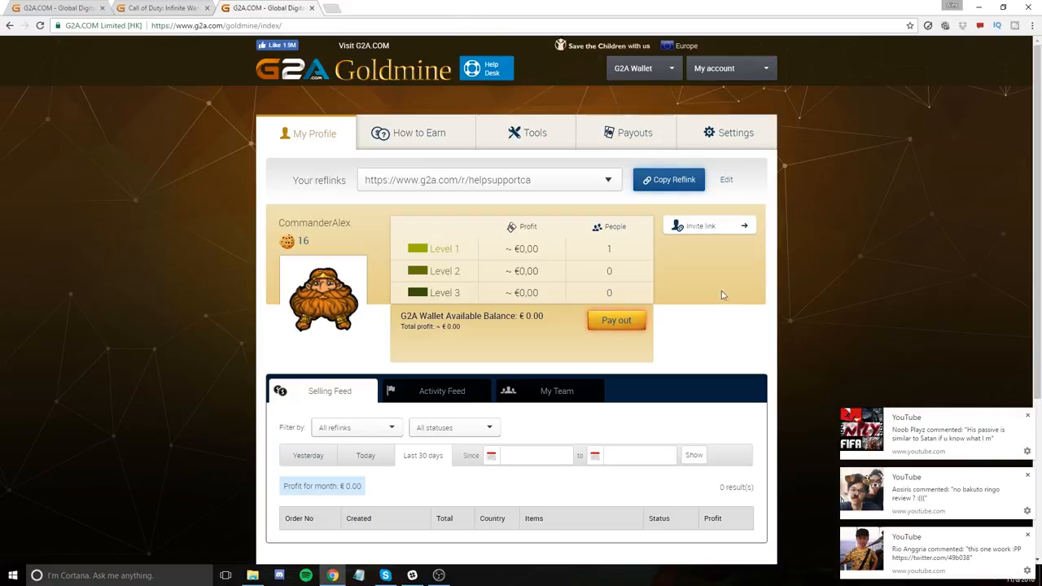
mouse_move(690, 348)
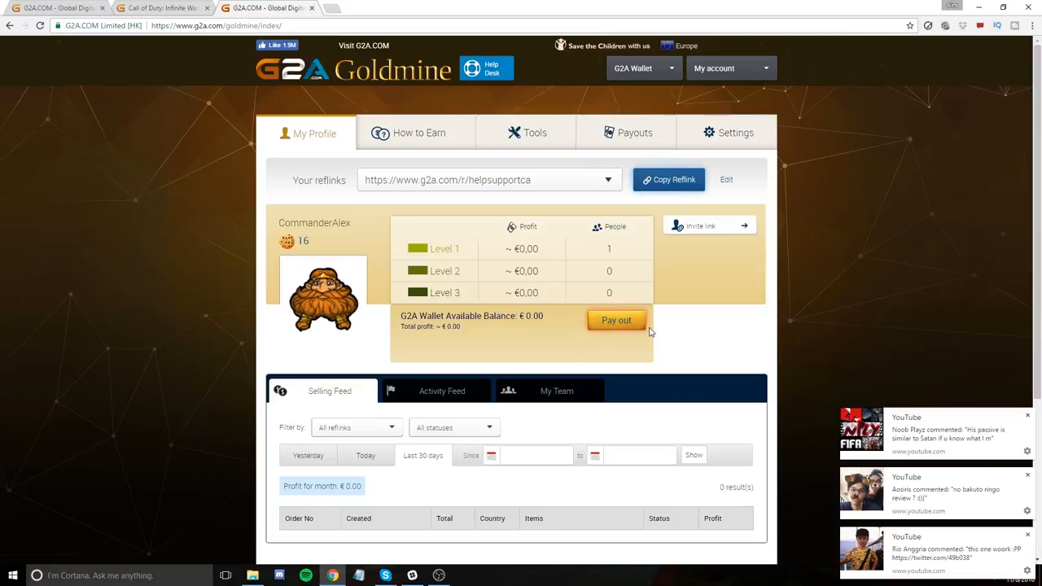
mouse_move(698, 353)
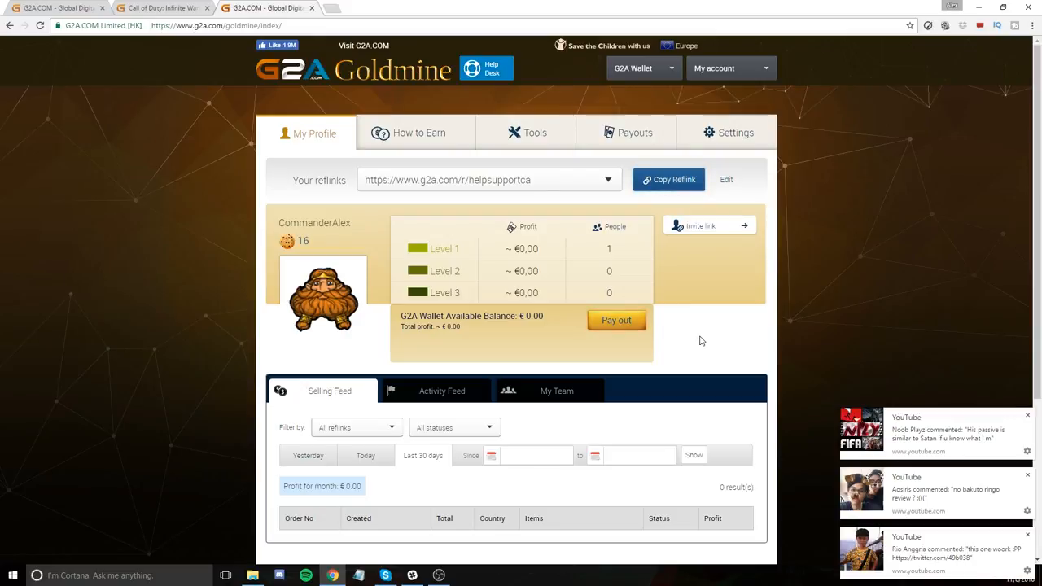
mouse_move(687, 341)
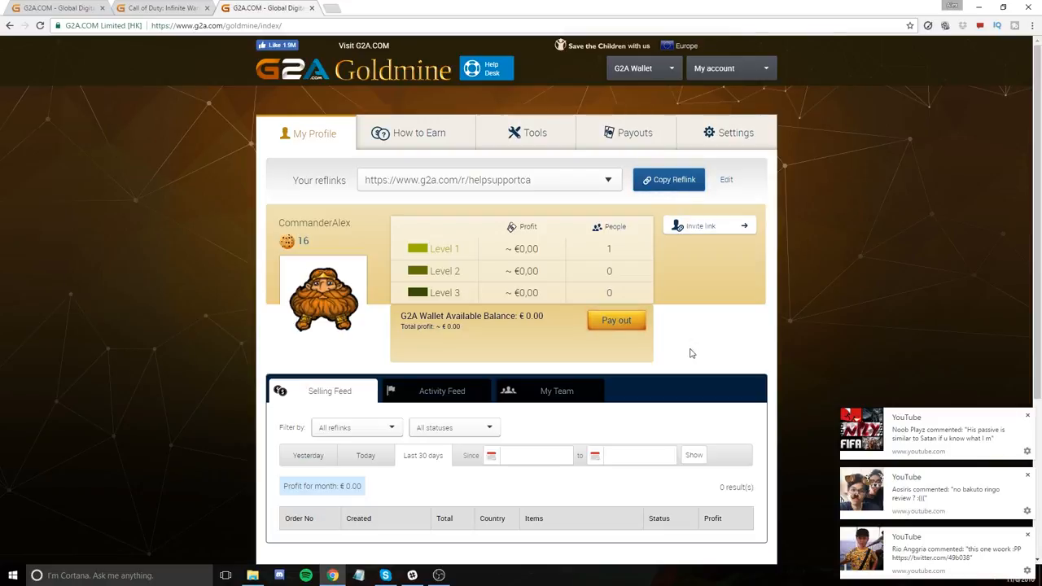
mouse_move(696, 348)
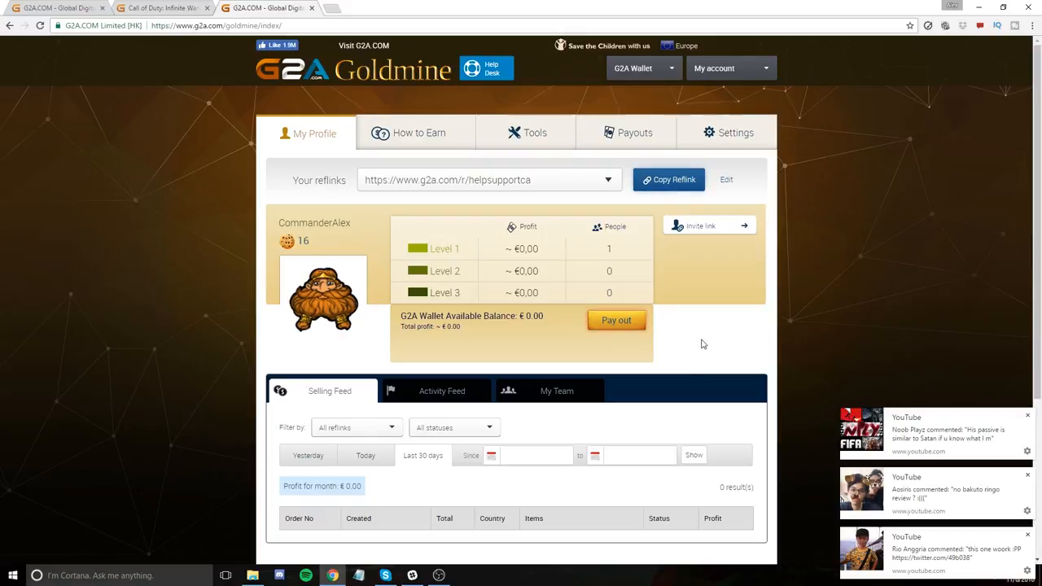
mouse_move(693, 345)
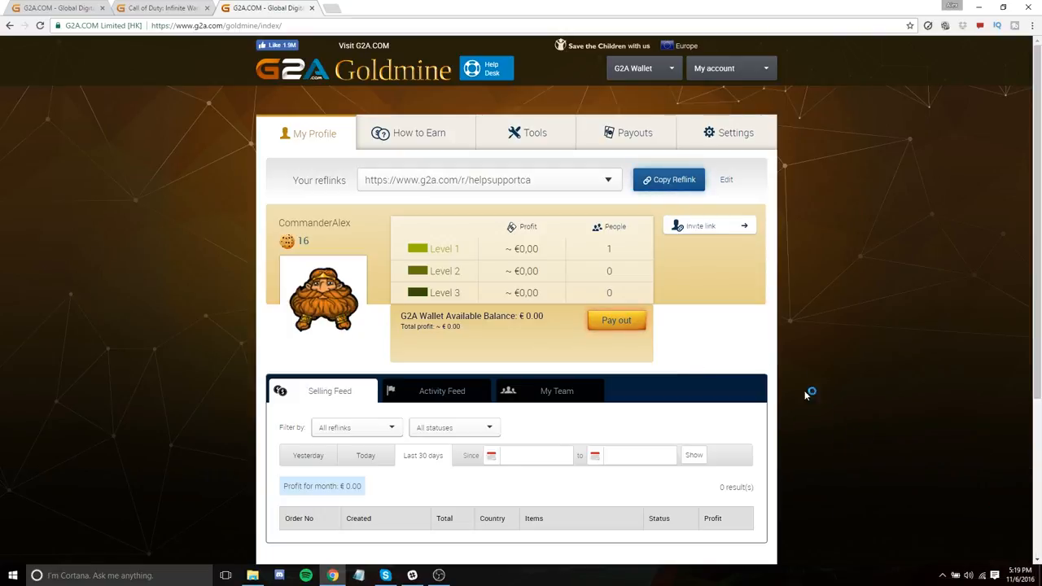
mouse_move(726, 335)
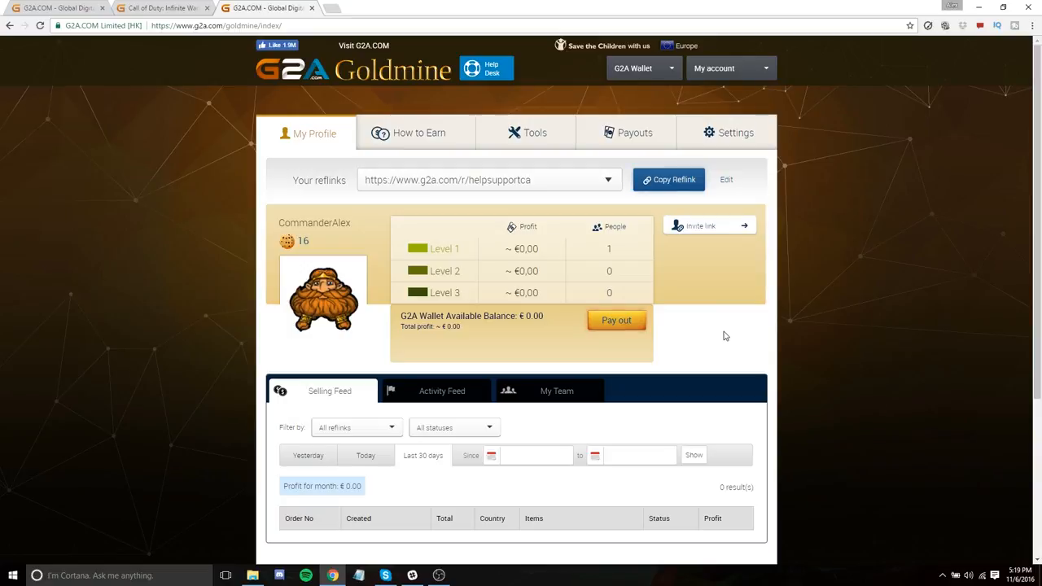